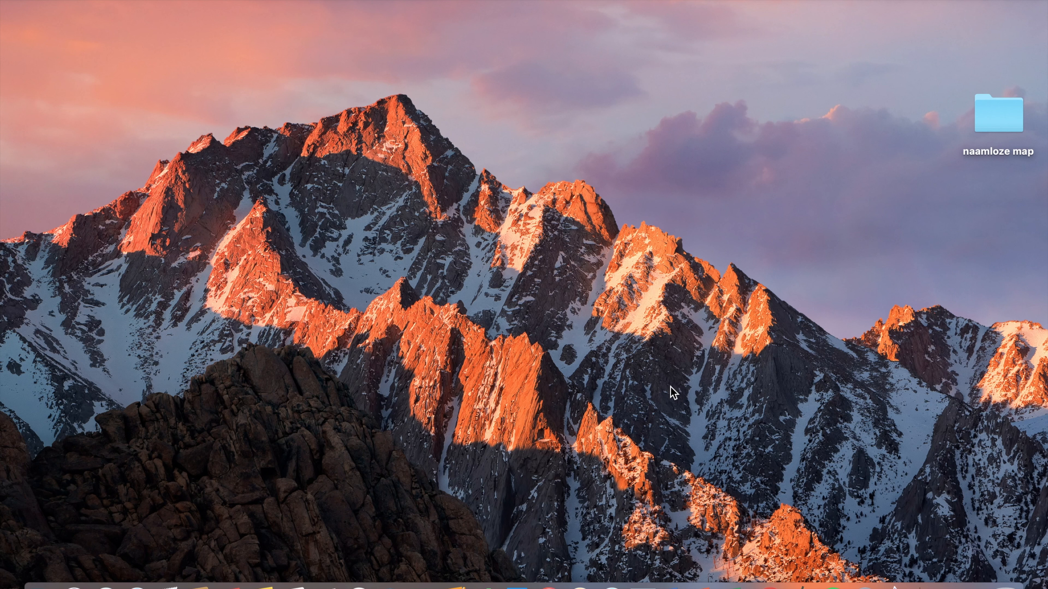
pyautogui.moveTo(11, 564)
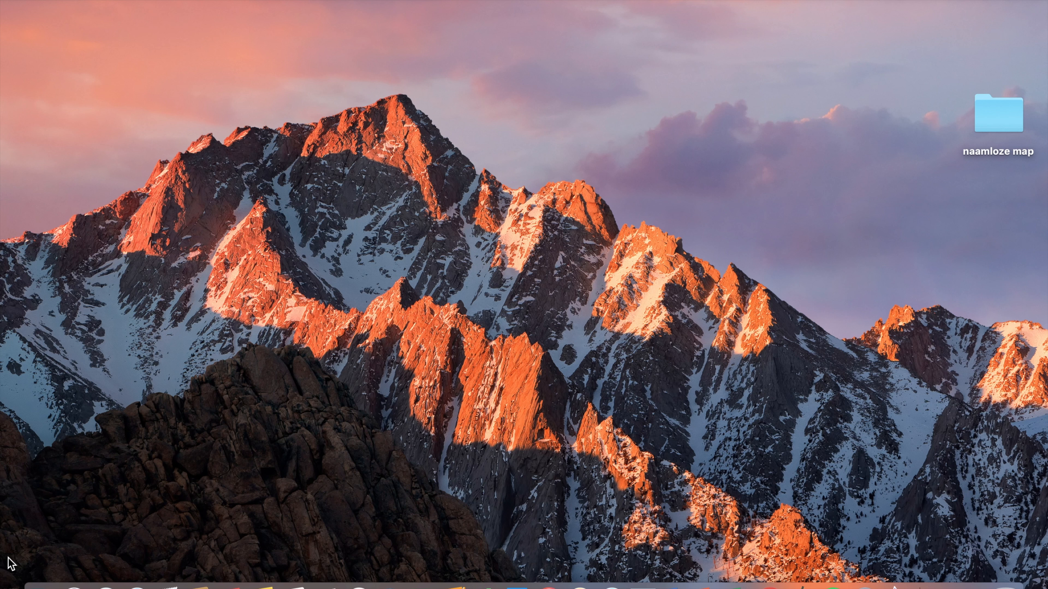
pyautogui.moveTo(36, 562)
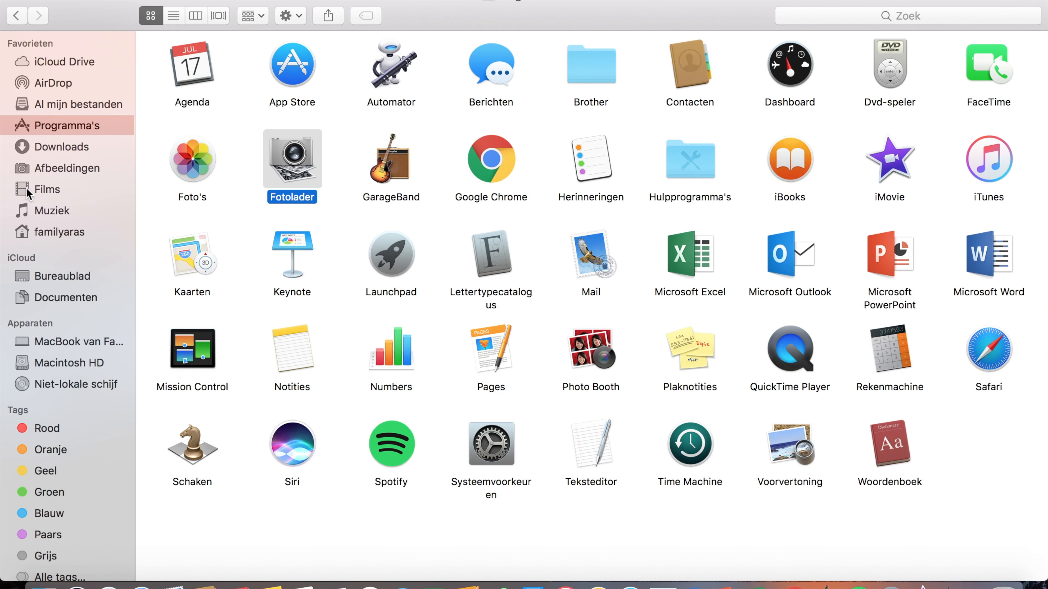
pyautogui.moveTo(71, 132)
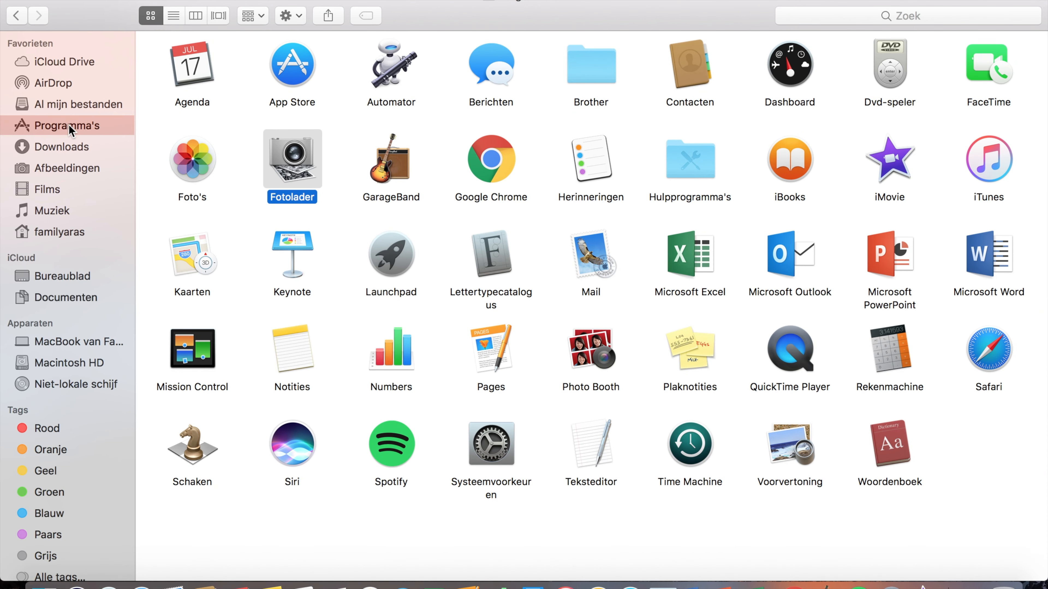
pyautogui.moveTo(292, 164)
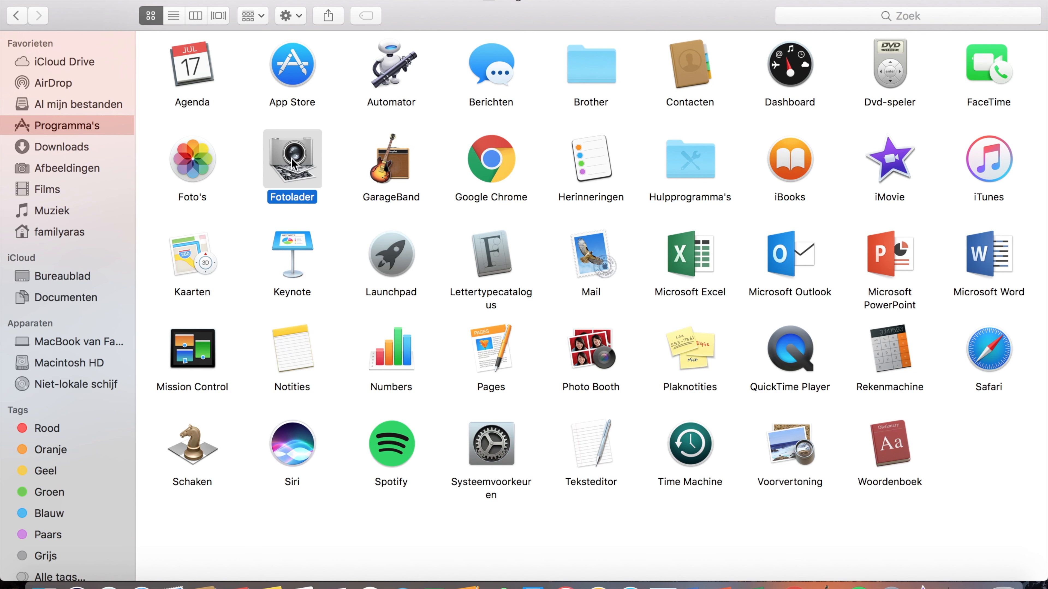
pyautogui.moveTo(292, 167)
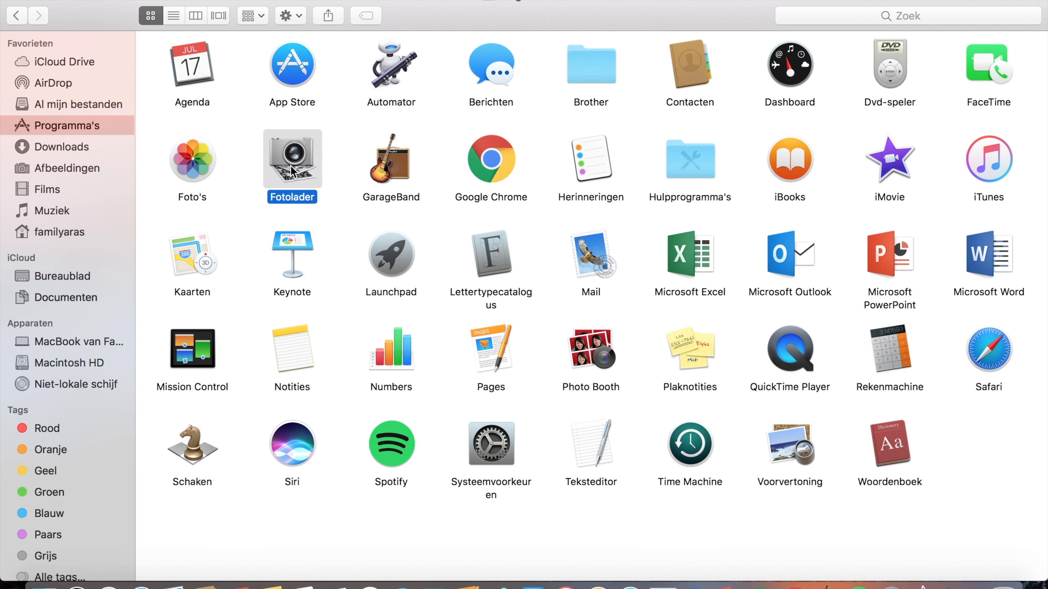
# Step: Launch Fotolader for the connected iPhone and select photo IMG_1758 from its 108 photos
pyautogui.doubleClick(292, 158)
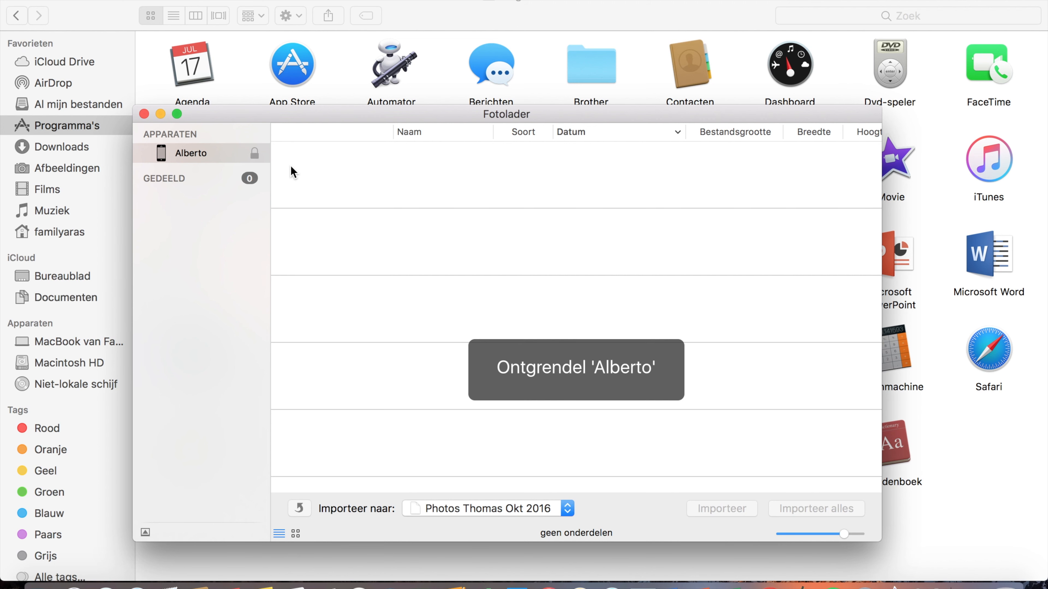
pyautogui.moveTo(548, 382)
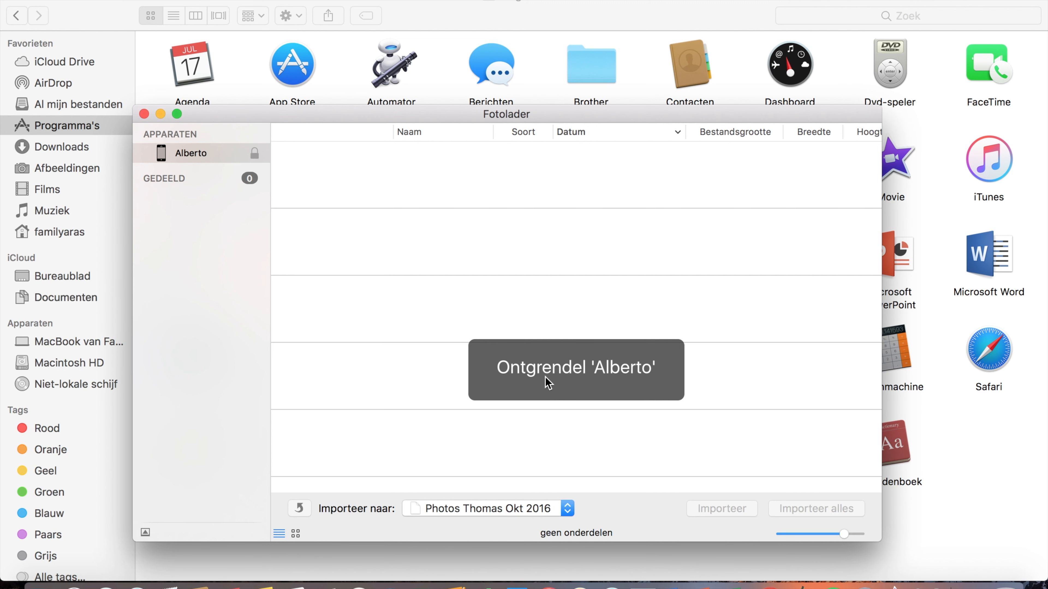
pyautogui.moveTo(589, 385)
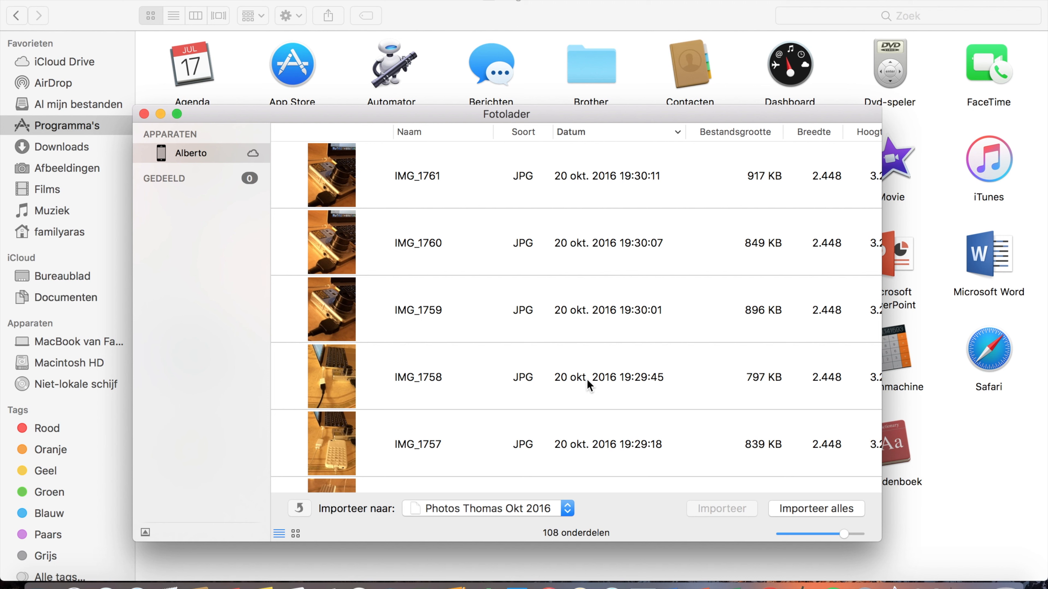
pyautogui.moveTo(371, 298)
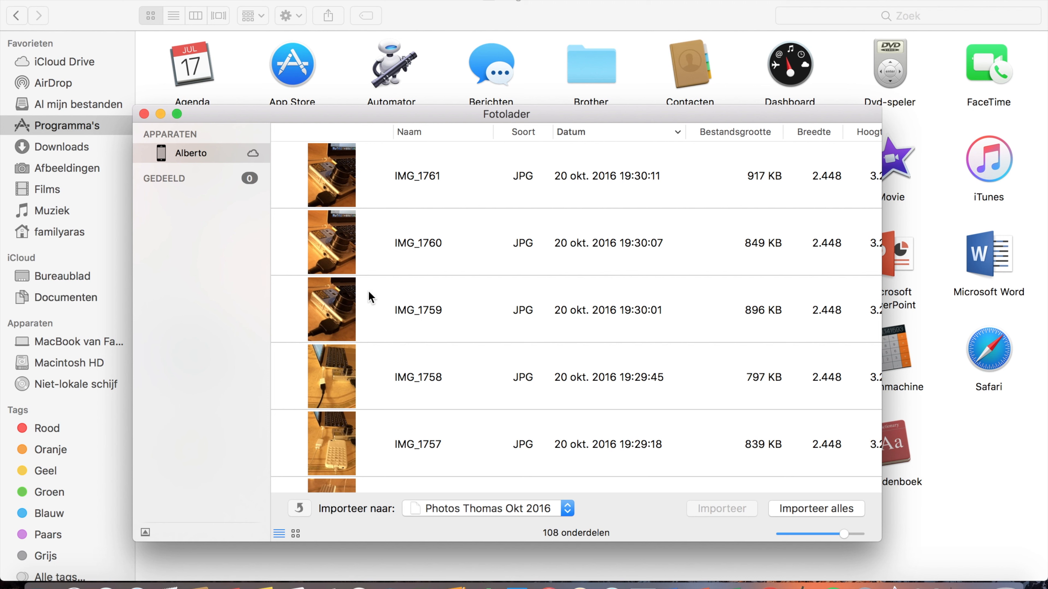
pyautogui.click(417, 377)
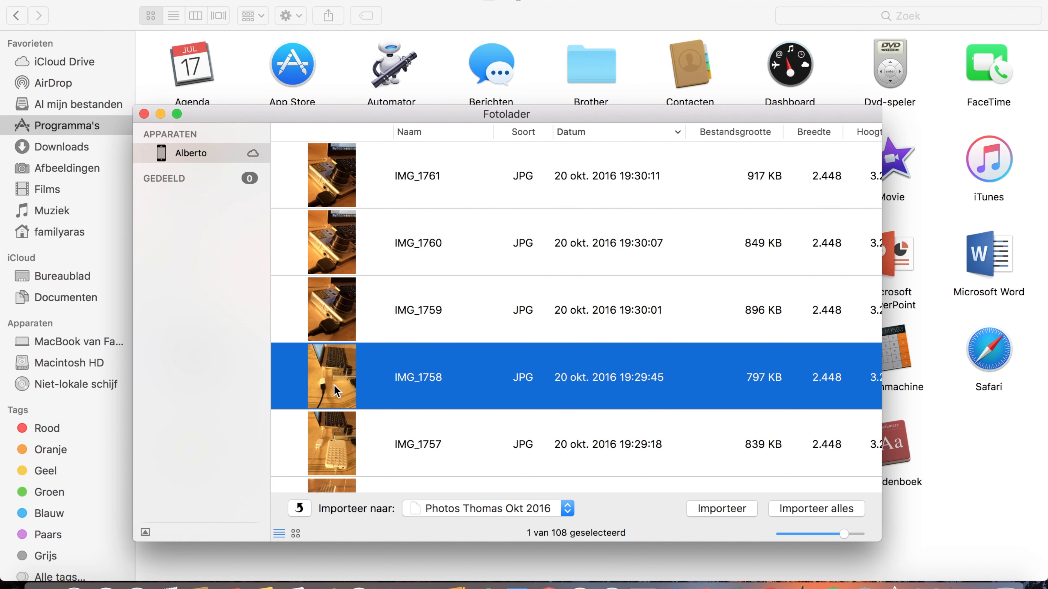
pyautogui.moveTo(464, 357)
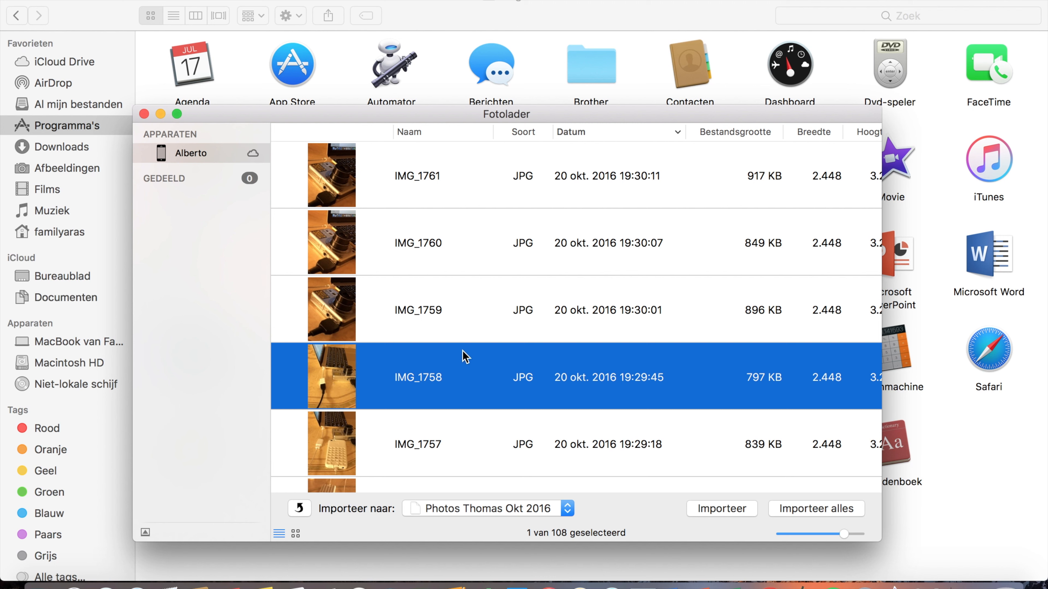
pyautogui.moveTo(820, 540)
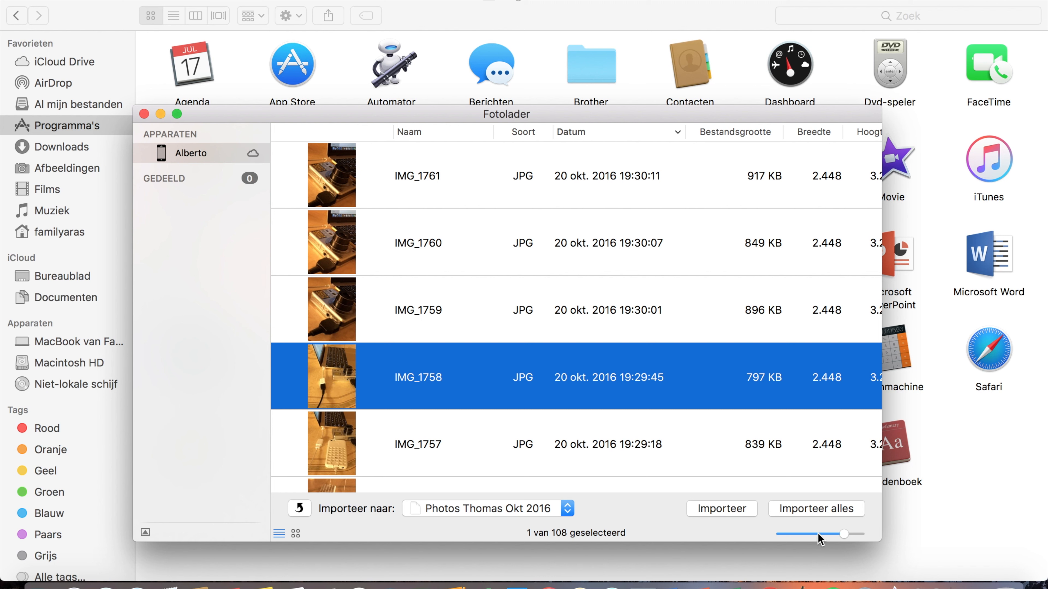
pyautogui.moveTo(818, 512)
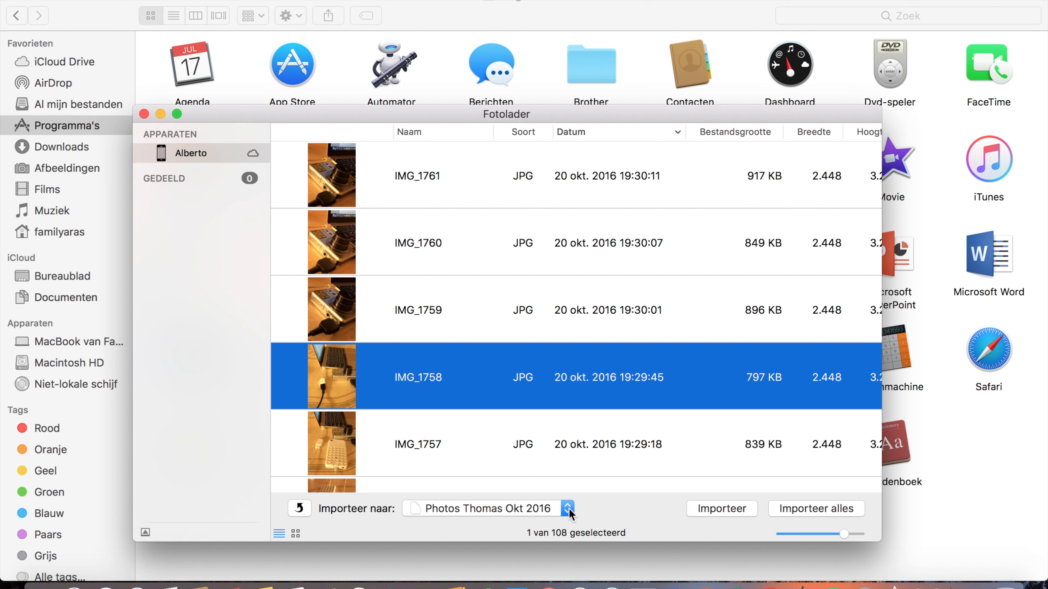
# Step: Set the import destination via Andere… to Bureaublad > naamloze map and confirm with Kies
pyautogui.click(568, 509)
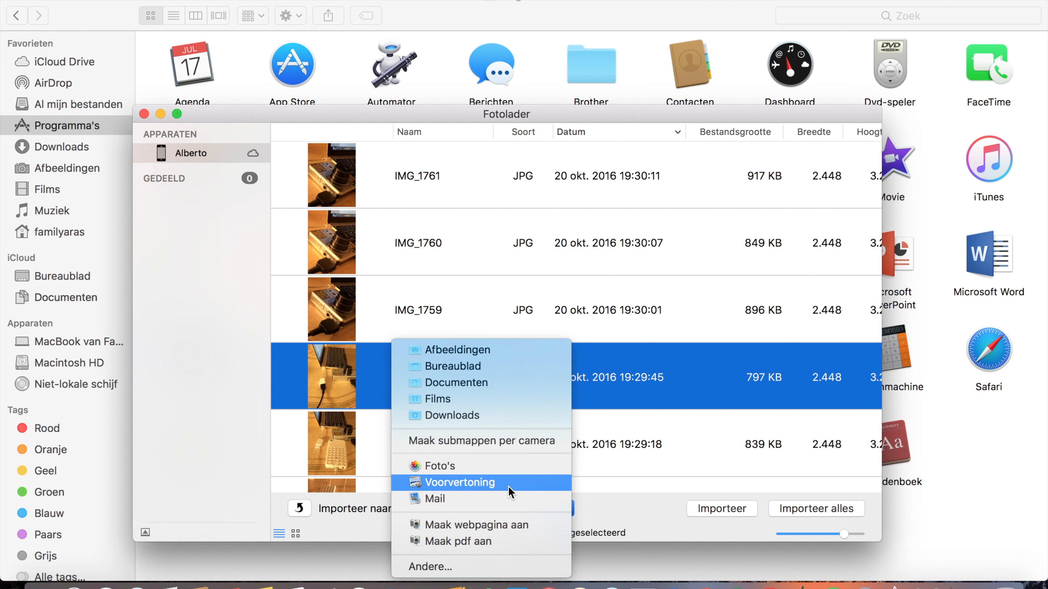
pyautogui.moveTo(503, 567)
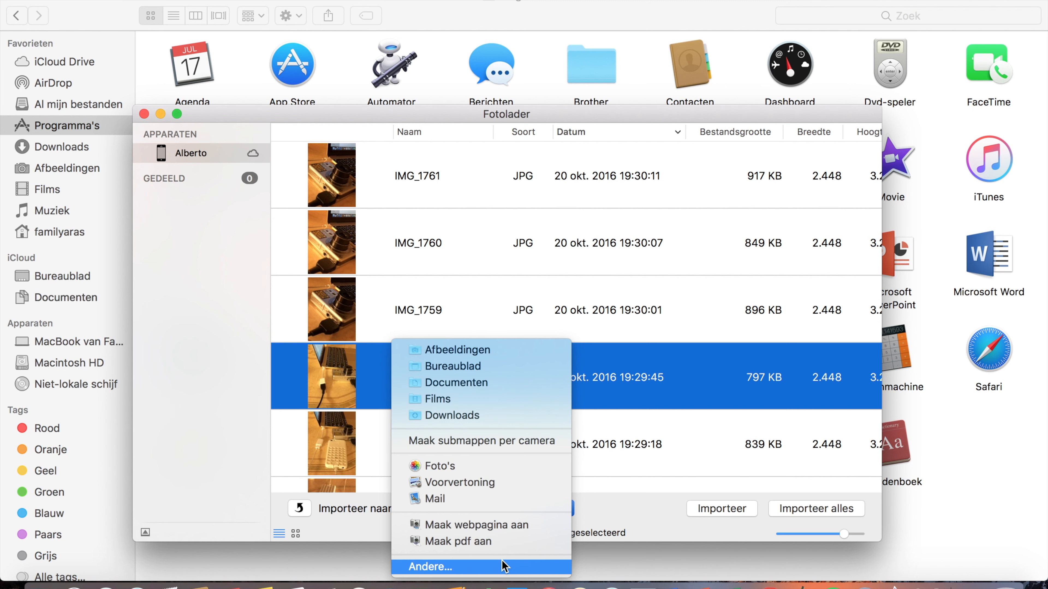
pyautogui.click(431, 566)
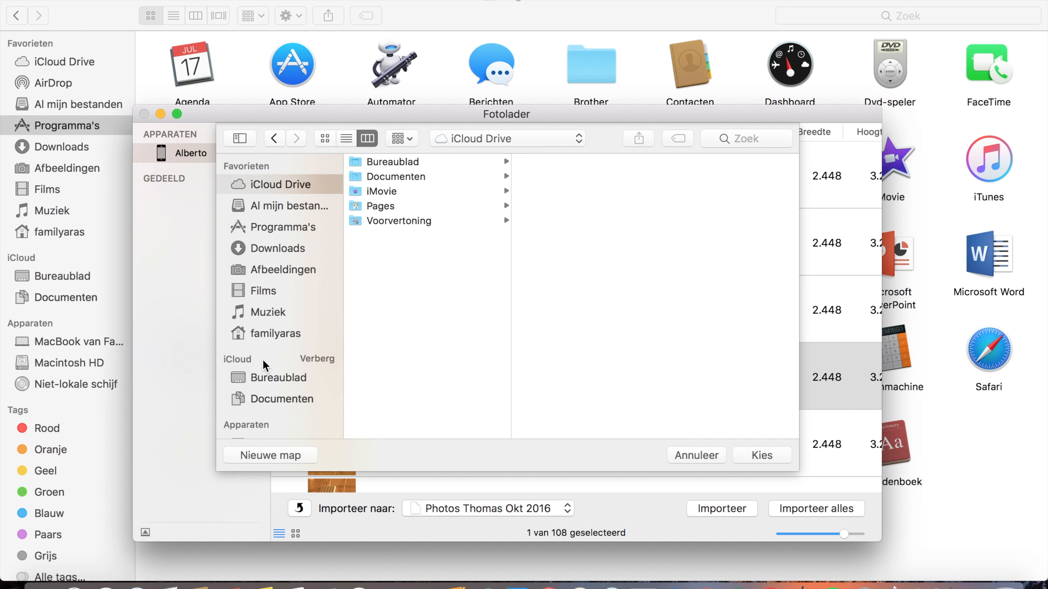
pyautogui.click(278, 377)
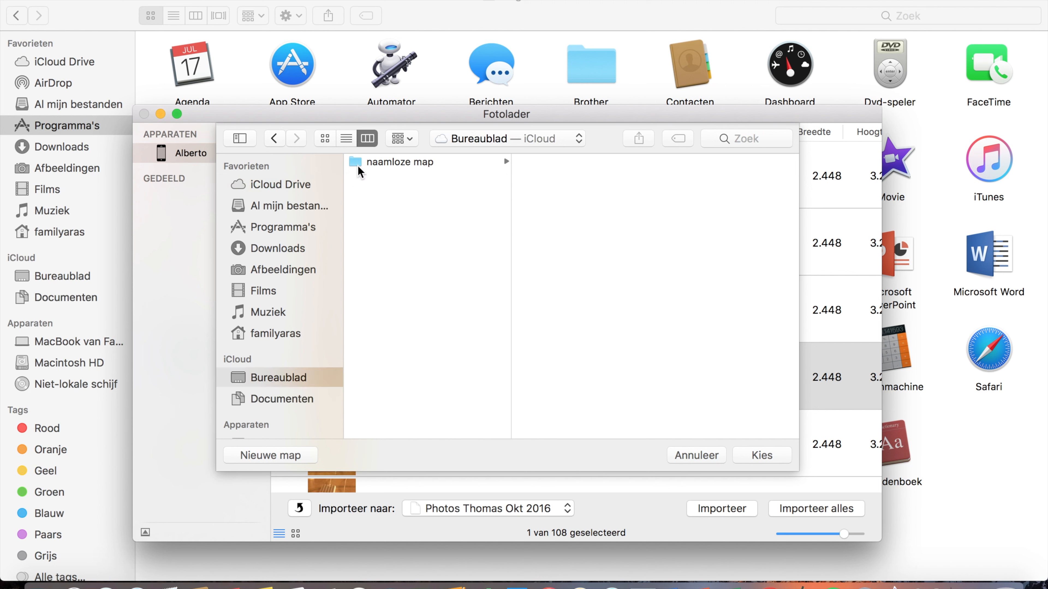
pyautogui.click(415, 161)
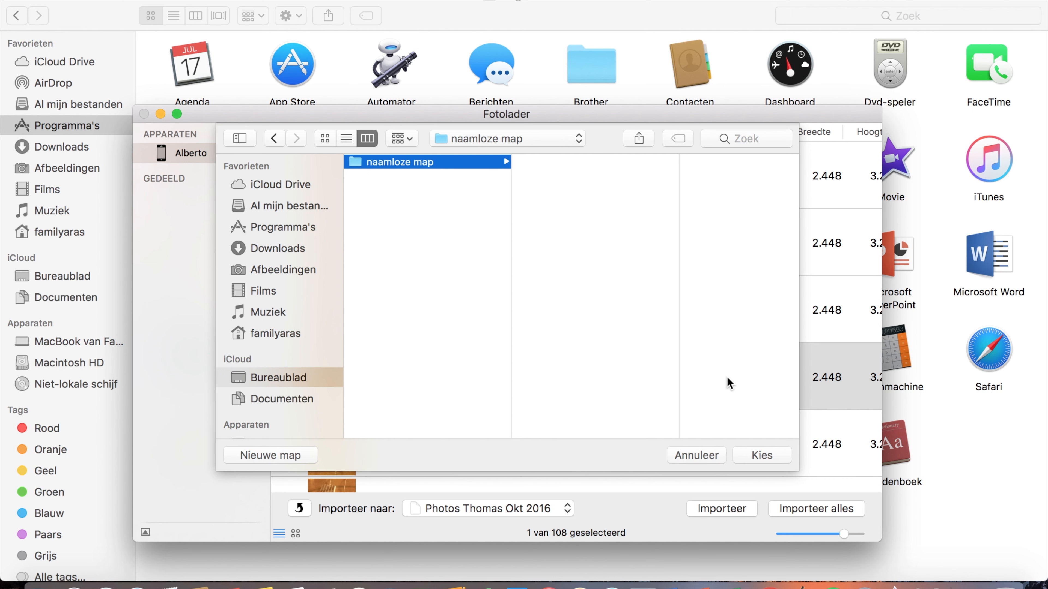
pyautogui.click(760, 455)
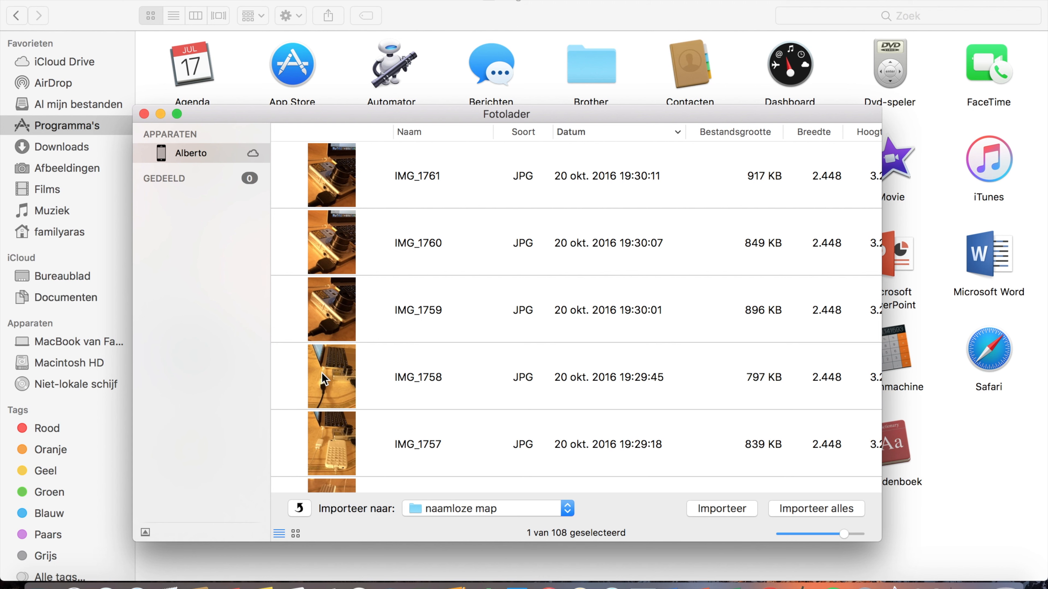
# Step: Select all 108 photos, narrow to IMG_1759 only, and import it into naamloze map
pyautogui.click(343, 377)
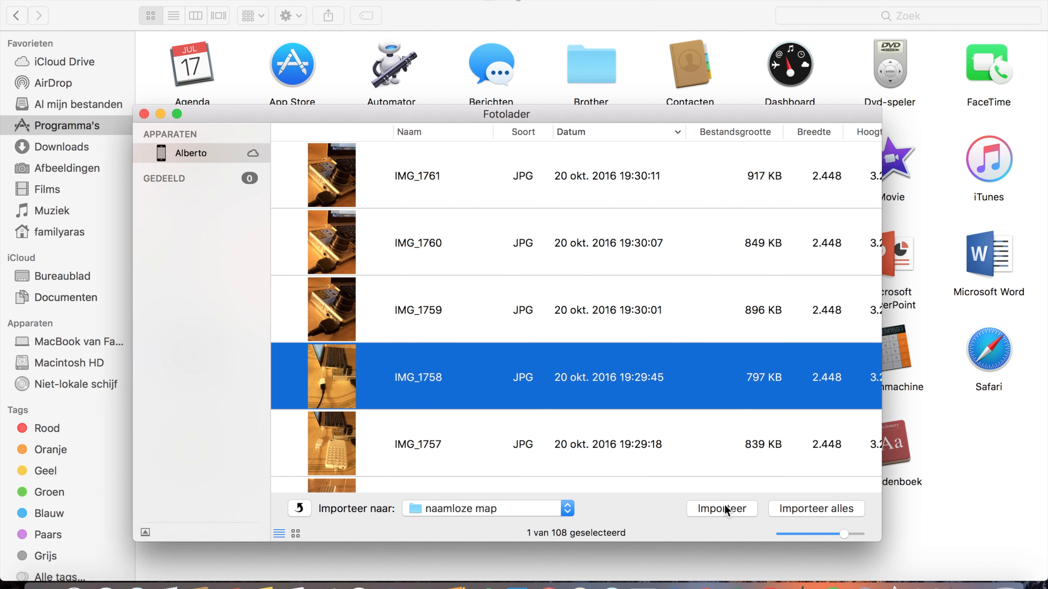
pyautogui.moveTo(640, 322)
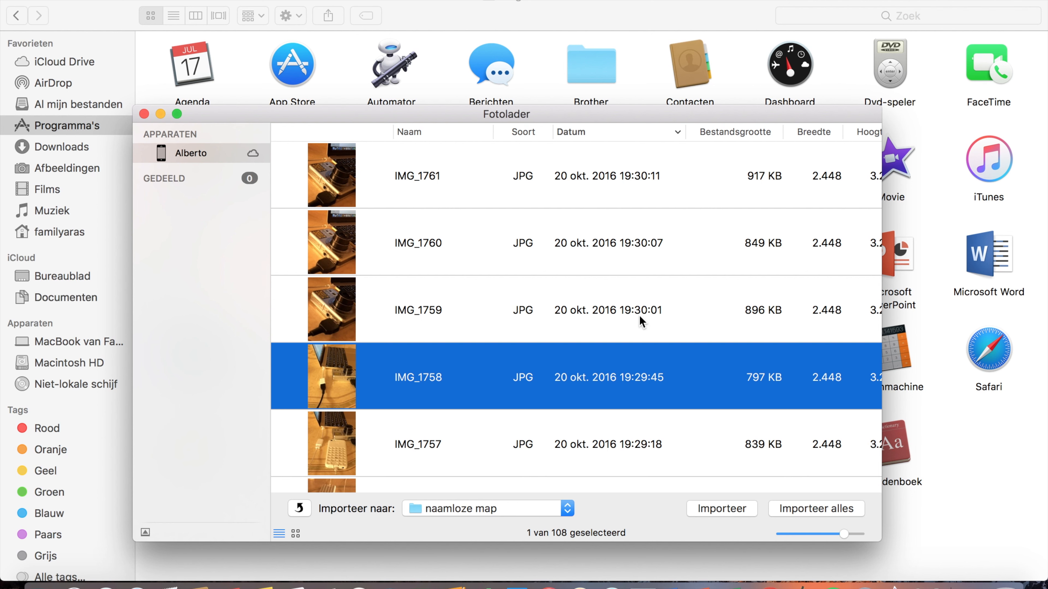
pyautogui.press('cmd+a')
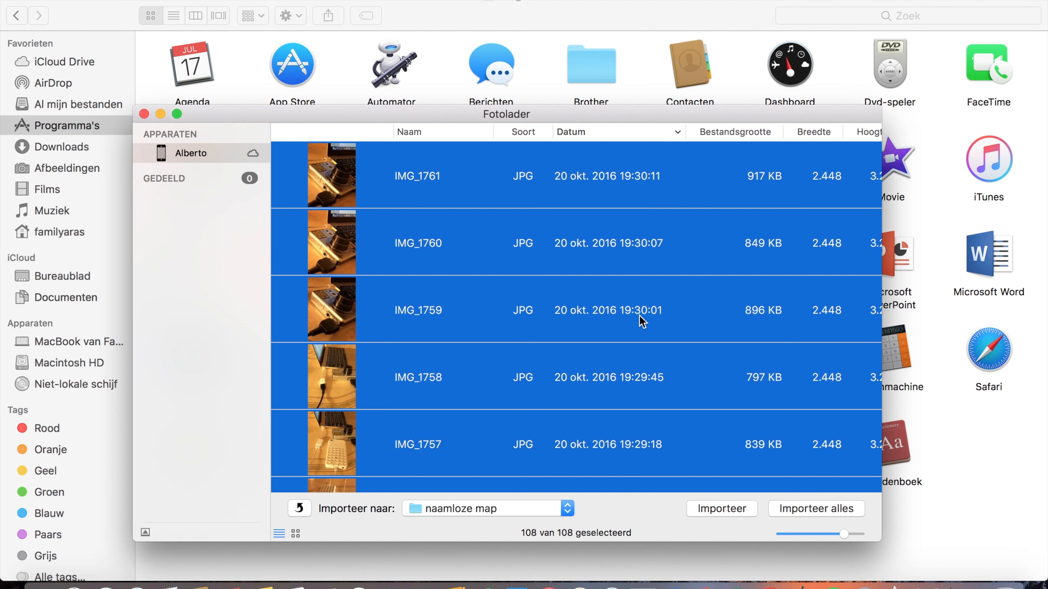
pyautogui.click(418, 310)
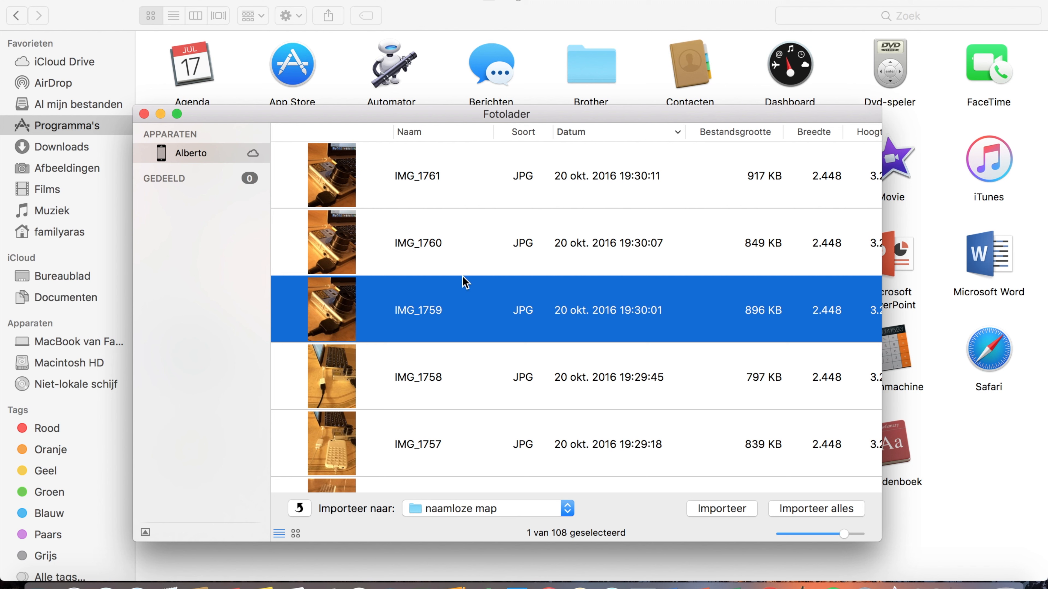
pyautogui.click(144, 113)
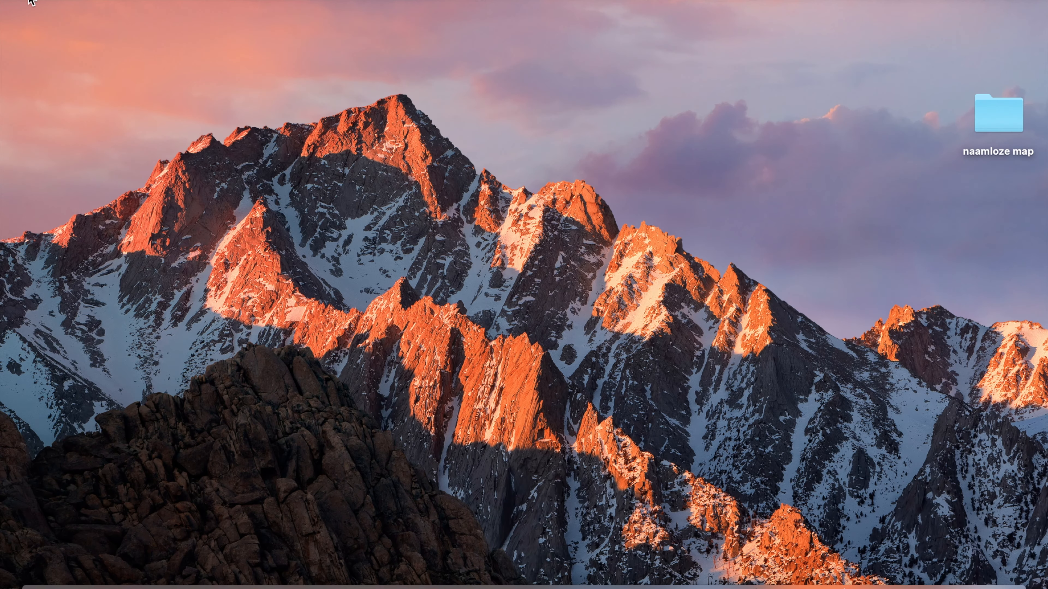
# Step: Open naamloze map on the desktop to confirm IMG_1759.JPG arrived, then close preview and folder
pyautogui.click(996, 124)
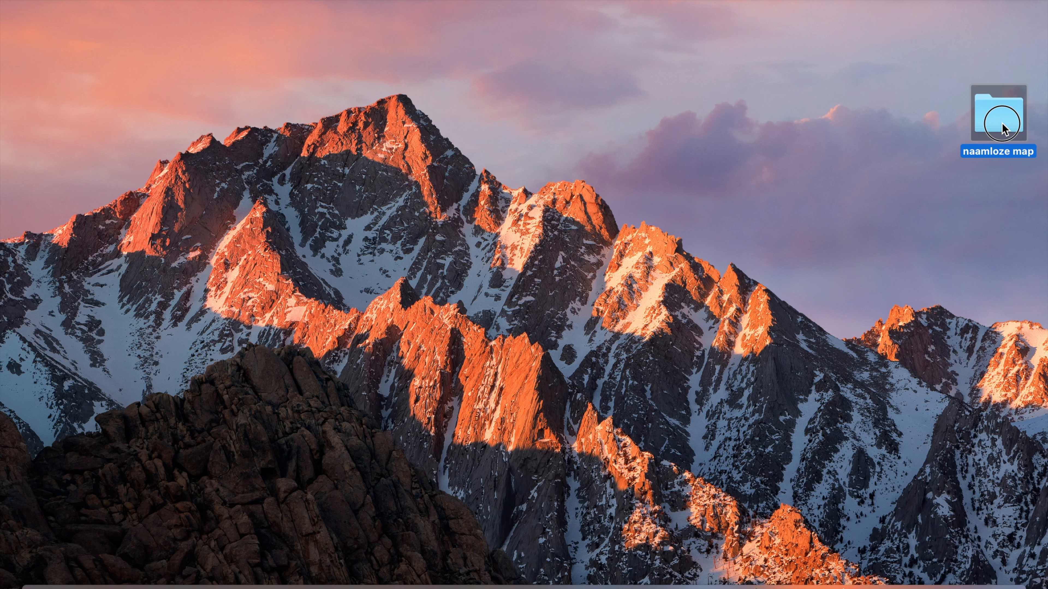
pyautogui.doubleClick(996, 113)
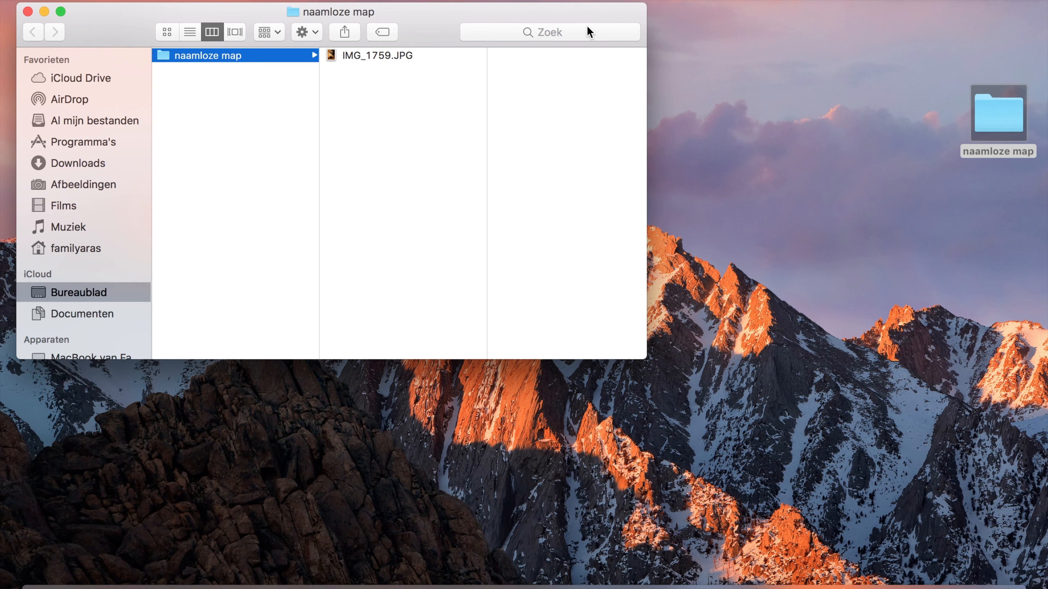
pyautogui.moveTo(331, 61)
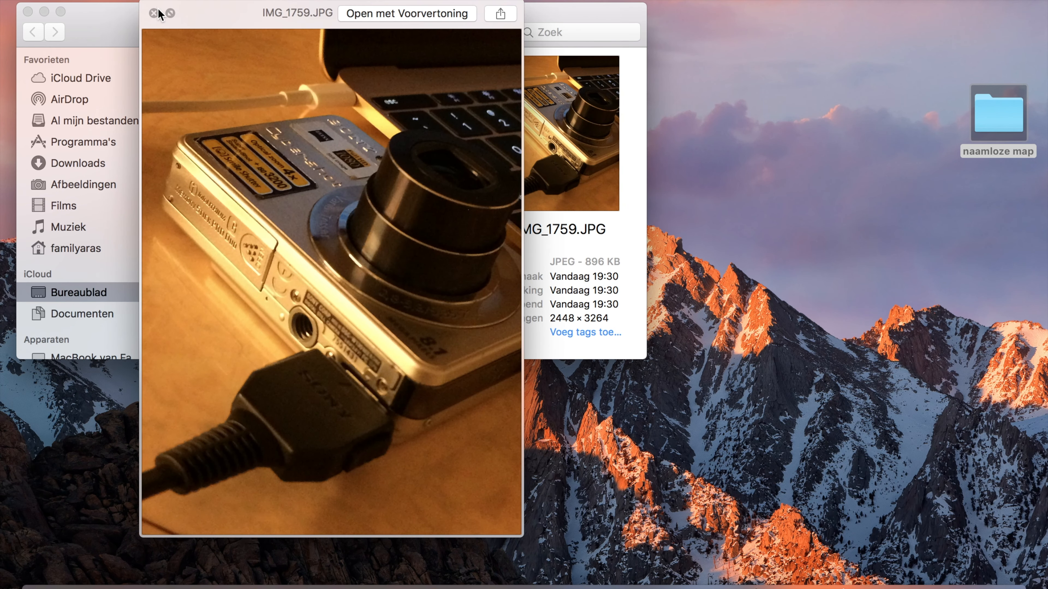
pyautogui.click(155, 13)
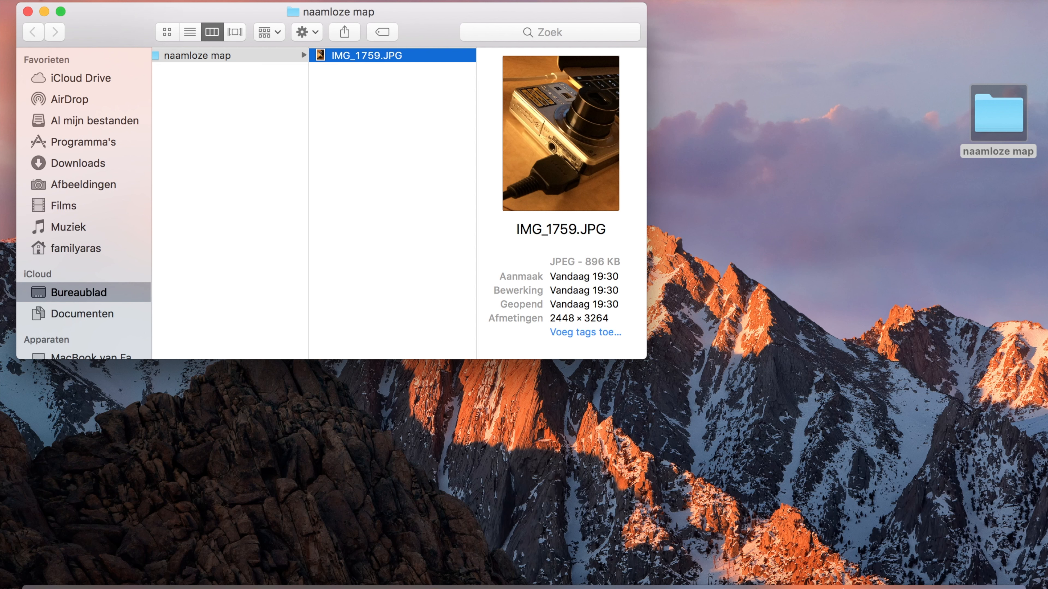
pyautogui.moveTo(28, 12)
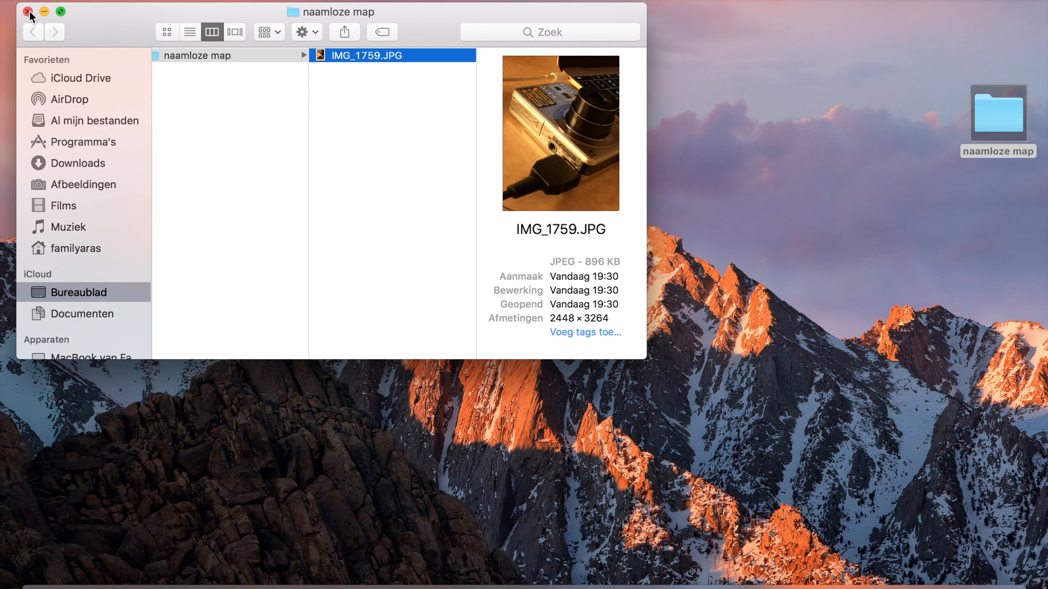
pyautogui.click(28, 12)
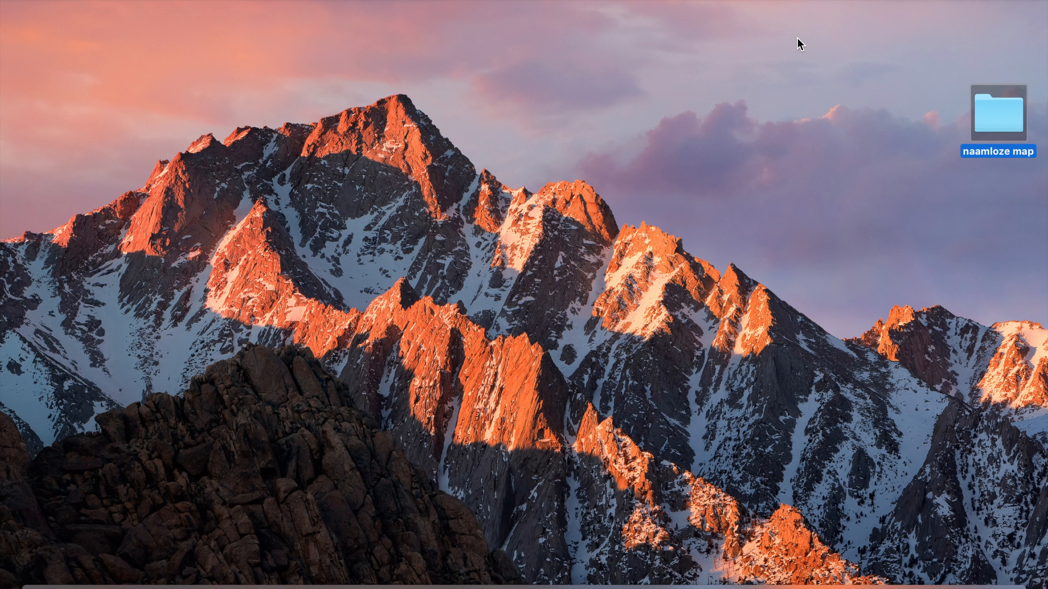
pyautogui.moveTo(667, 45)
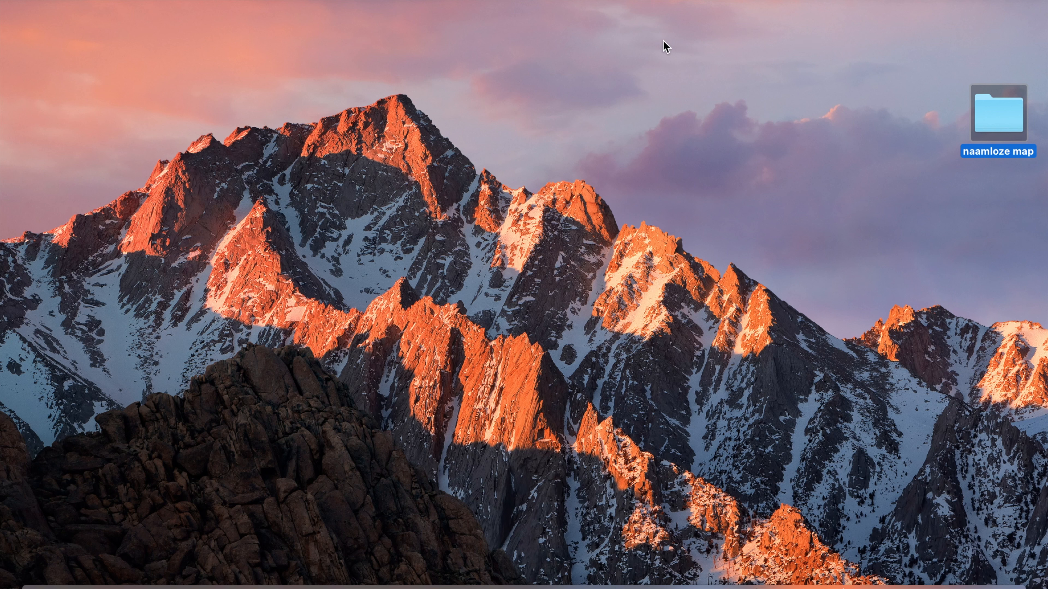
pyautogui.moveTo(112, 175)
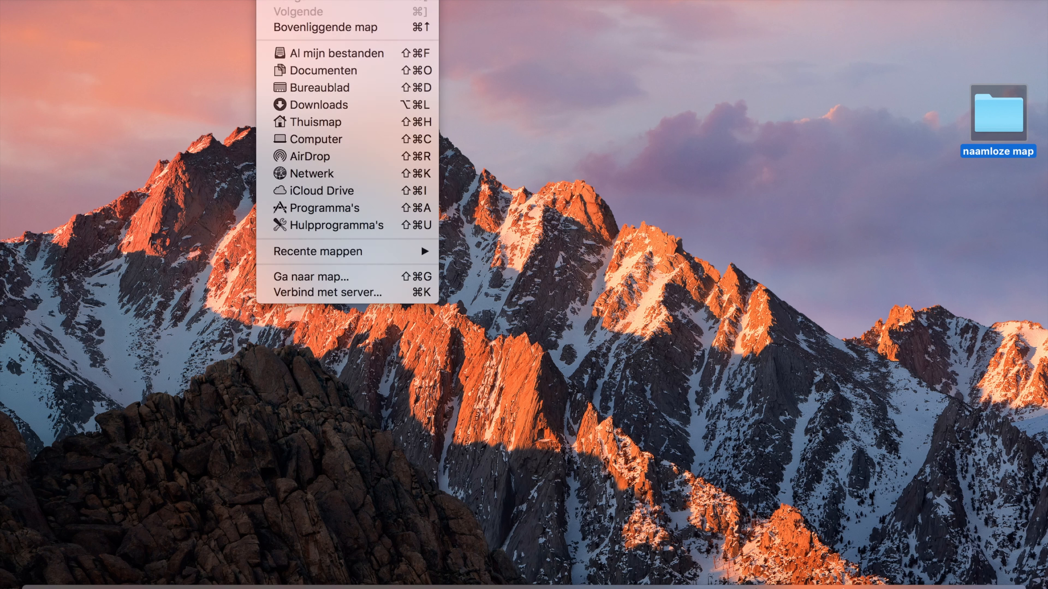
pyautogui.moveTo(317, 139)
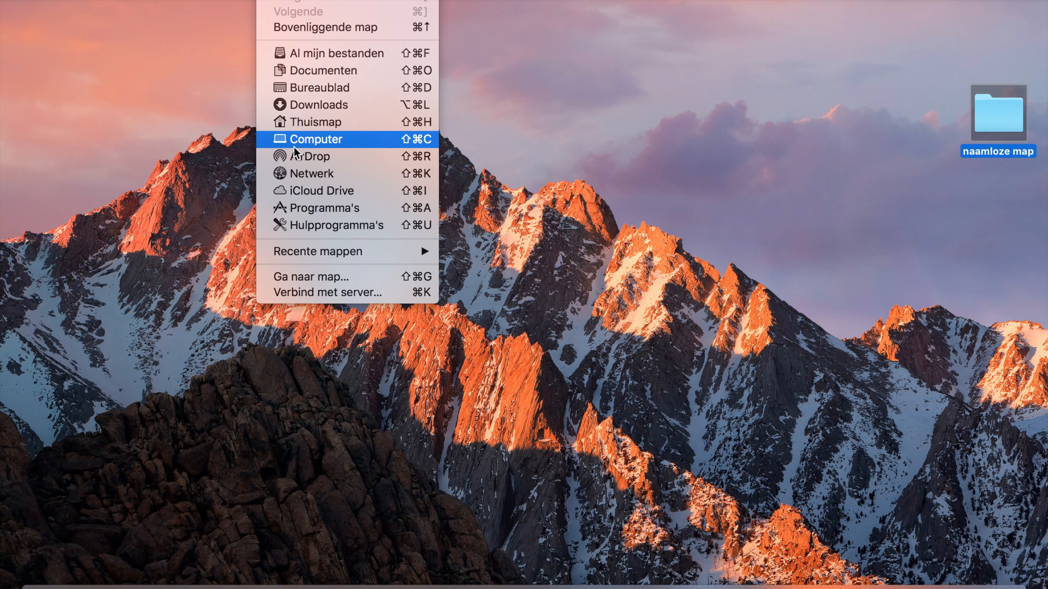
pyautogui.moveTo(309, 156)
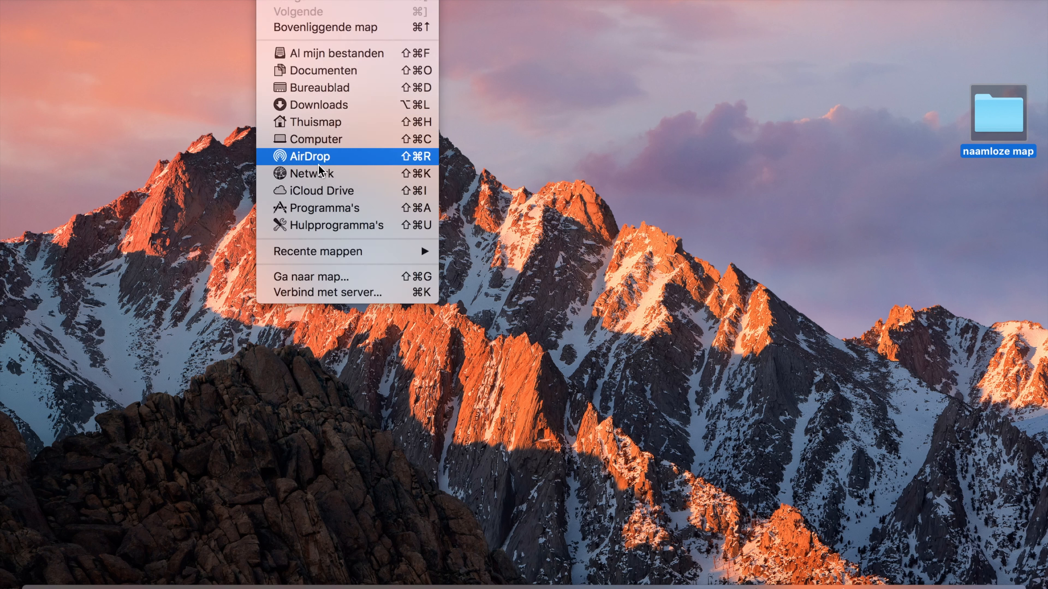
pyautogui.moveTo(319, 208)
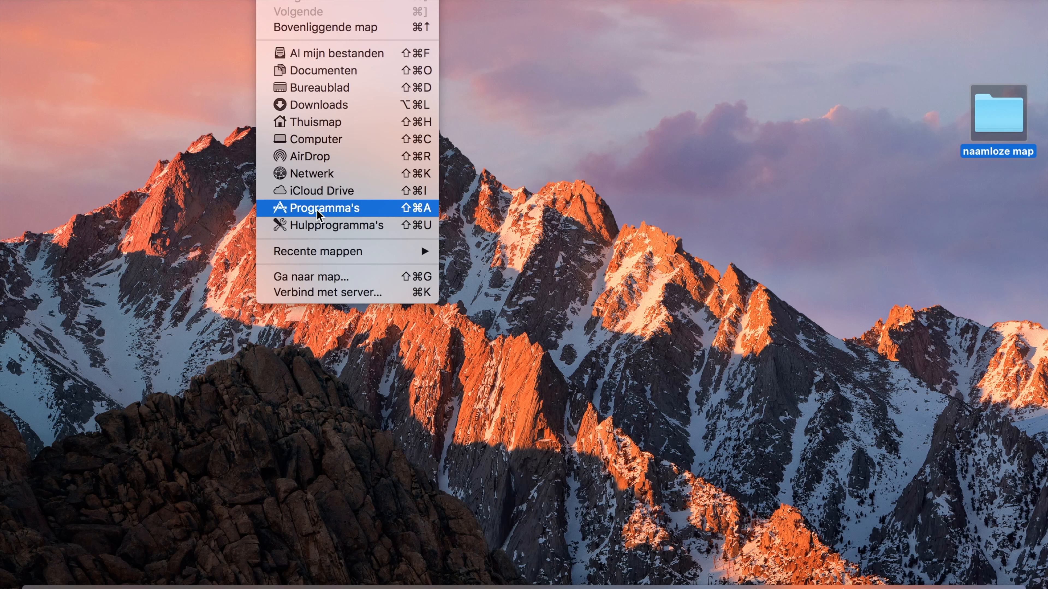
# Step: Relaunch Fotolader from the Programma's folder, listing the iPhone's 108 photos again
pyautogui.click(326, 208)
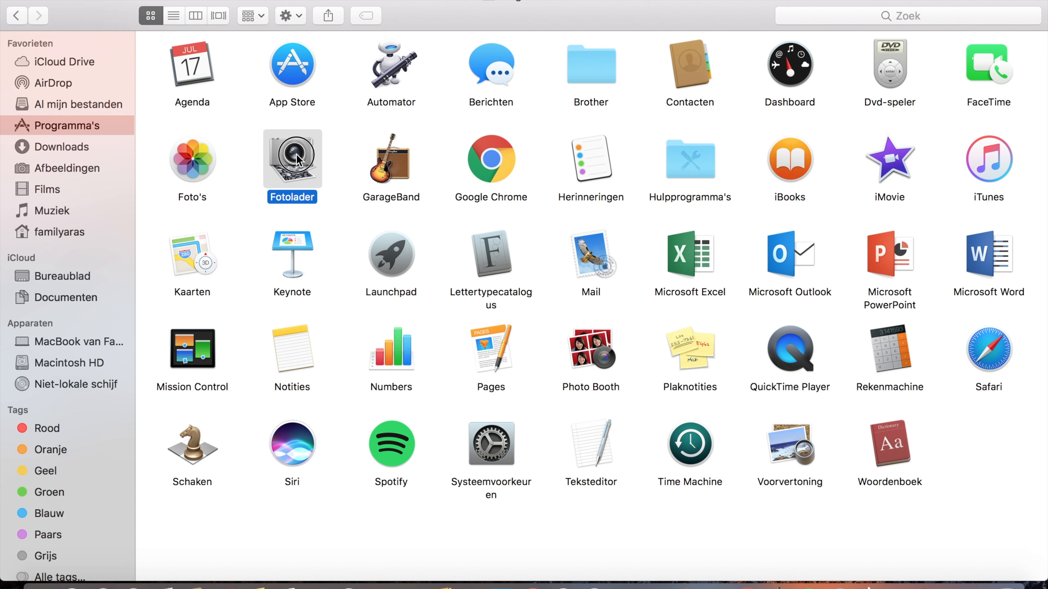
pyautogui.doubleClick(292, 159)
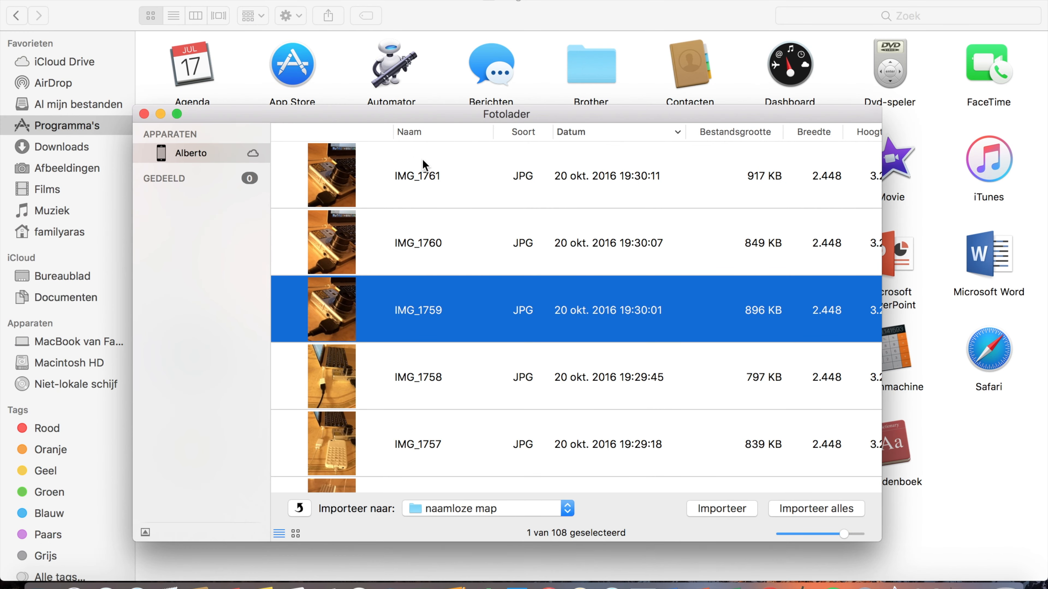
pyautogui.moveTo(83, 105)
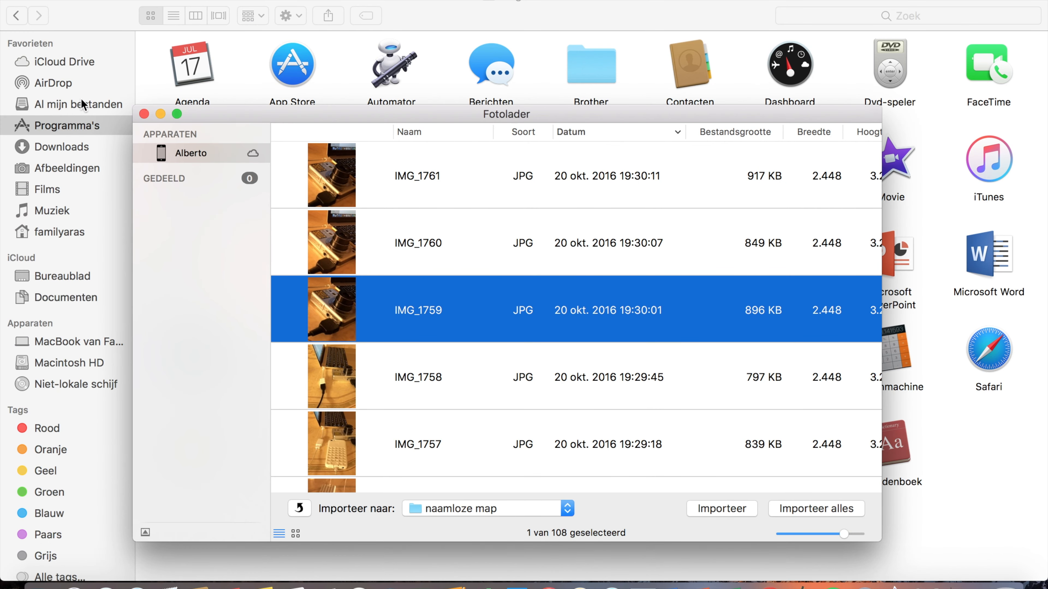
# Step: Show iCloud Drive in Finder with its Bureaublad, Documenten, Pages, Voorvertoning and iMovie folders
pyautogui.click(64, 61)
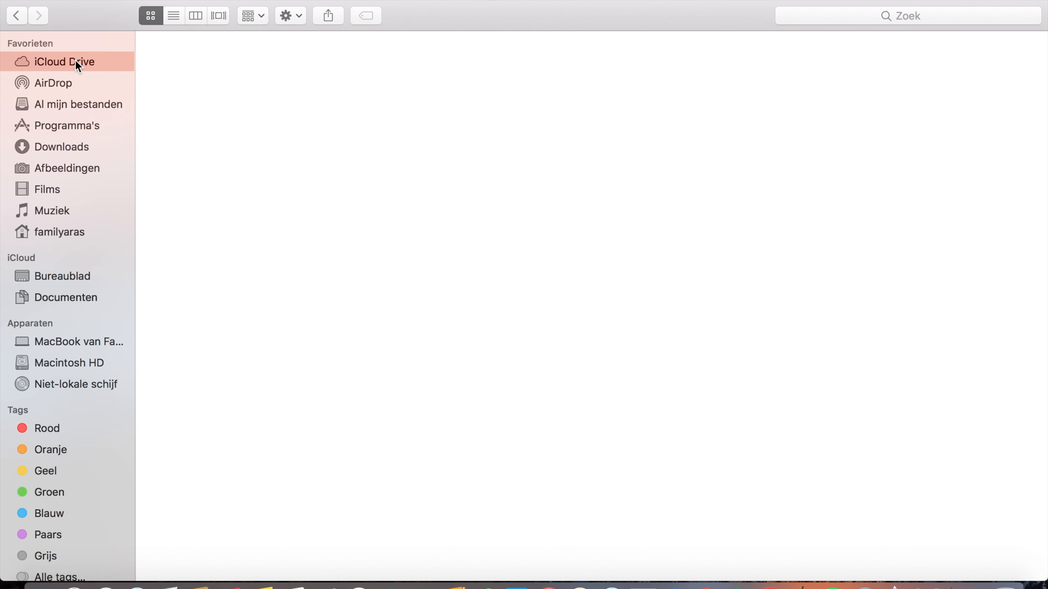
pyautogui.click(65, 61)
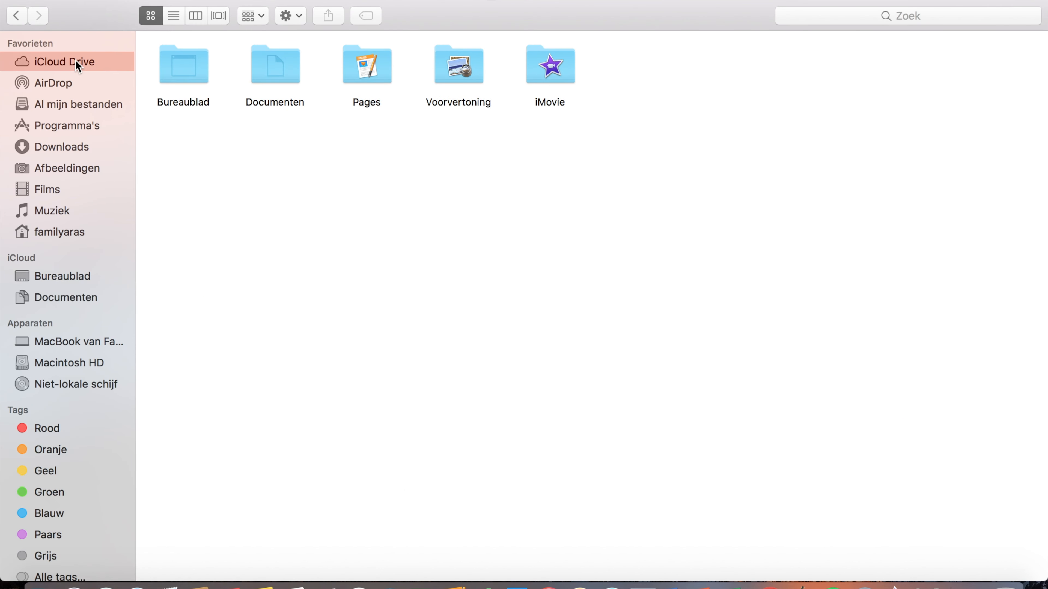
pyautogui.moveTo(86, 80)
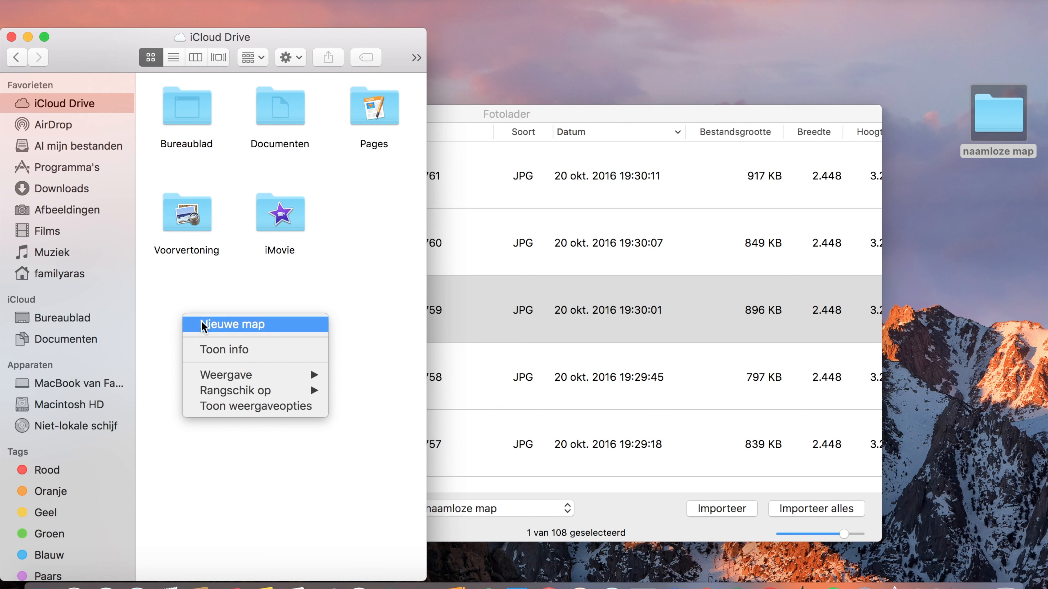
# Step: Create a new folder in iCloud Drive and name it 'camera okt 2016'
pyautogui.click(233, 325)
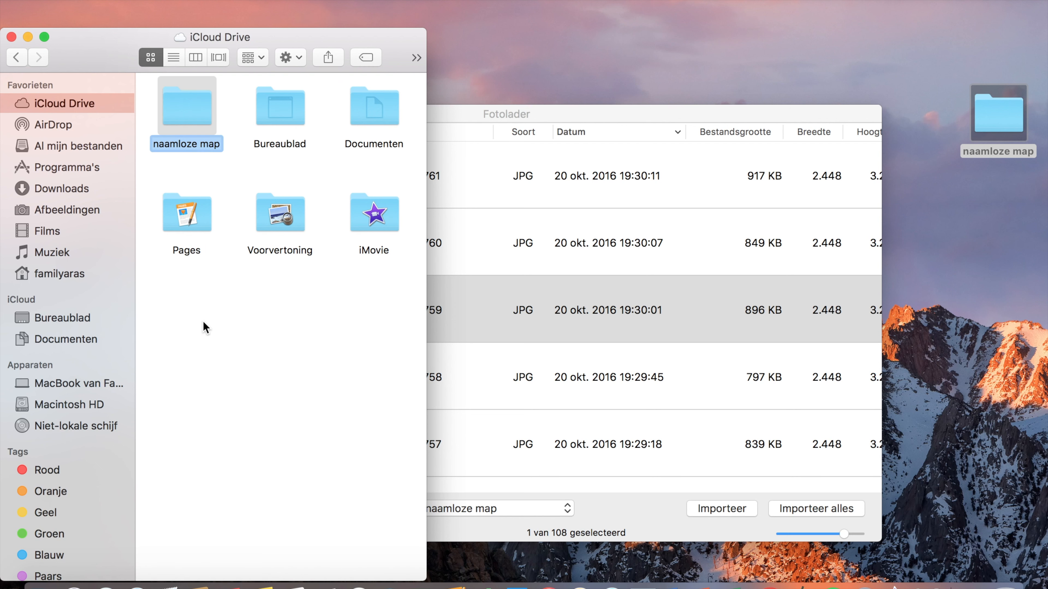
pyautogui.doubleClick(185, 144)
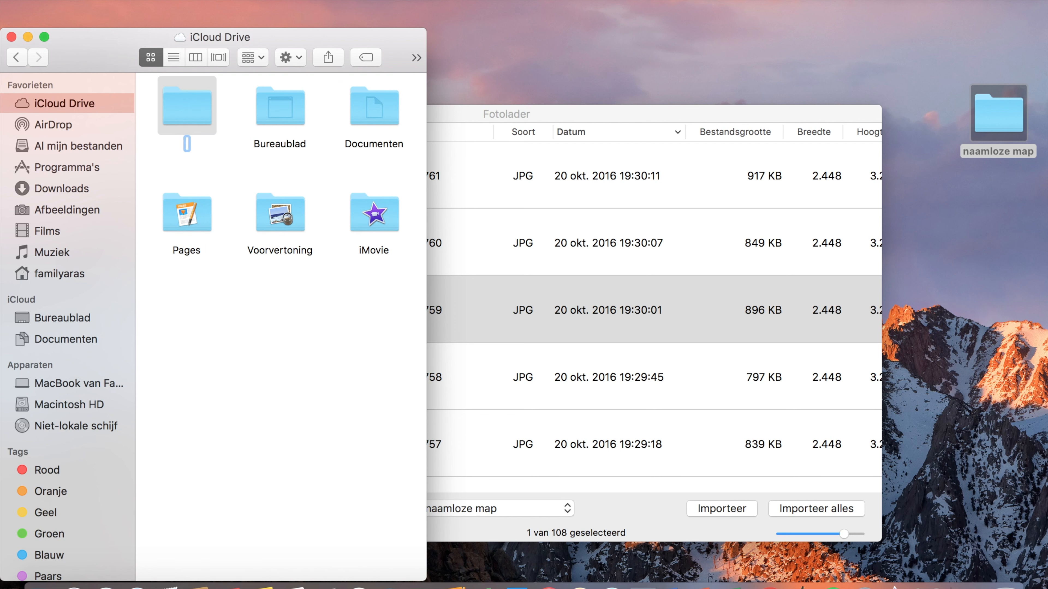
pyautogui.write('came')
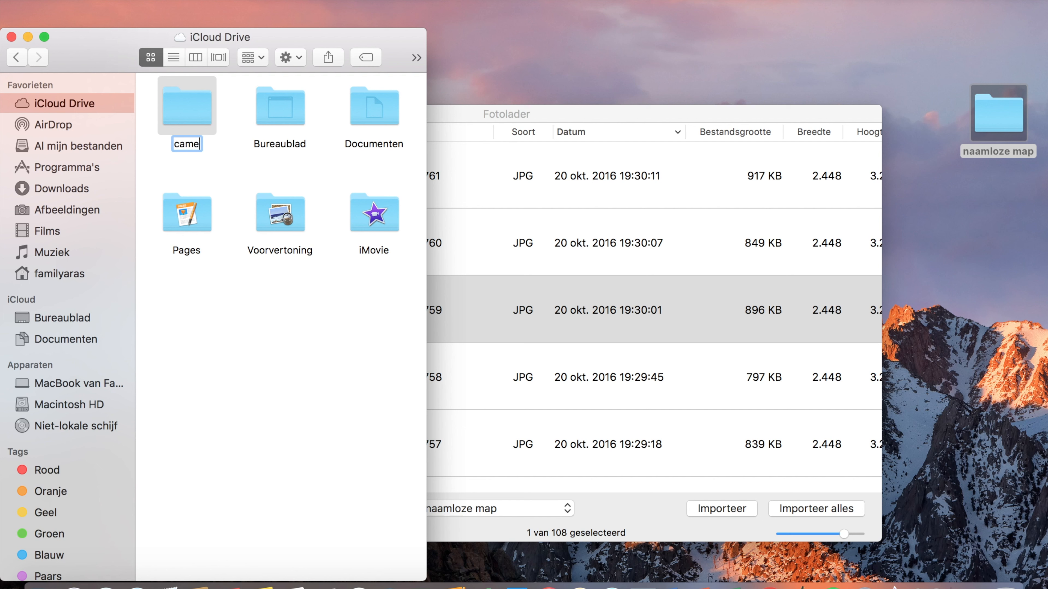
pyautogui.write('ra')
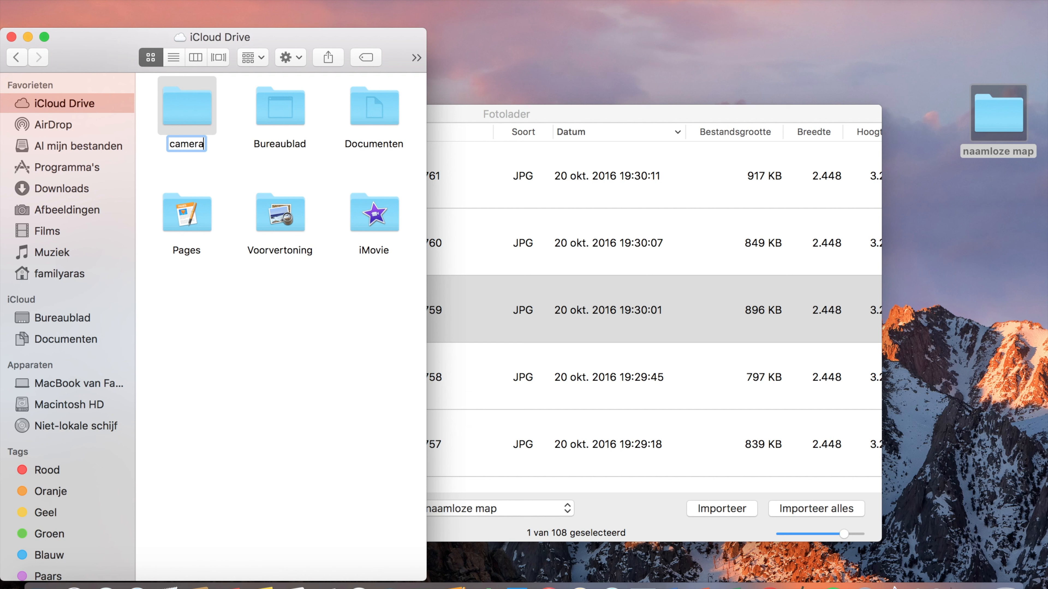
pyautogui.write('ok')
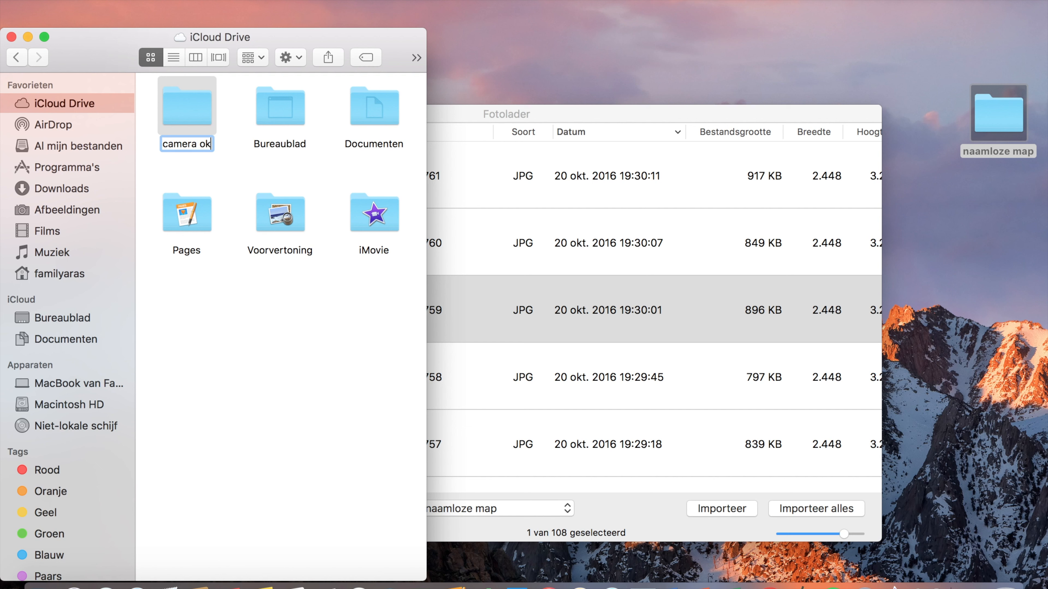
pyautogui.write('t')
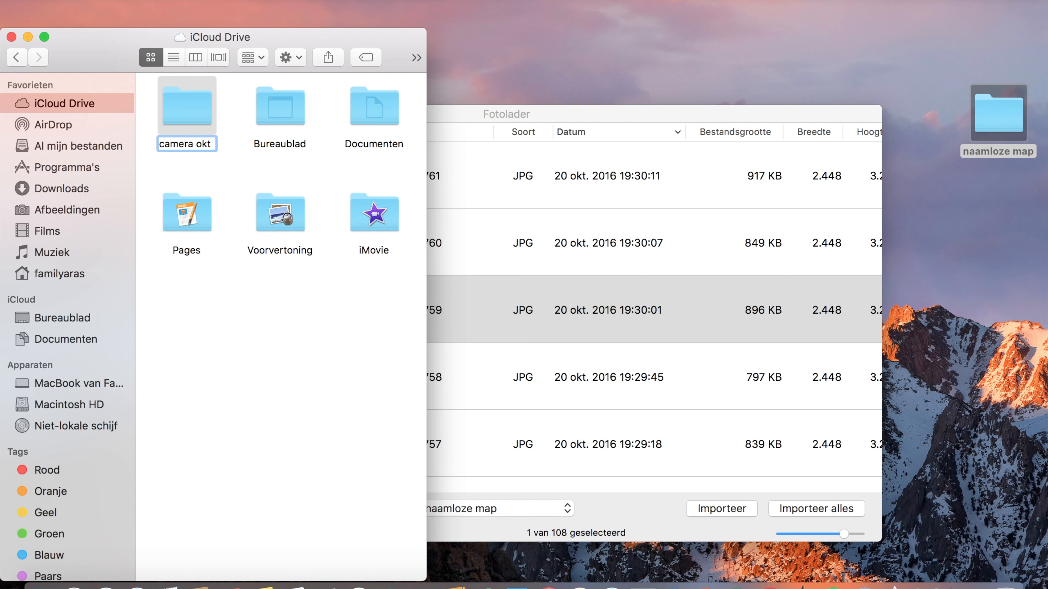
pyautogui.write('201')
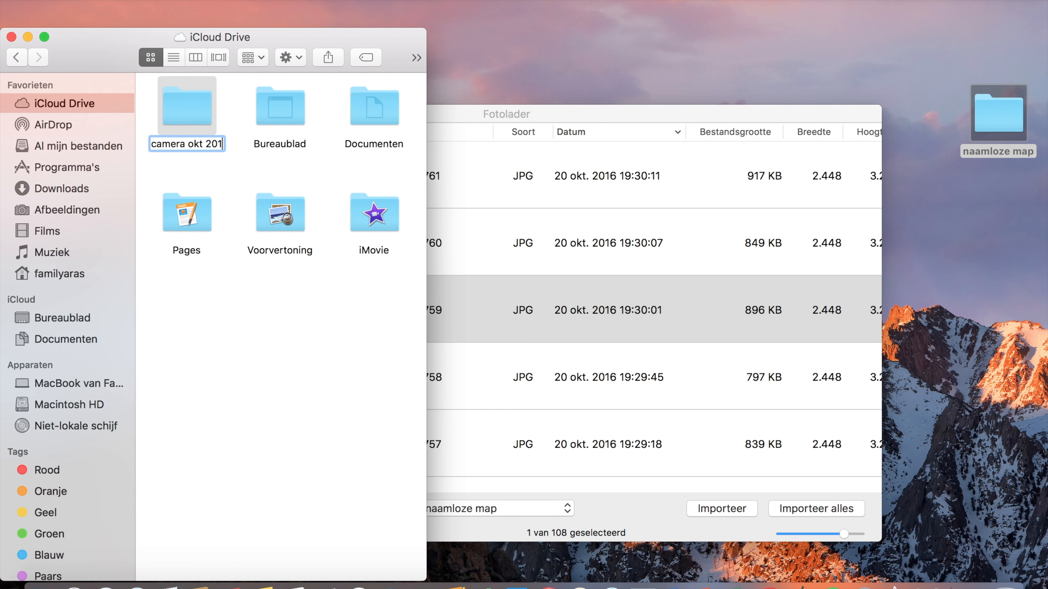
pyautogui.write('6')
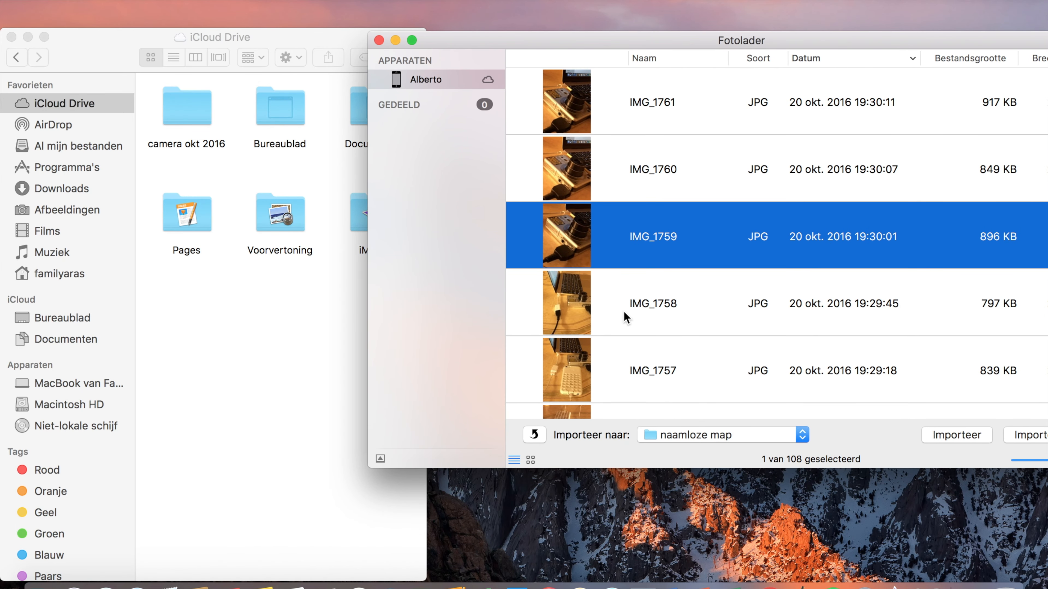
# Step: Drag IMG_1758 into camera okt 2016 and open the folder to check IMG_1758.JPG
pyautogui.click(652, 302)
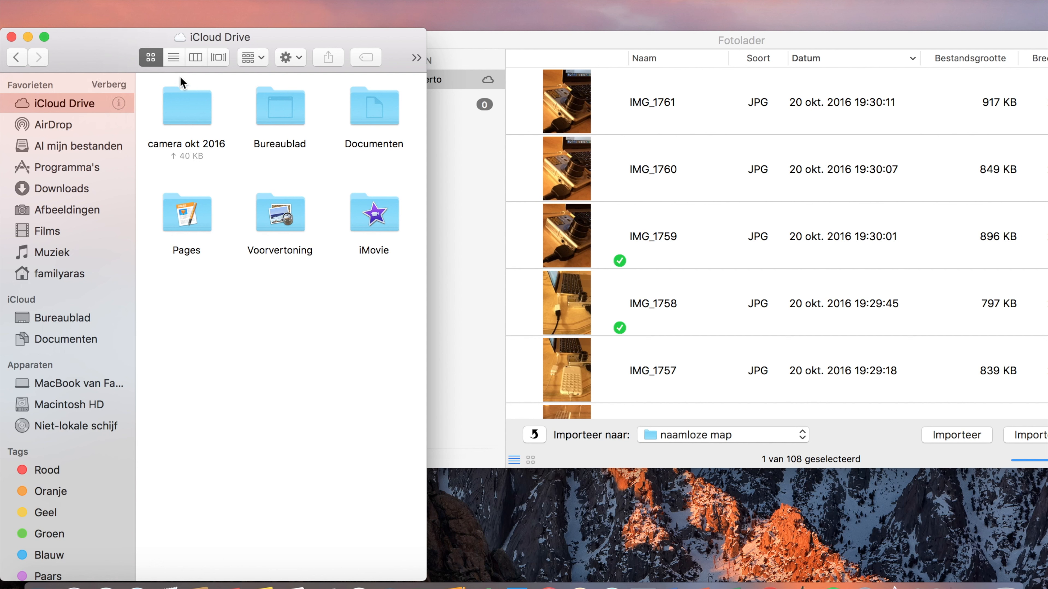
pyautogui.doubleClick(187, 107)
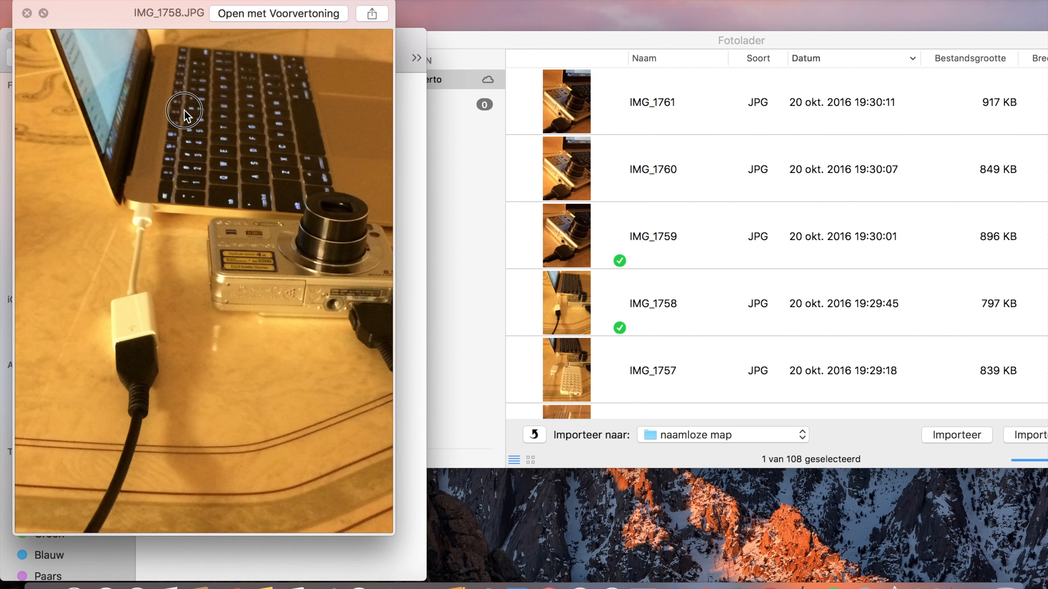
pyautogui.moveTo(138, 93)
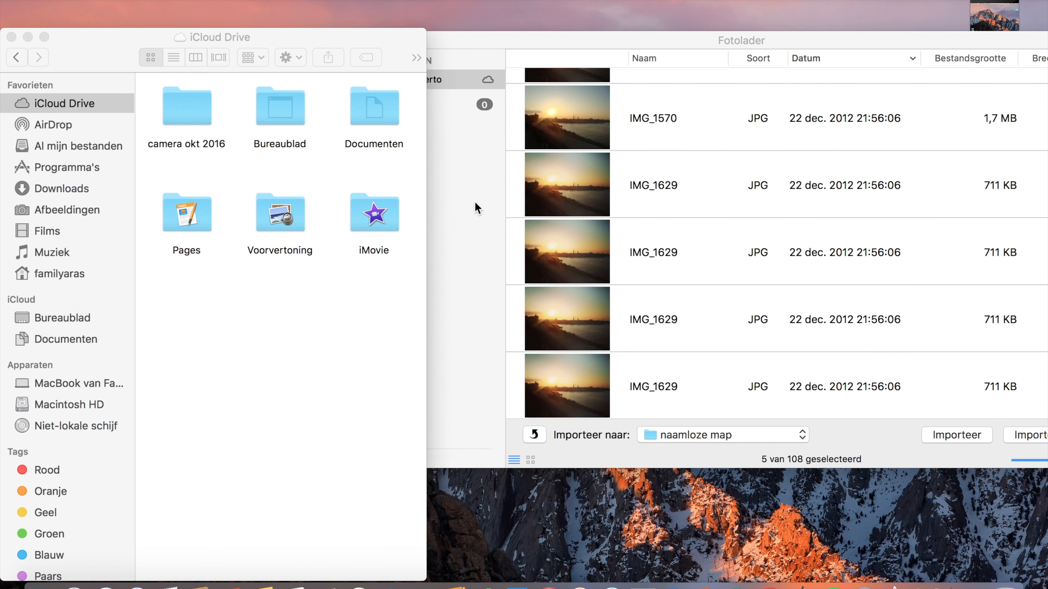
pyautogui.click(185, 106)
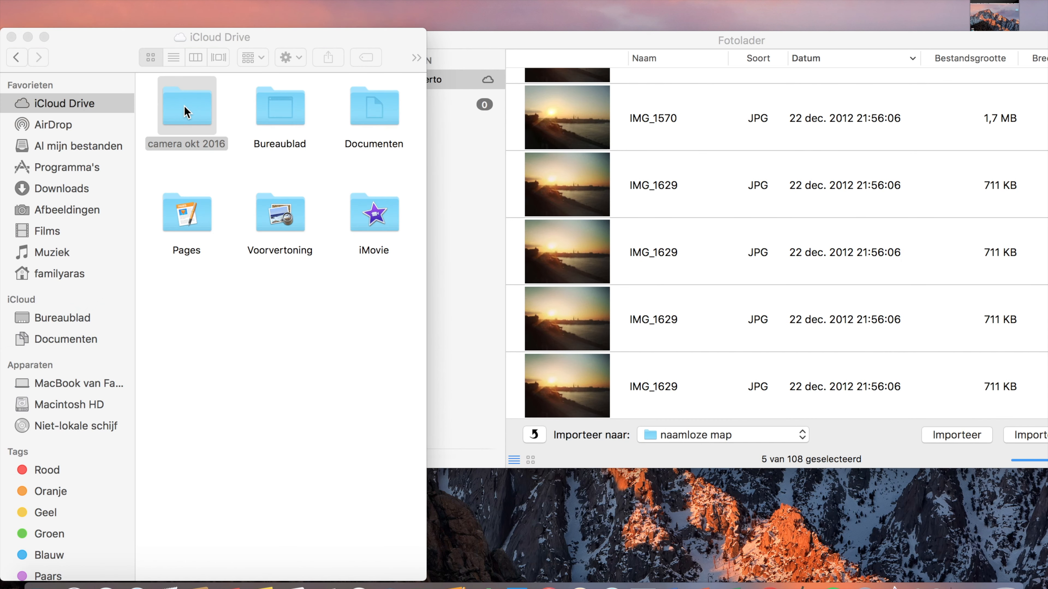
pyautogui.click(186, 107)
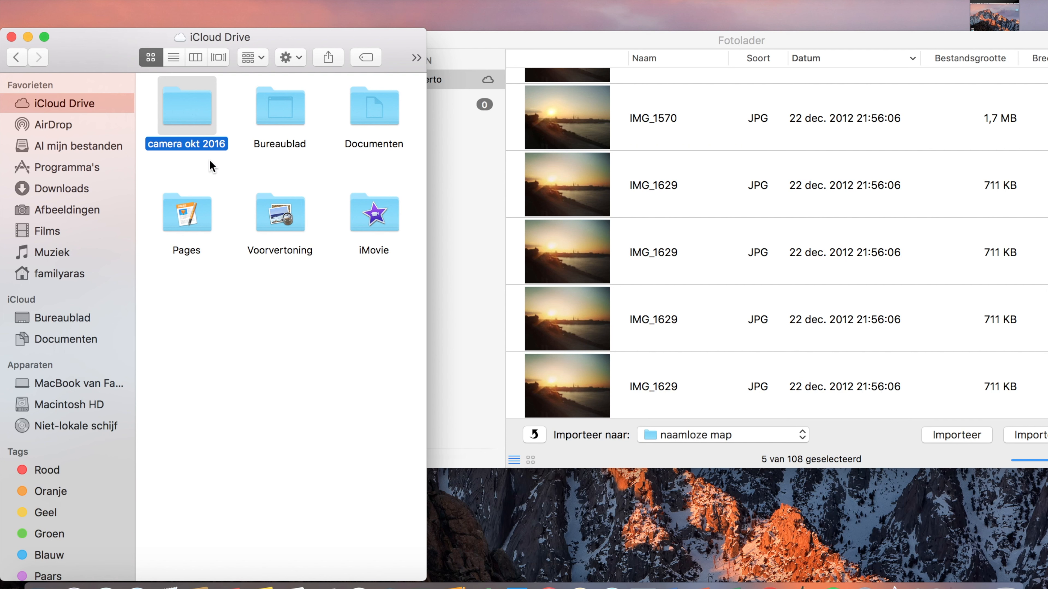
pyautogui.moveTo(191, 115)
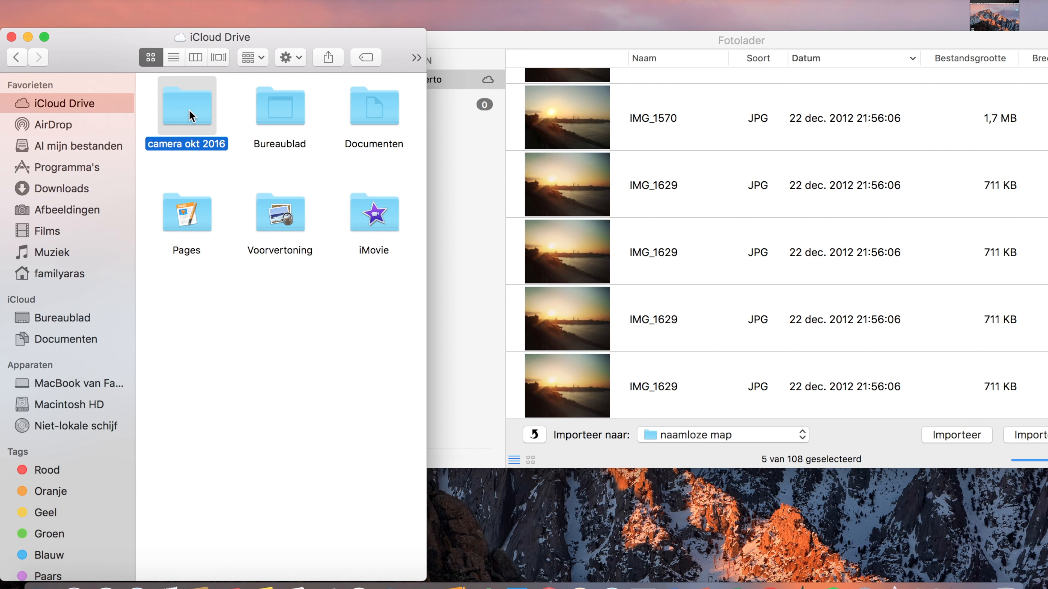
pyautogui.moveTo(78, 109)
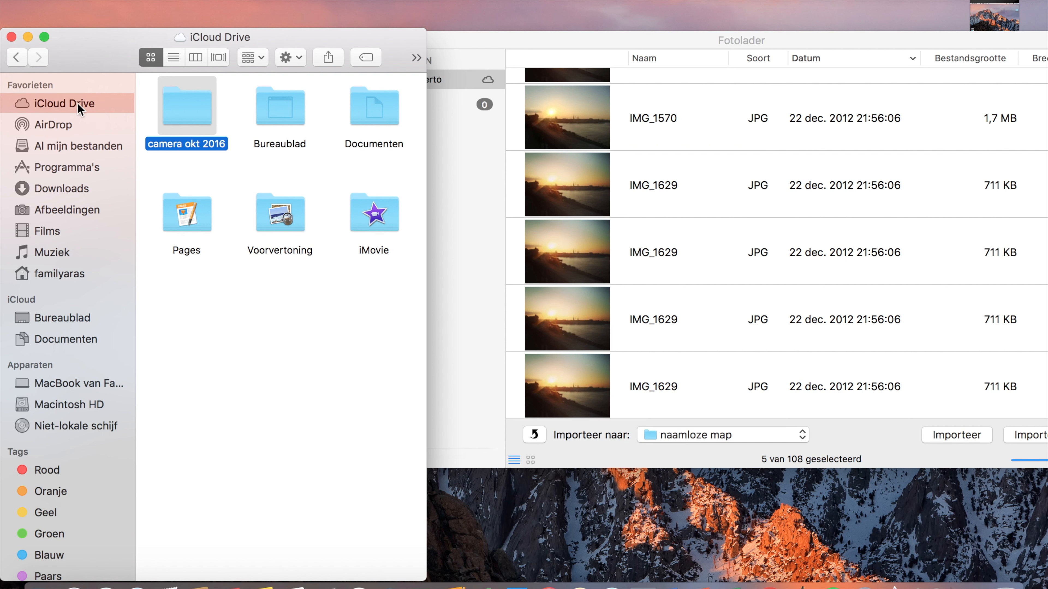
pyautogui.moveTo(609, 102)
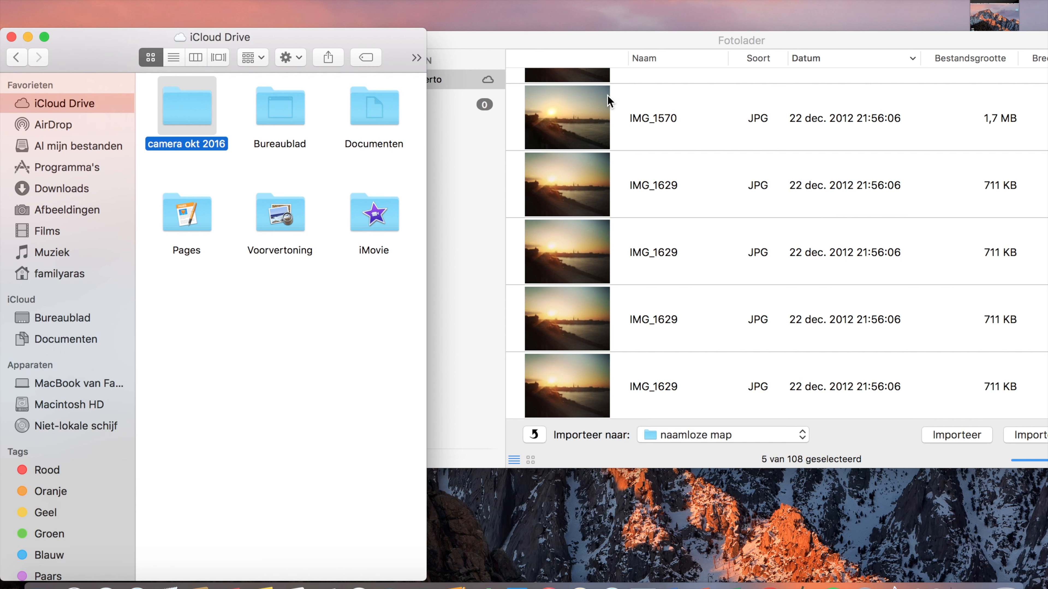
pyautogui.moveTo(715, 242)
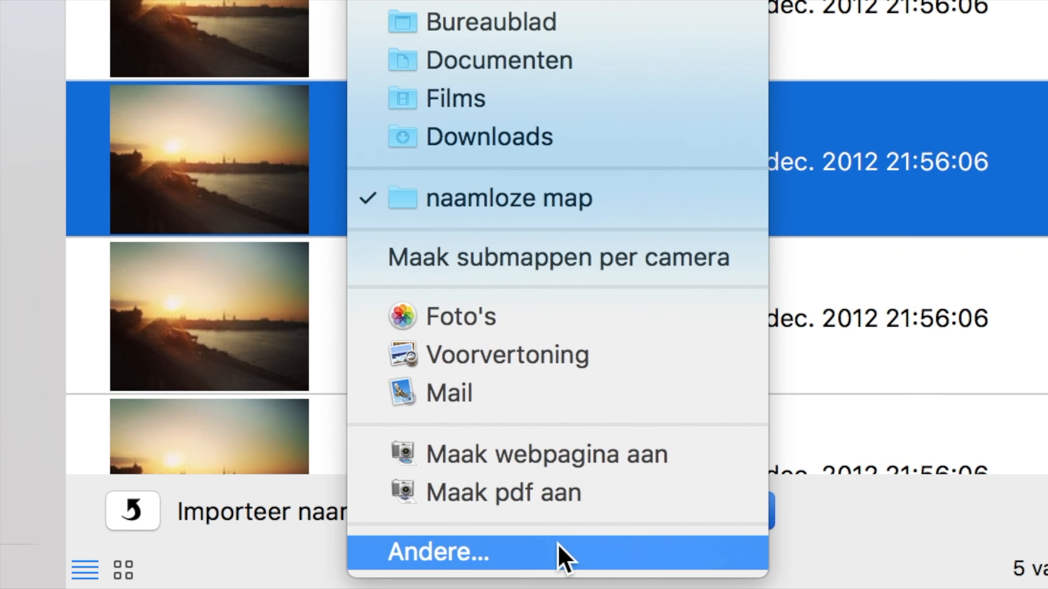
# Step: Choose Andere… as import destination and browse iCloud Drive where camera okt 2016 is listed
pyautogui.click(438, 553)
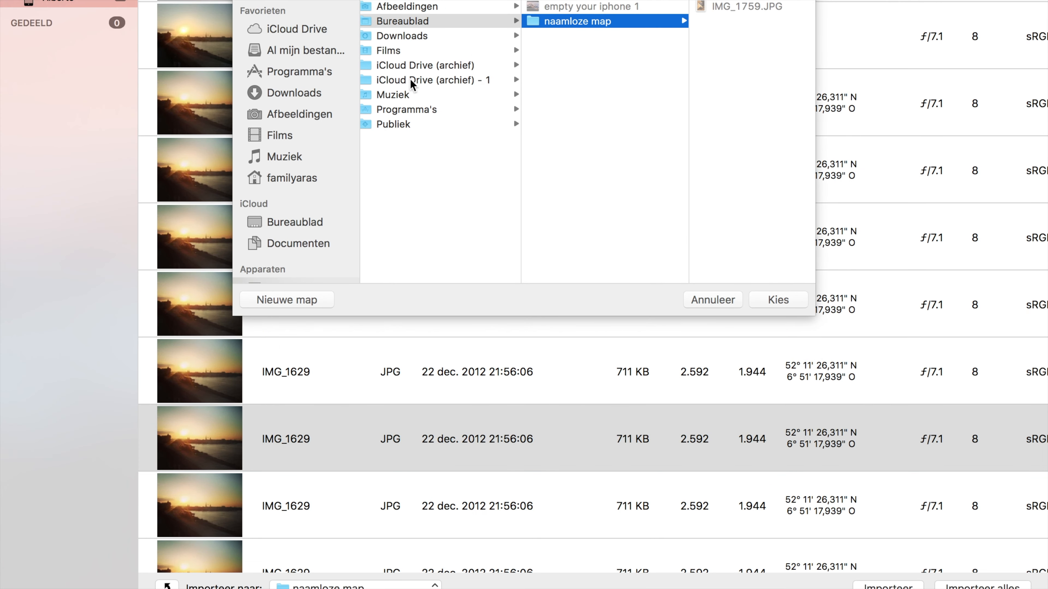
pyautogui.moveTo(320, 34)
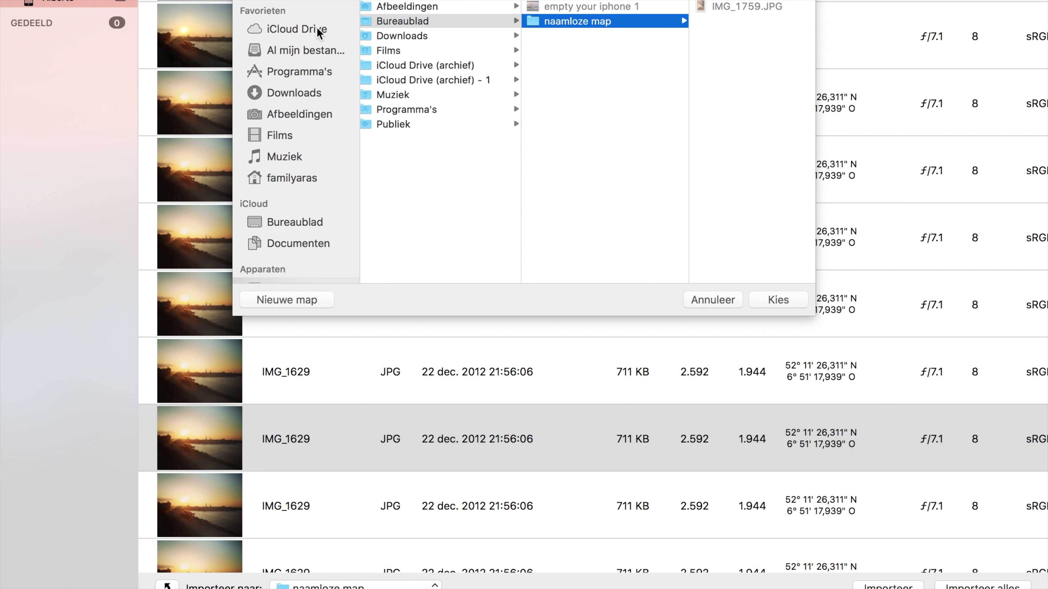
pyautogui.click(296, 29)
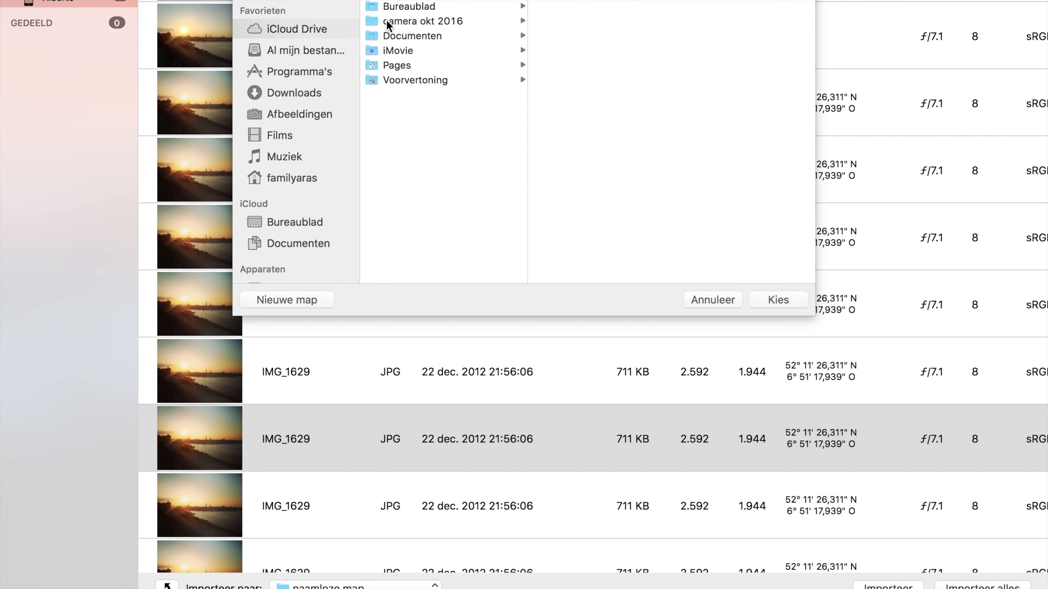
pyautogui.moveTo(387, 27)
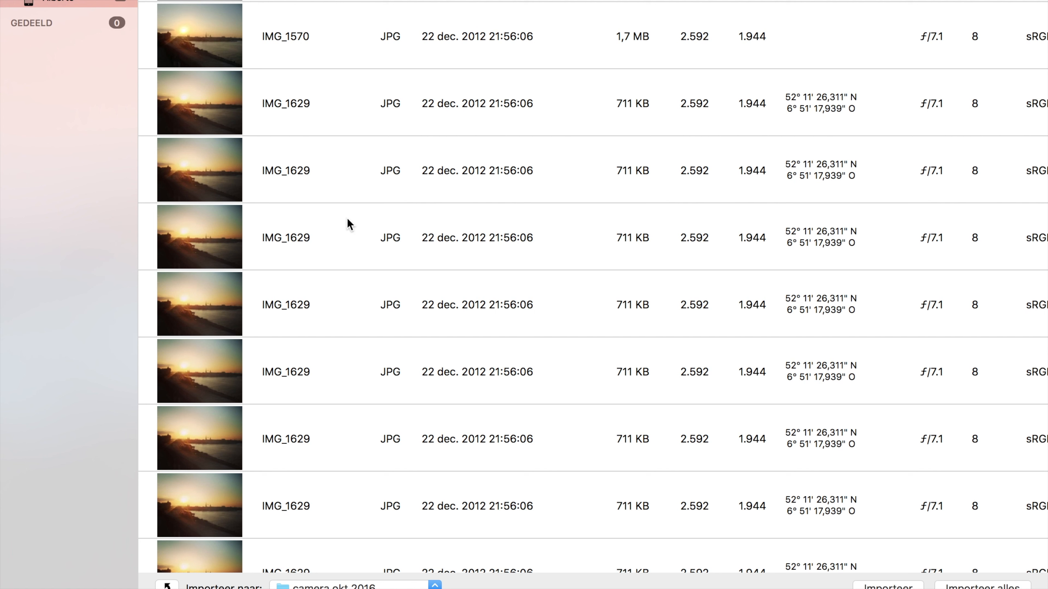
pyautogui.moveTo(344, 170)
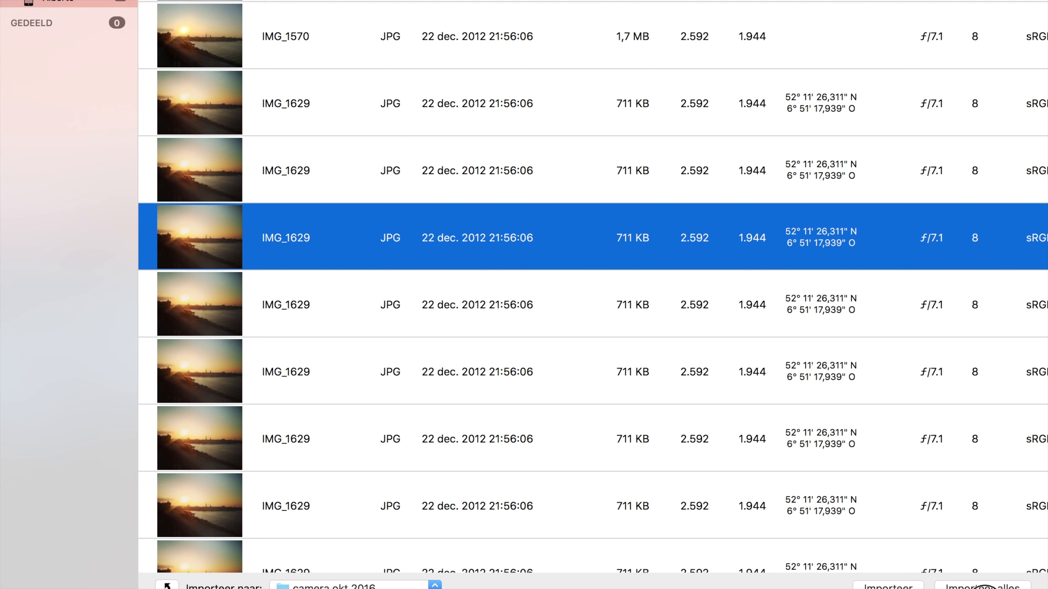
pyautogui.moveTo(887, 584)
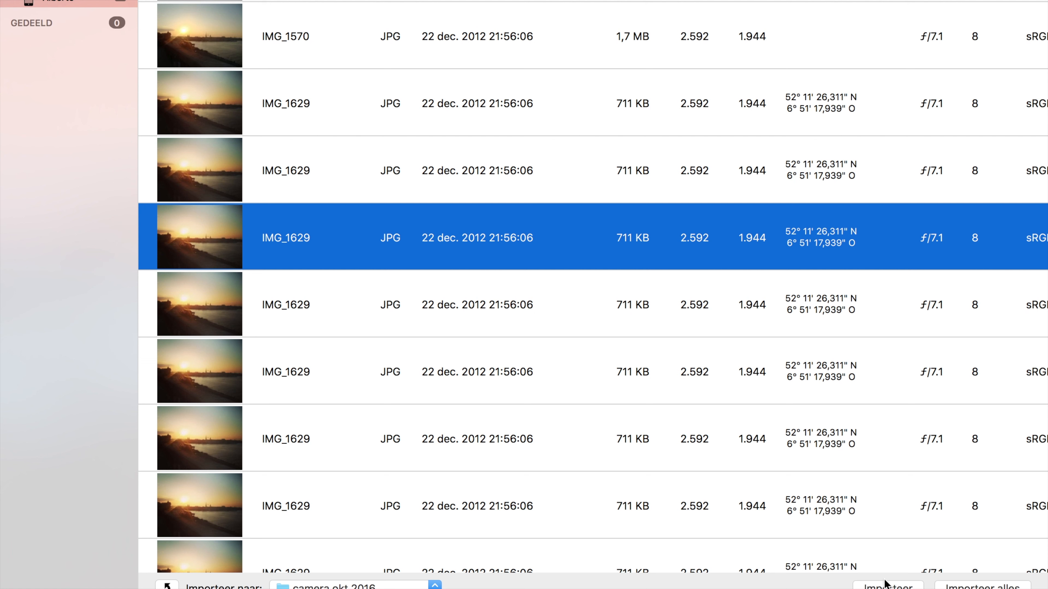
pyautogui.moveTo(529, 308)
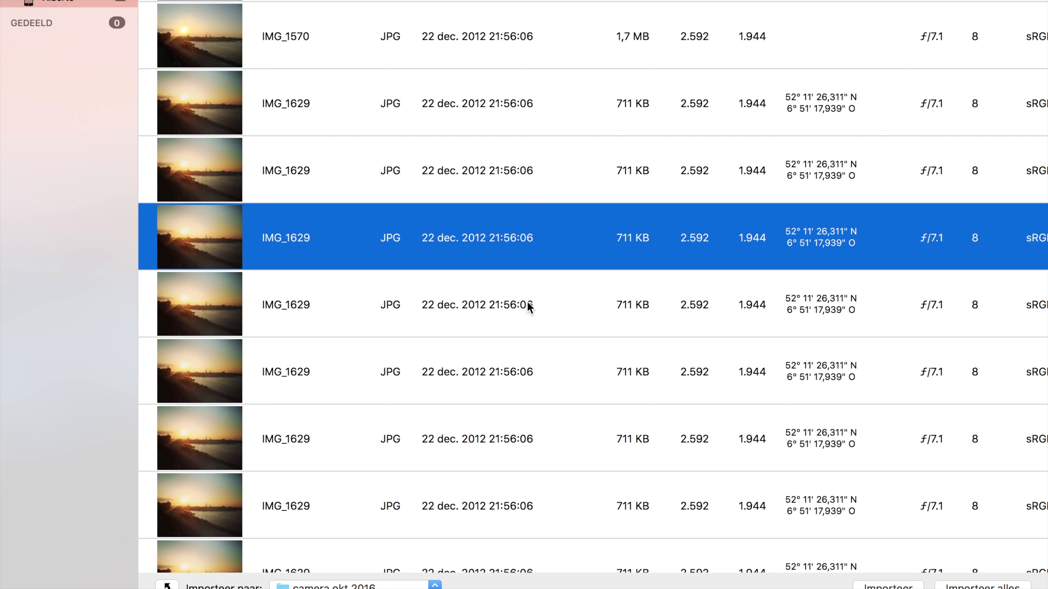
# Step: Cmd-click further IMG_1629 sunset photos, bringing the selection to seven of 108
pyautogui.click(468, 304)
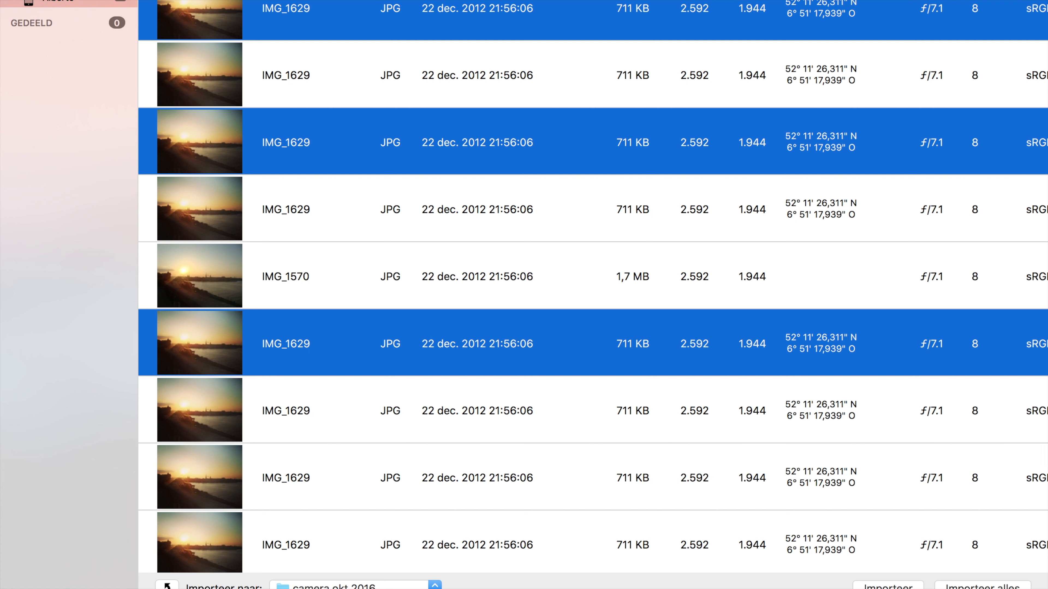
pyautogui.click(888, 587)
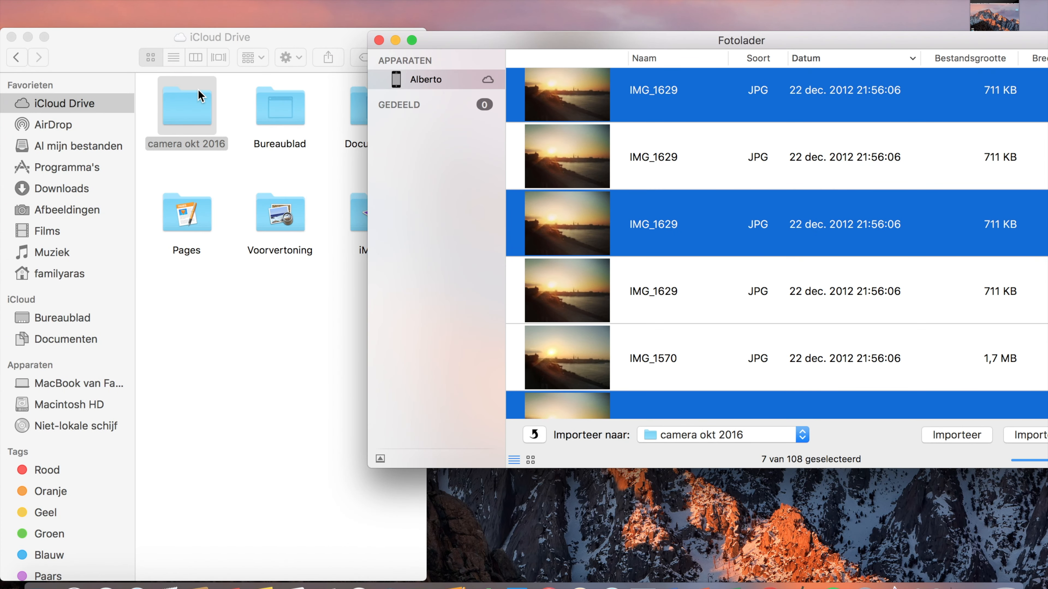
# Step: View IMG_1629.JPG inside the camera okt 2016 folder, then return to the import window
pyautogui.doubleClick(186, 105)
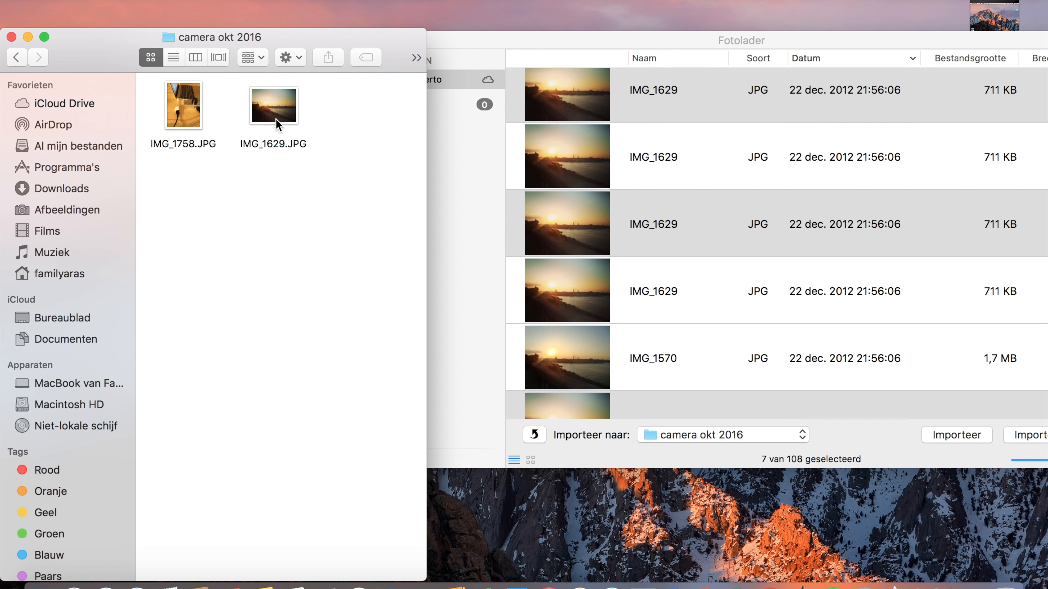
pyautogui.click(273, 105)
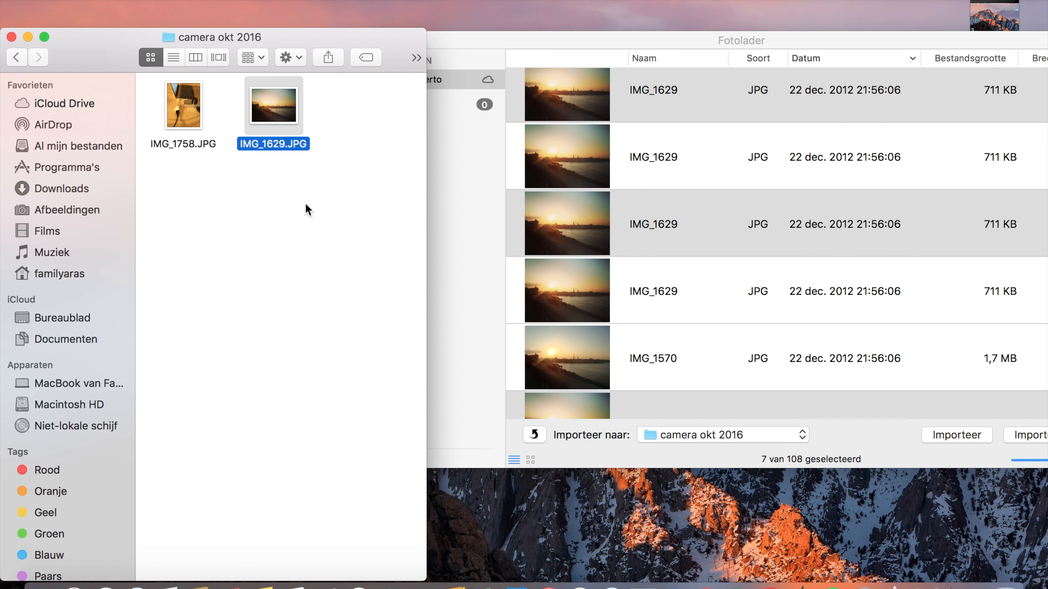
pyautogui.click(740, 40)
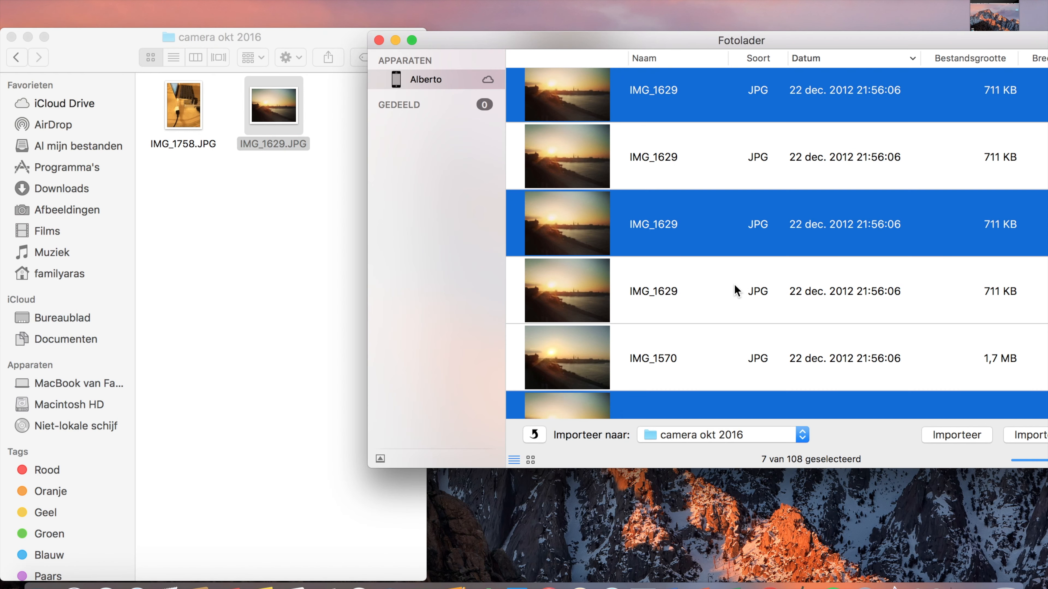
pyautogui.moveTo(947, 426)
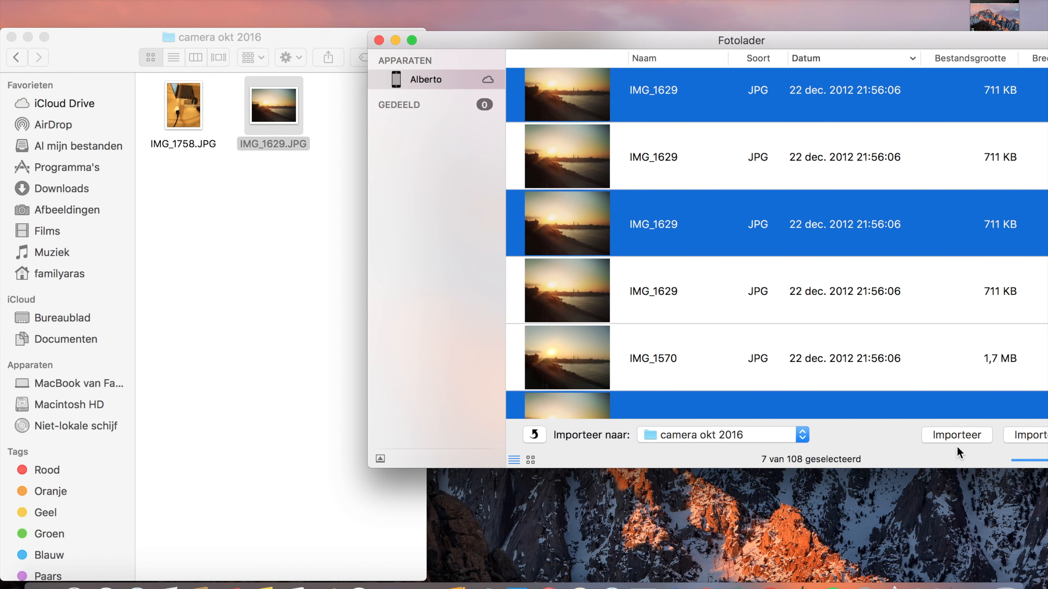
pyautogui.moveTo(786, 349)
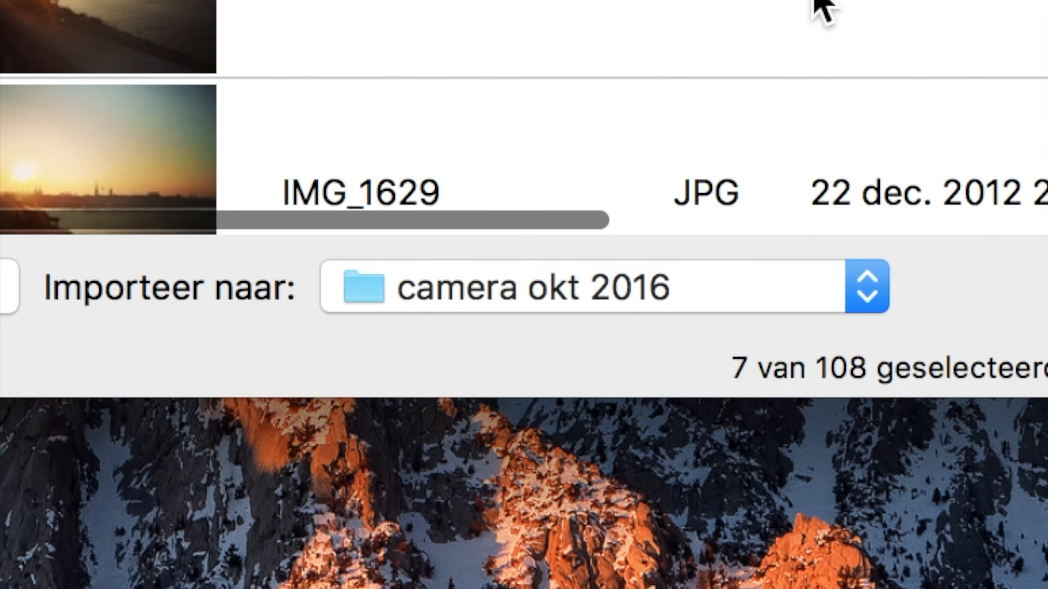
pyautogui.scroll(-3)
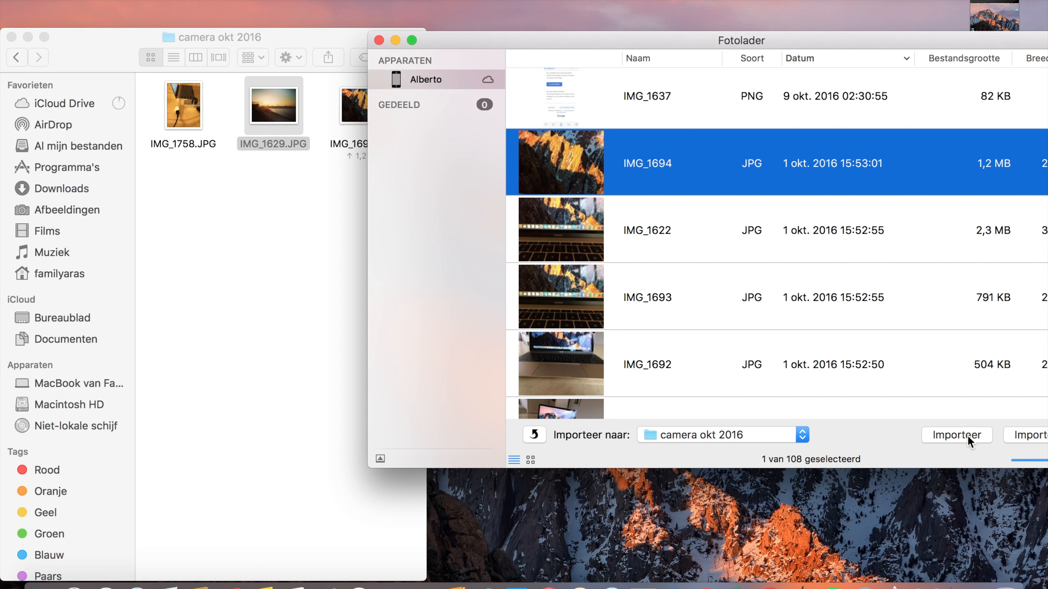
# Step: Import IMG_1694 into camera okt 2016 and view the copied photo in Finder
pyautogui.click(425, 80)
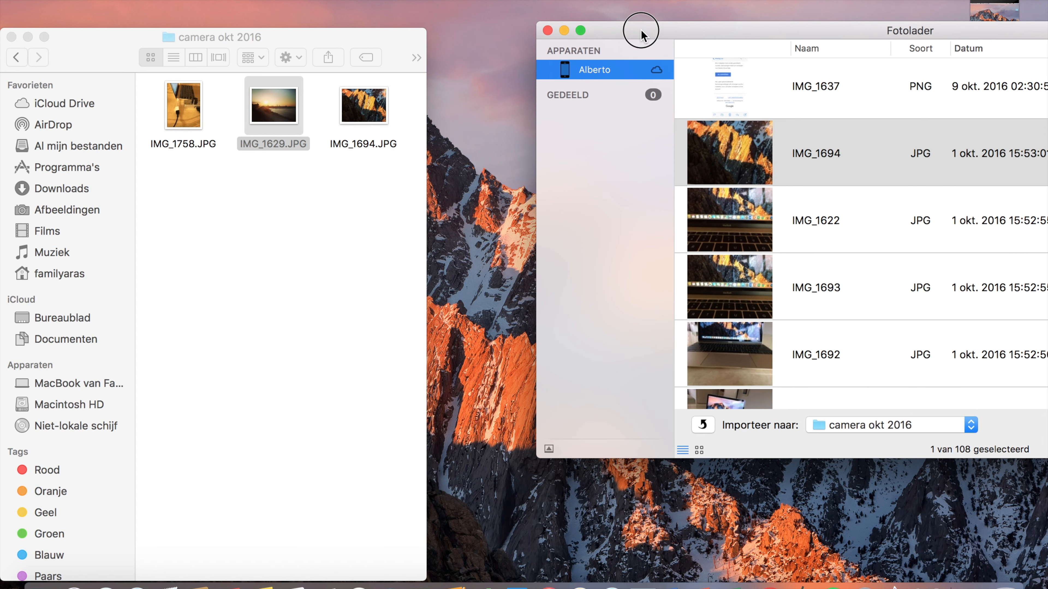
pyautogui.click(363, 105)
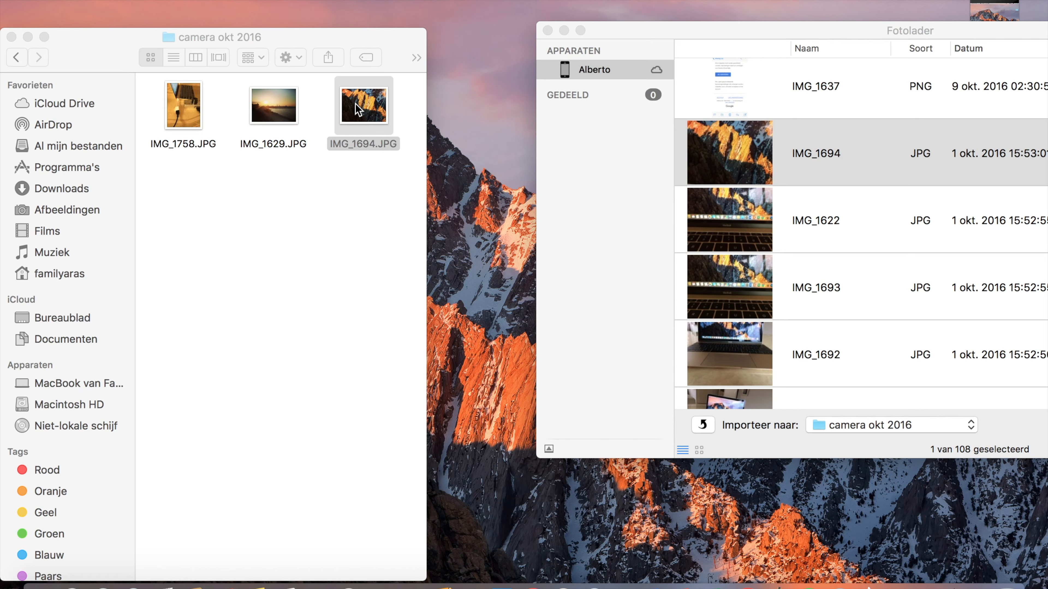
pyautogui.doubleClick(363, 104)
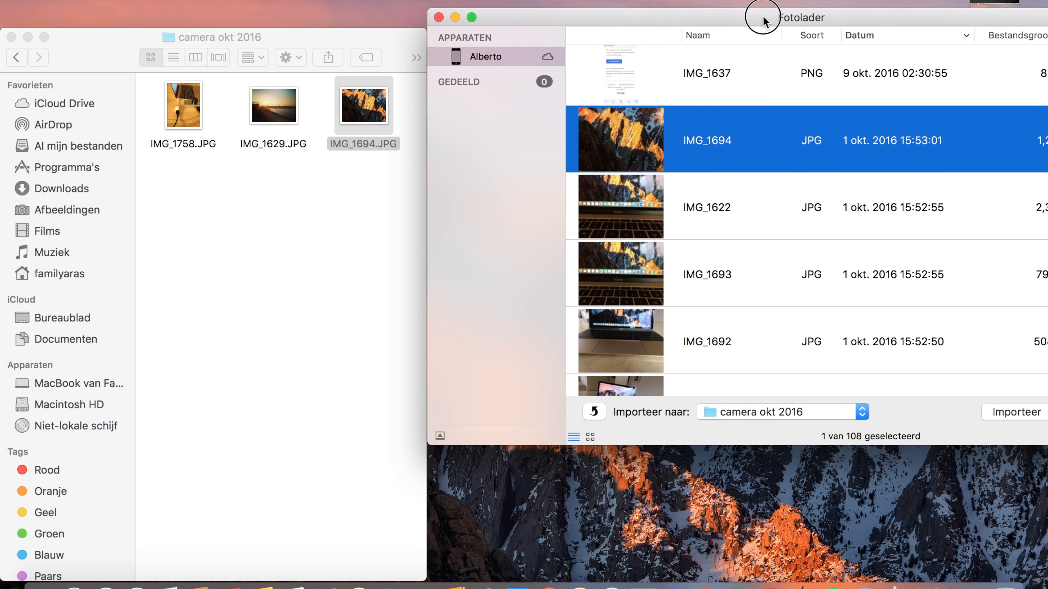
pyautogui.click(1015, 411)
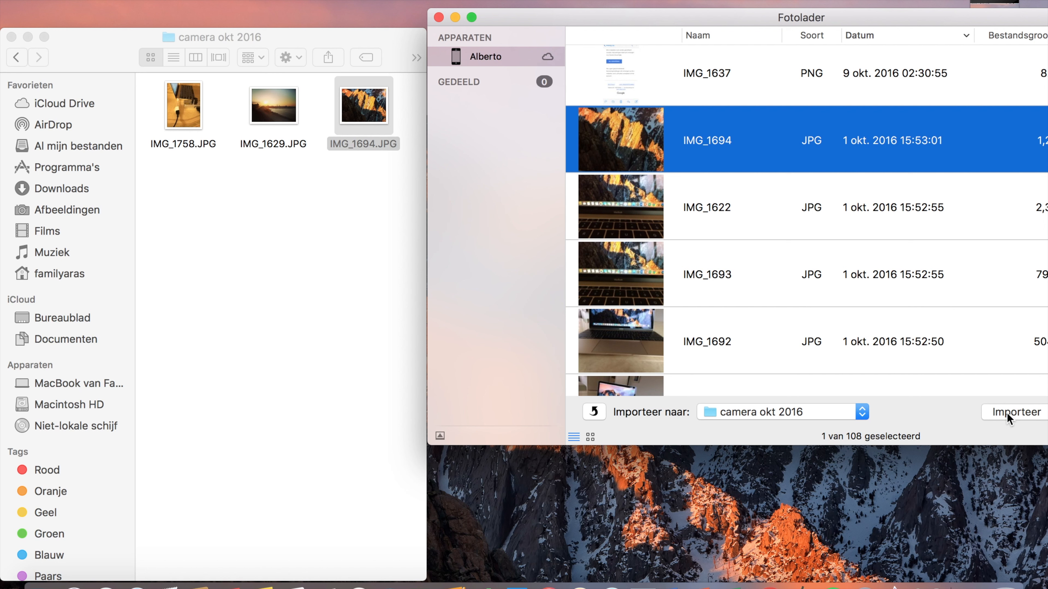
pyautogui.moveTo(717, 233)
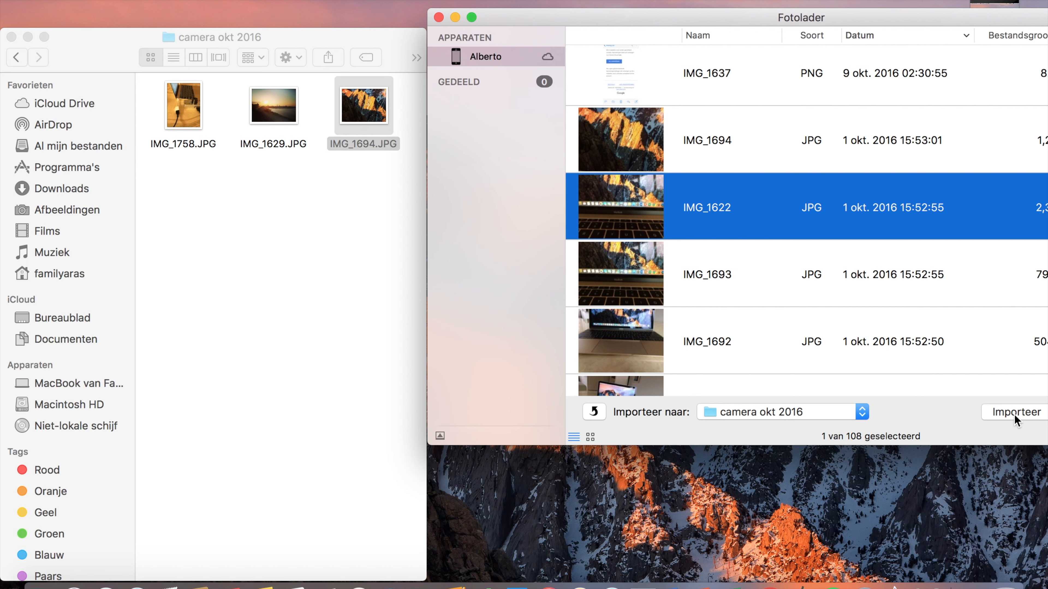
# Step: Import IMG_1622 into camera okt 2016 as well
pyautogui.click(1015, 411)
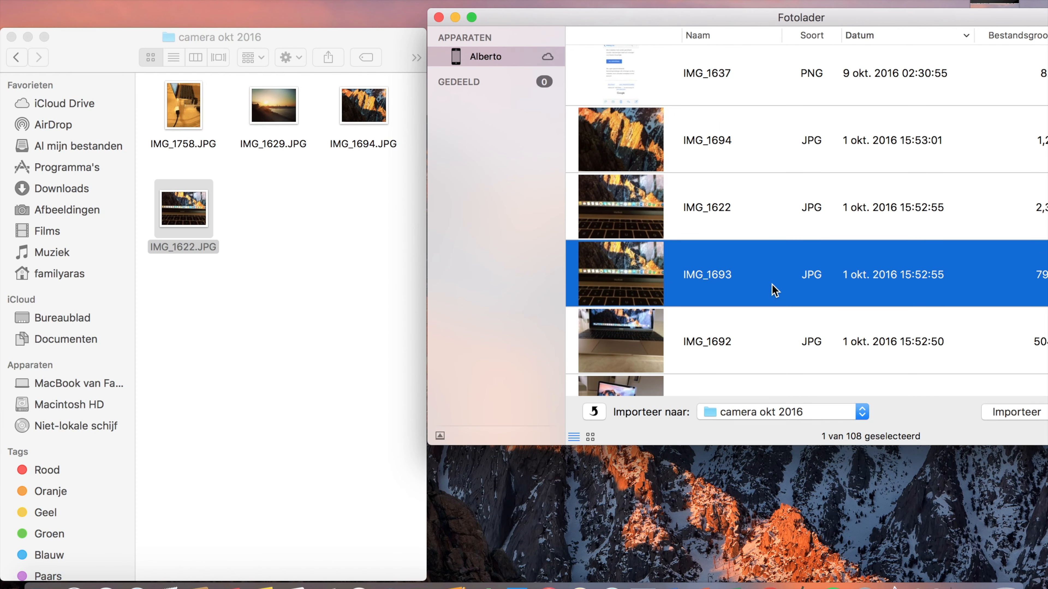
pyautogui.scroll(-3)
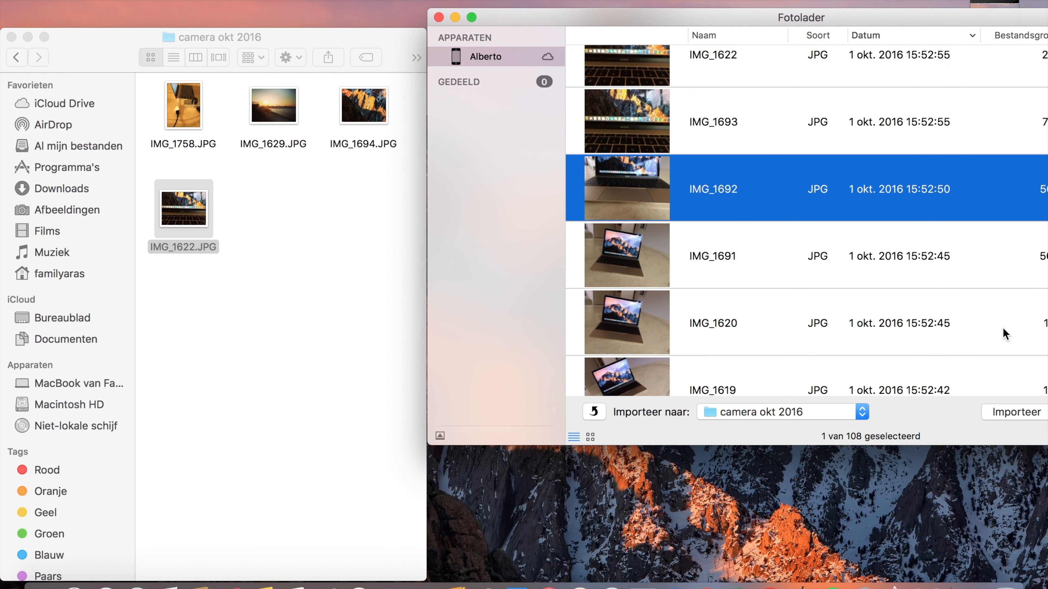
pyautogui.click(1013, 413)
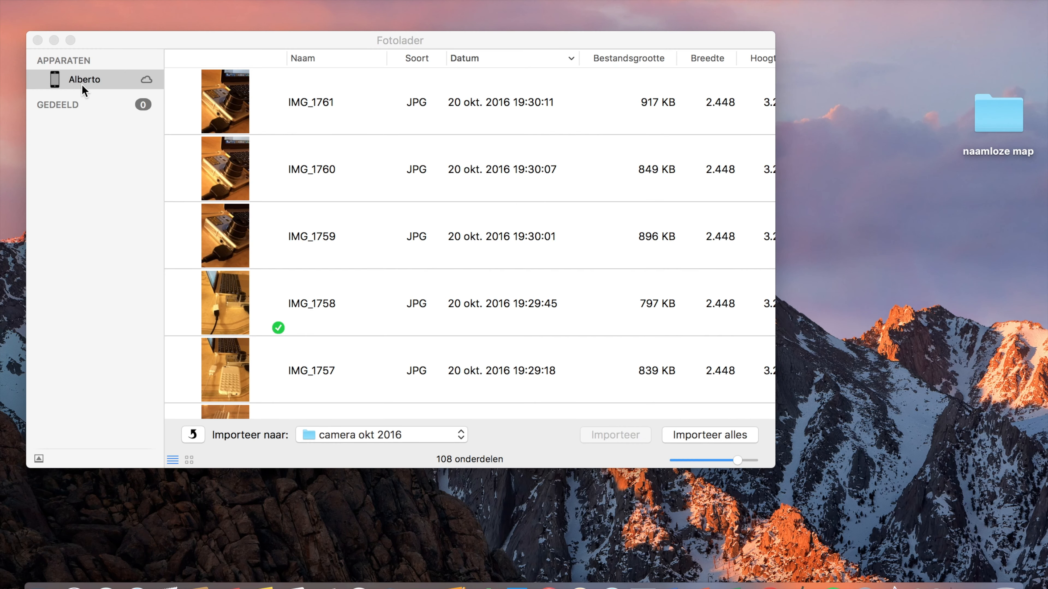
# Step: Select all 108 iPhone photos, abandon dragging them to the desktop, and keep only IMG_1761 selected
pyautogui.click(84, 79)
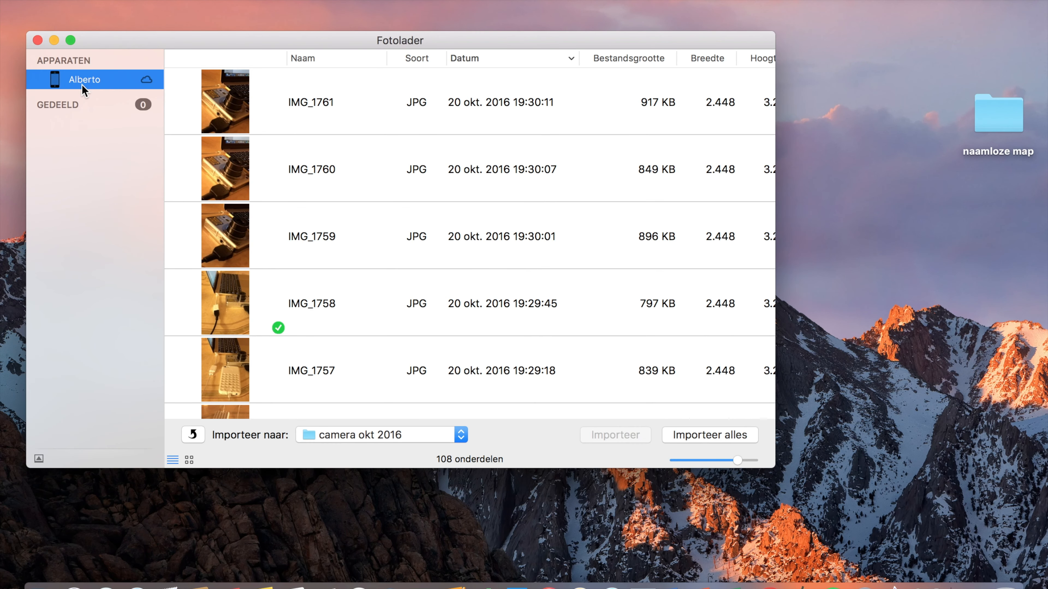
pyautogui.moveTo(71, 108)
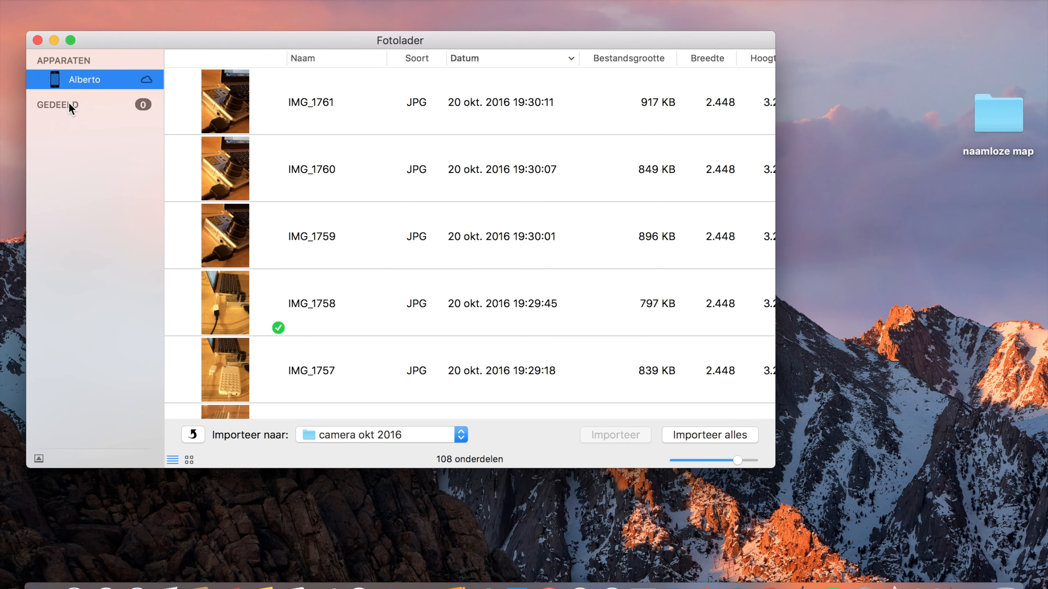
pyautogui.moveTo(239, 148)
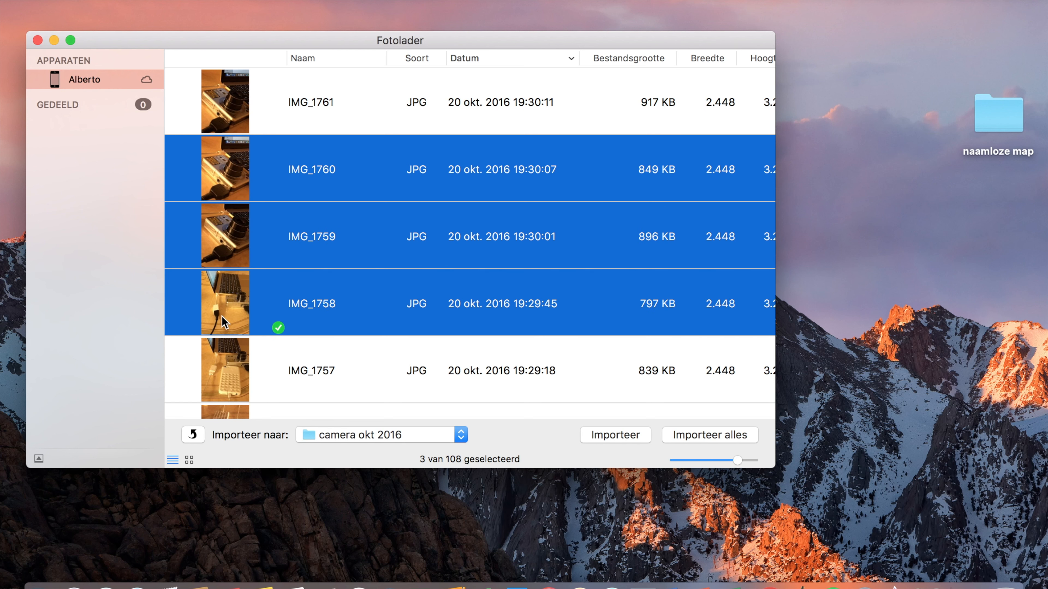
pyautogui.moveTo(375, 361)
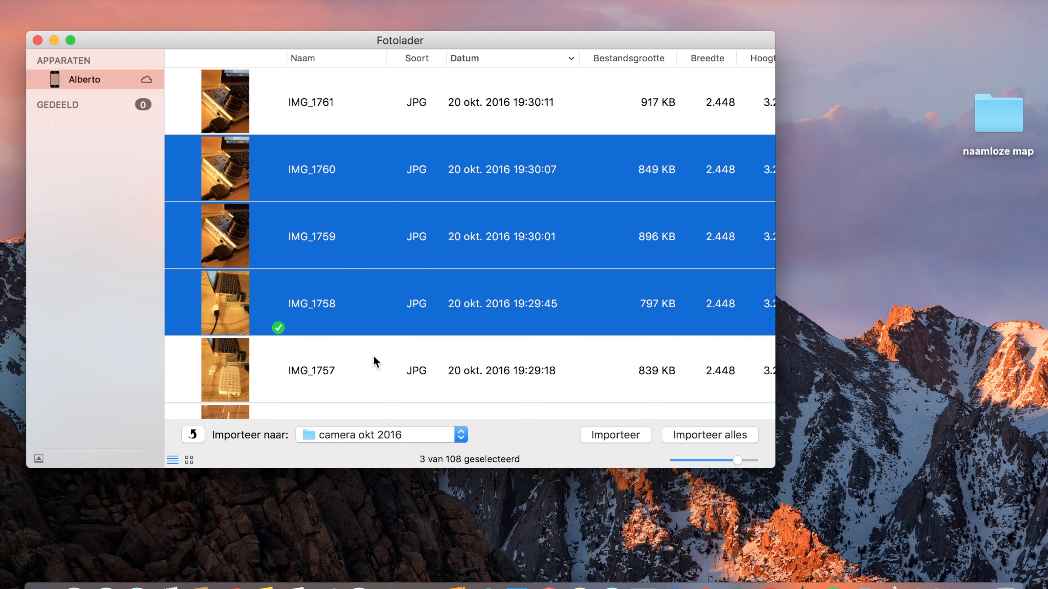
pyautogui.press('cmd+a')
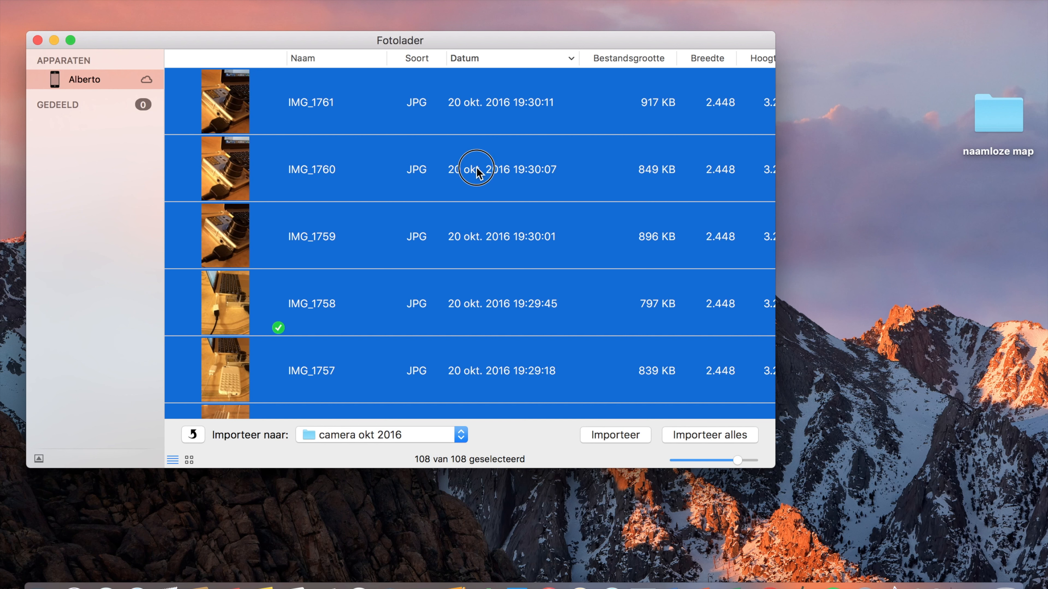
pyautogui.moveTo(476, 169); pyautogui.dragTo(850, 77)
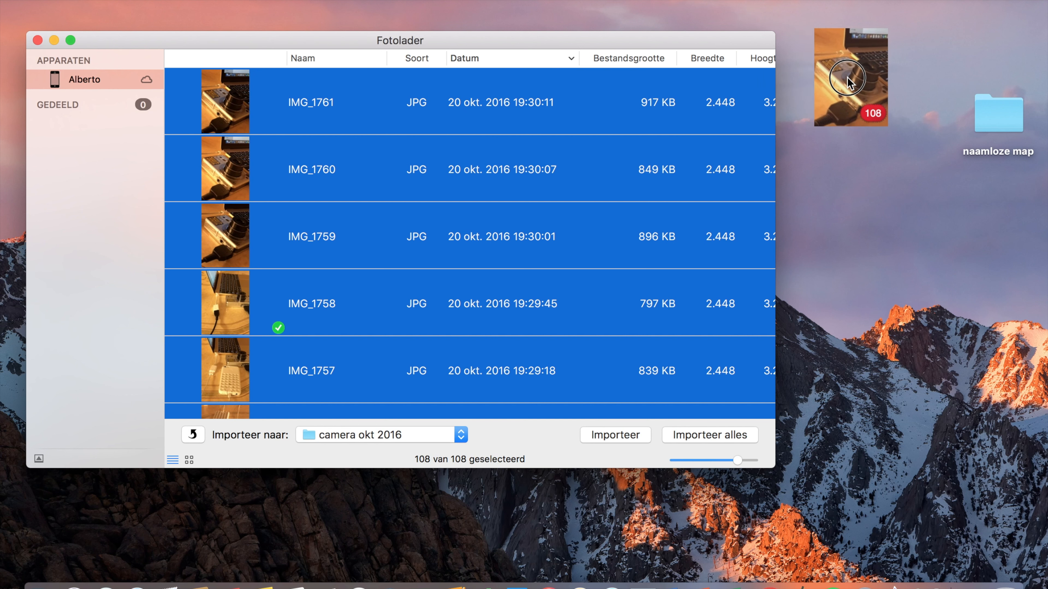
pyautogui.moveTo(851, 77); pyautogui.dragTo(1001, 119)
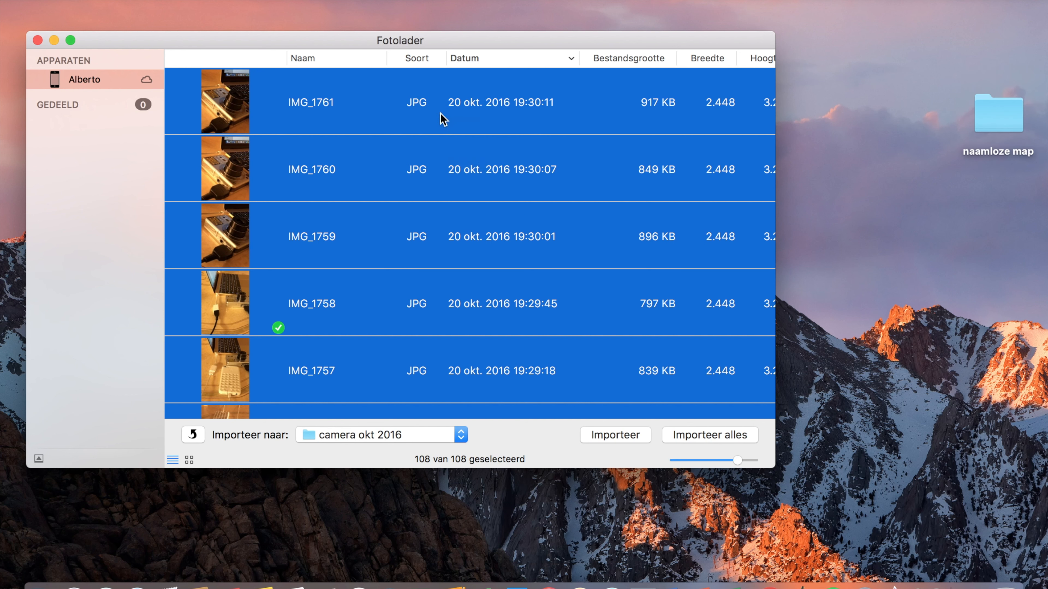
pyautogui.click(310, 102)
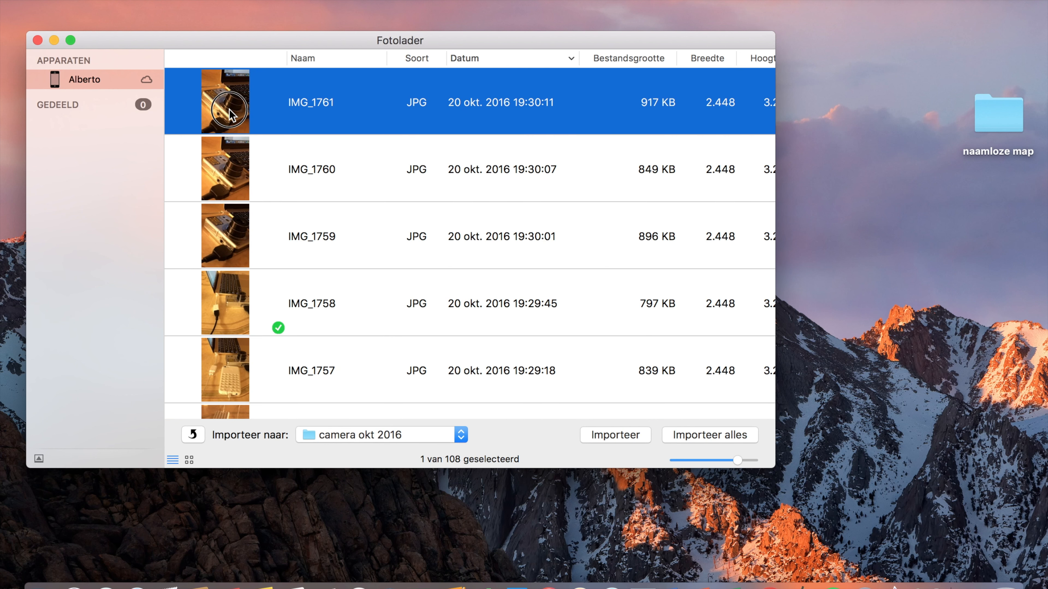
# Step: Drag one photo, then all 108 selected photos, from Fotolader into the naamloze map folder
pyautogui.moveTo(225, 102); pyautogui.dragTo(909, 103)
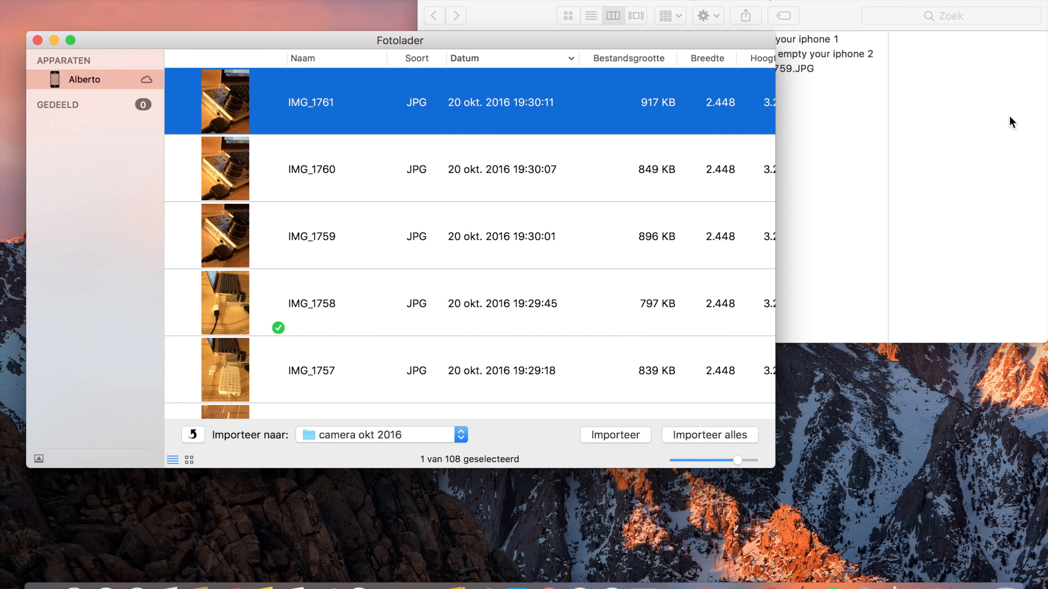
pyautogui.moveTo(231, 169)
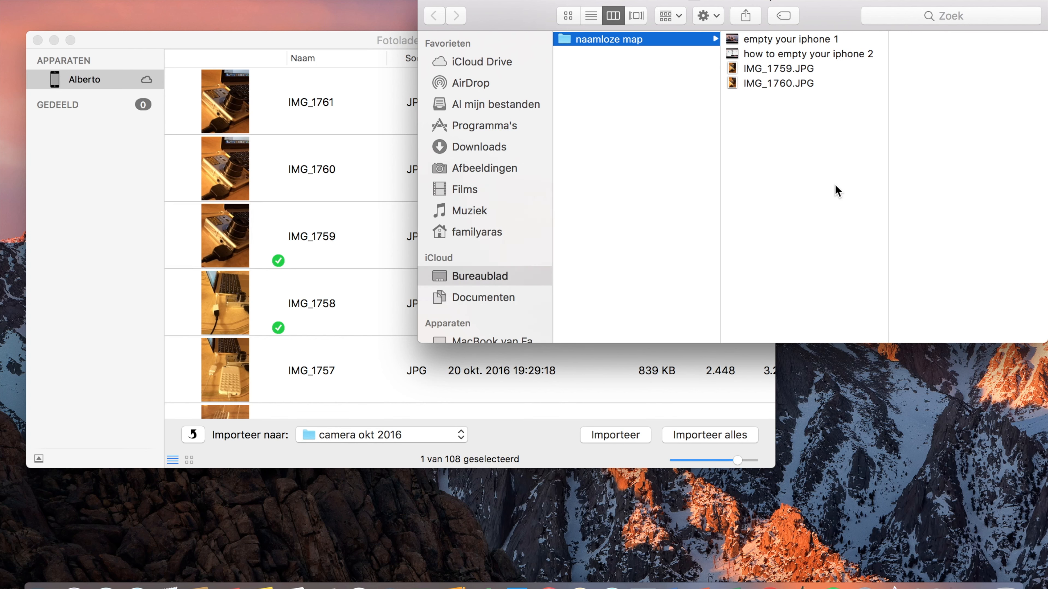
pyautogui.moveTo(364, 234)
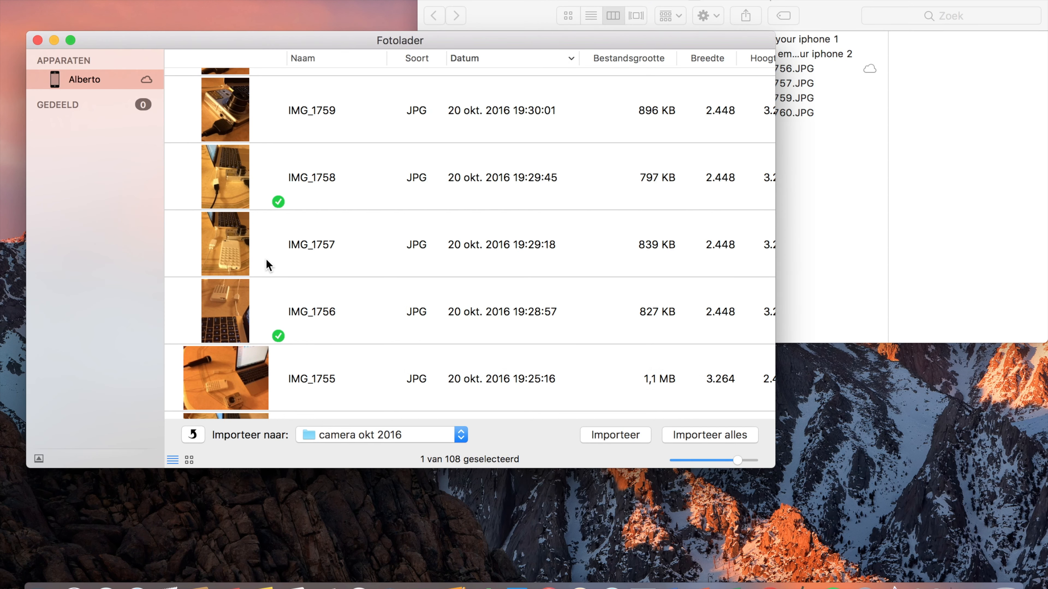
pyautogui.press('cmd+a')
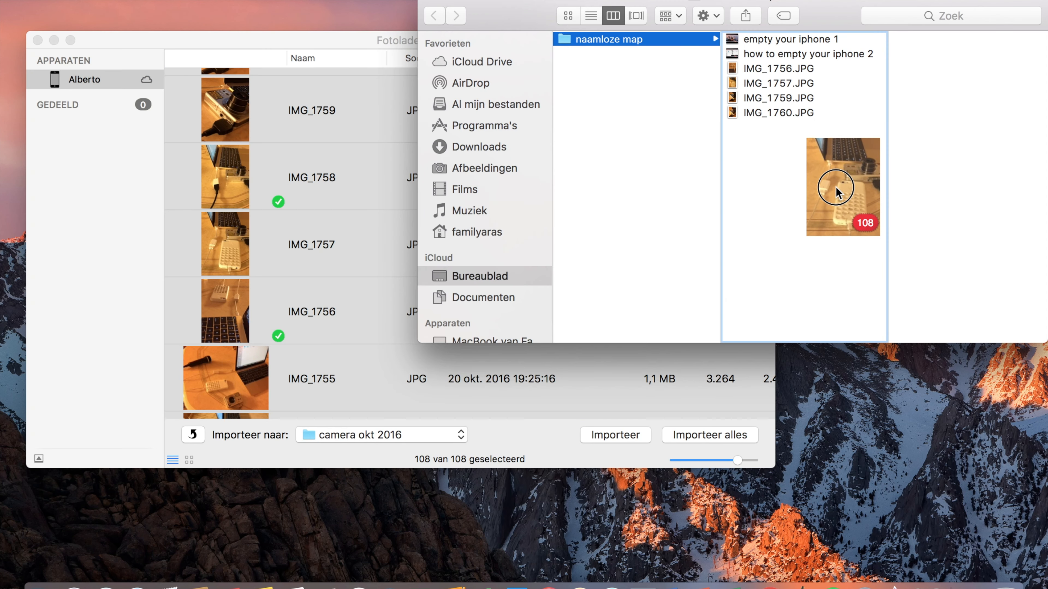
pyautogui.moveTo(842, 186); pyautogui.dragTo(226, 241)
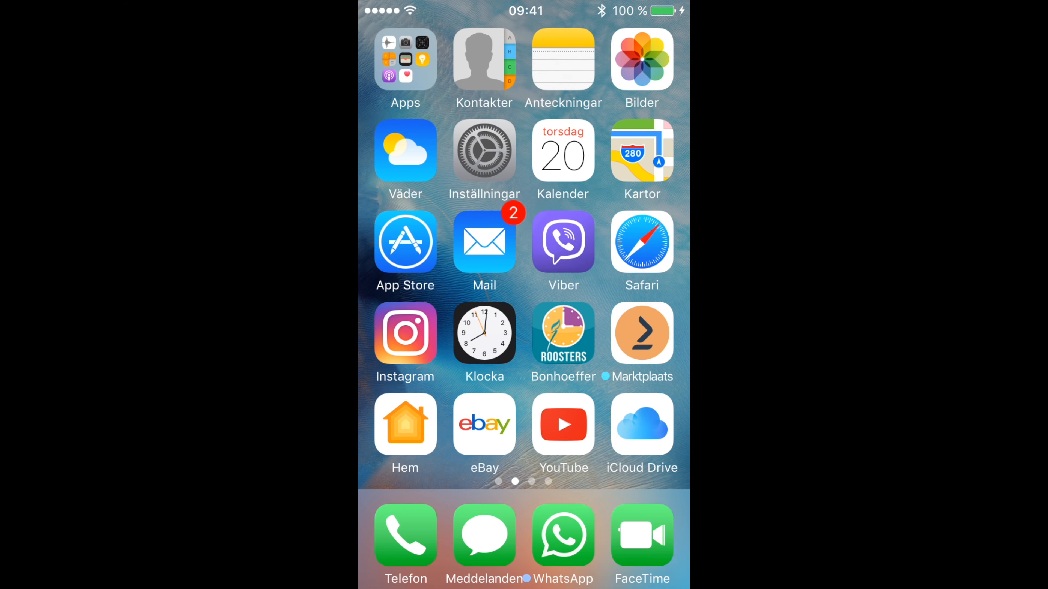
# Step: Select 32 sunset photos in Alla bilder and share them to the Mac over AirDrop
pyautogui.click(640, 60)
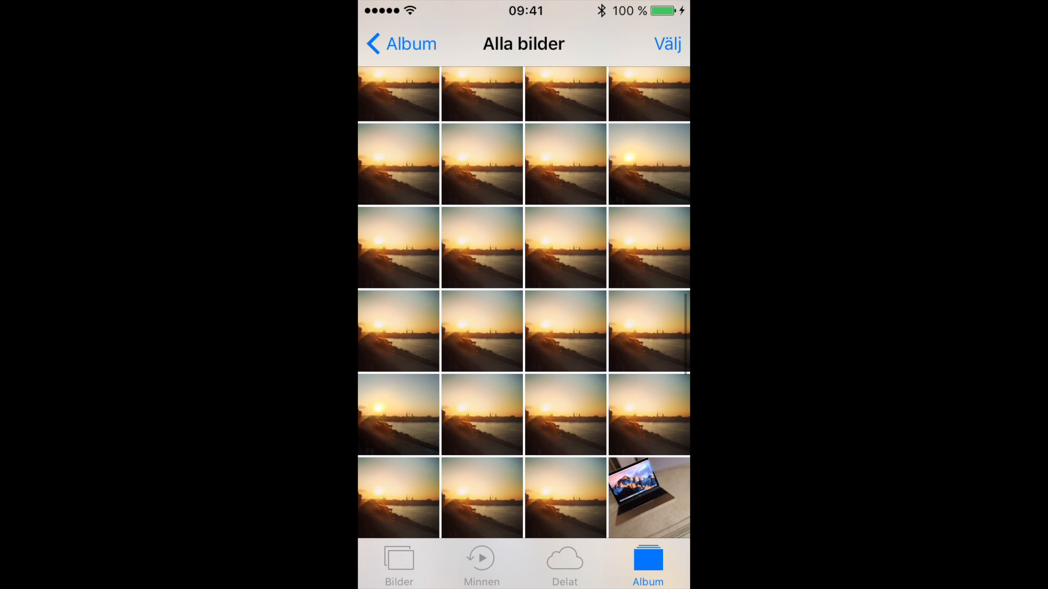
pyautogui.scroll(-3)
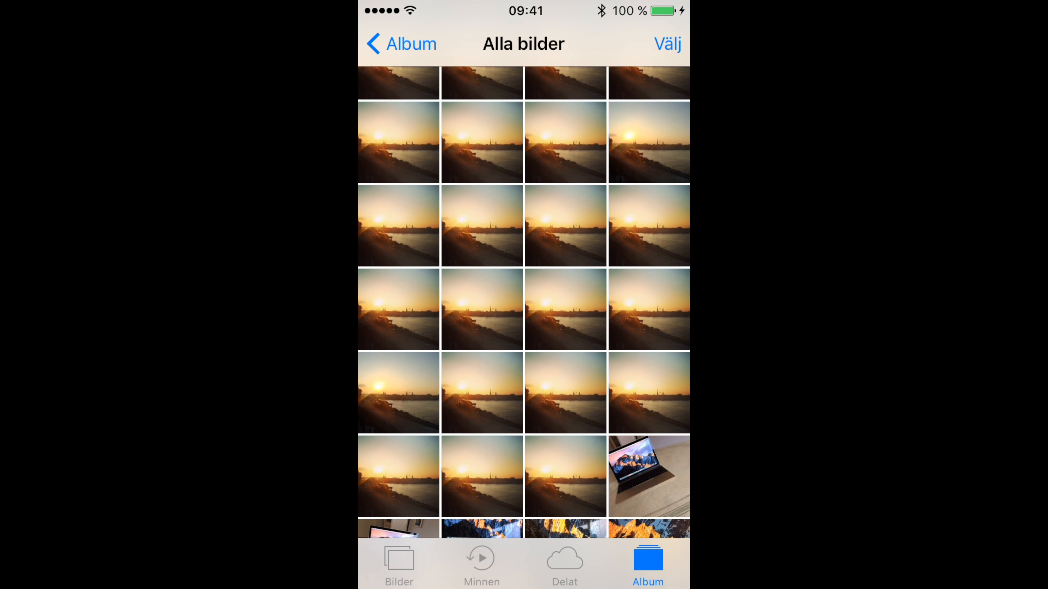
pyautogui.click(648, 476)
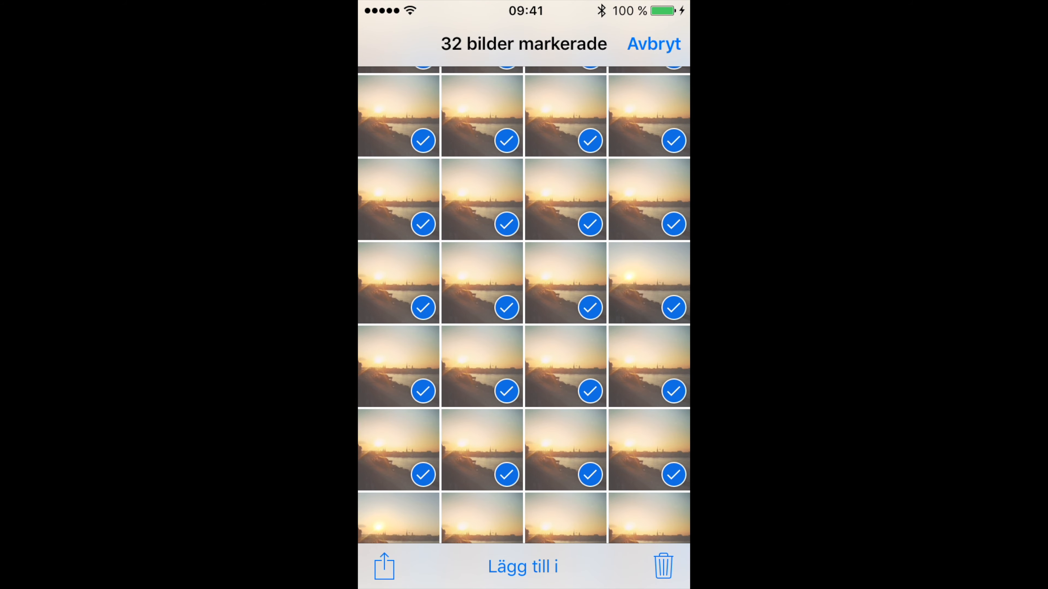
pyautogui.click(383, 566)
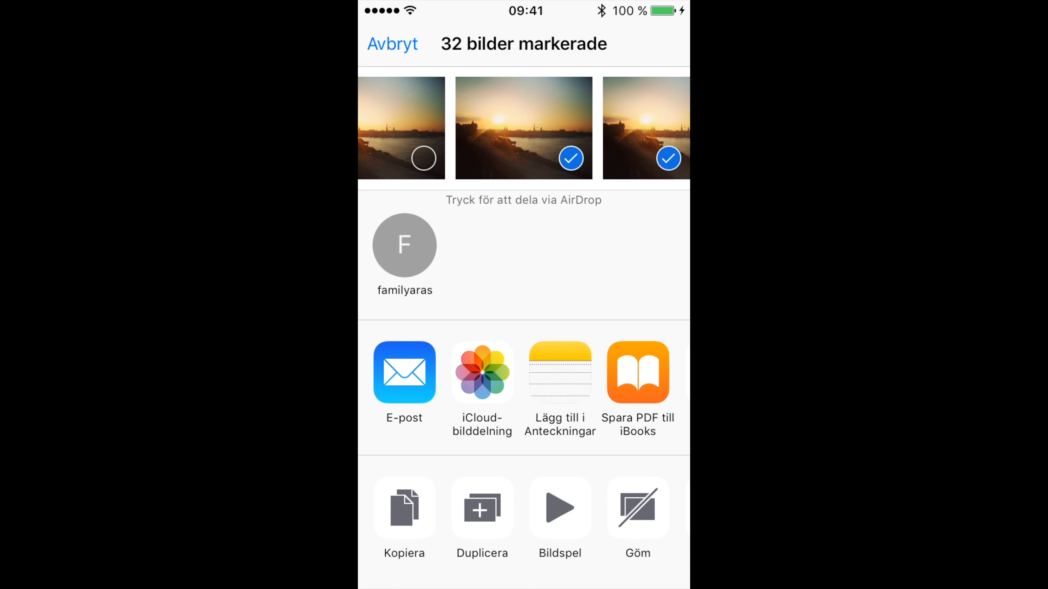
pyautogui.click(404, 245)
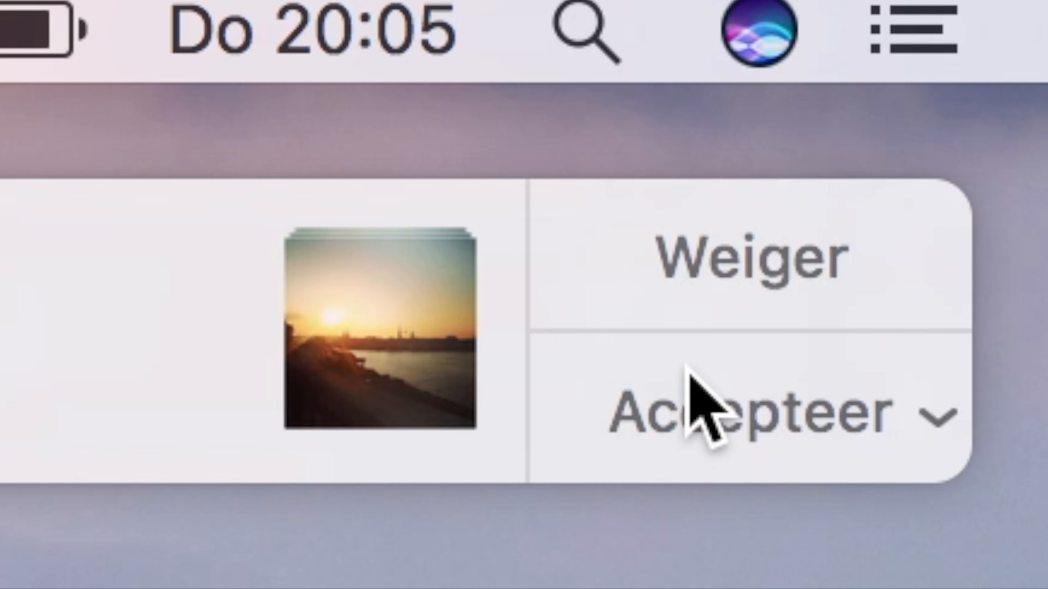
pyautogui.moveTo(882, 402)
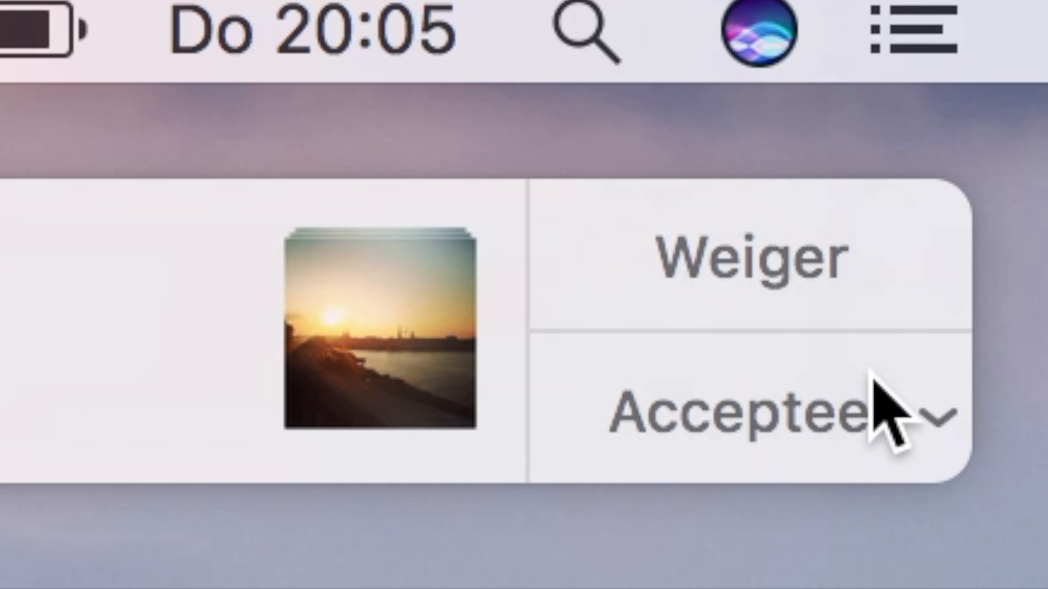
pyautogui.moveTo(802, 280)
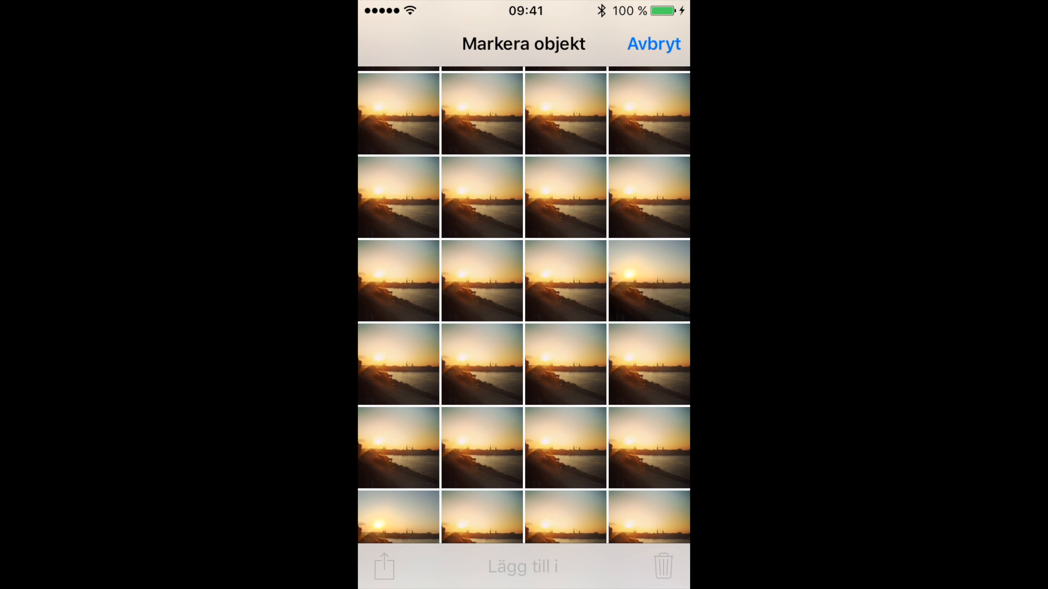
pyautogui.click(652, 43)
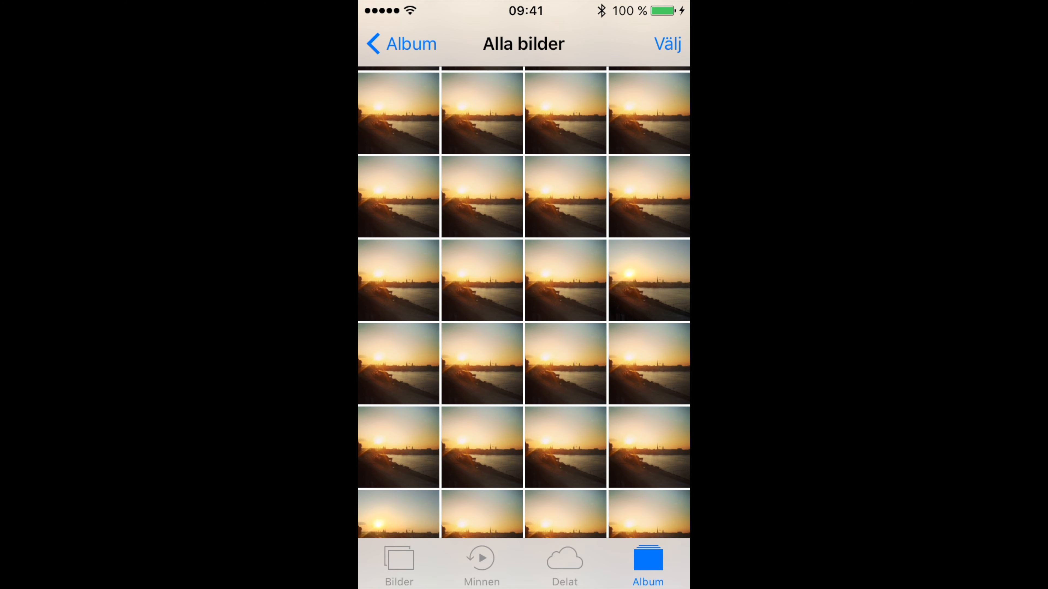
pyautogui.click(664, 44)
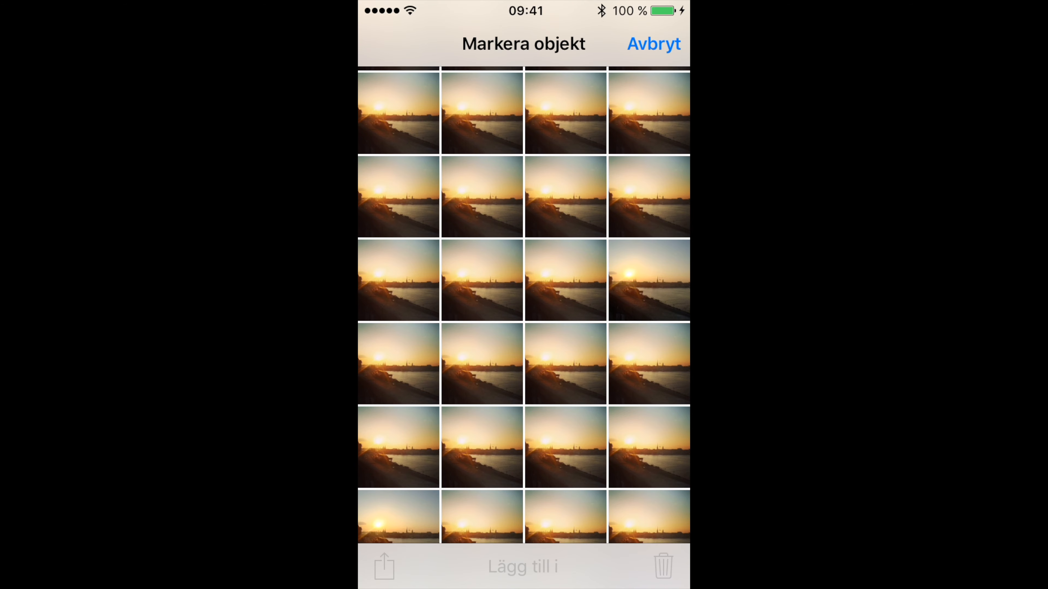
pyautogui.click(481, 196)
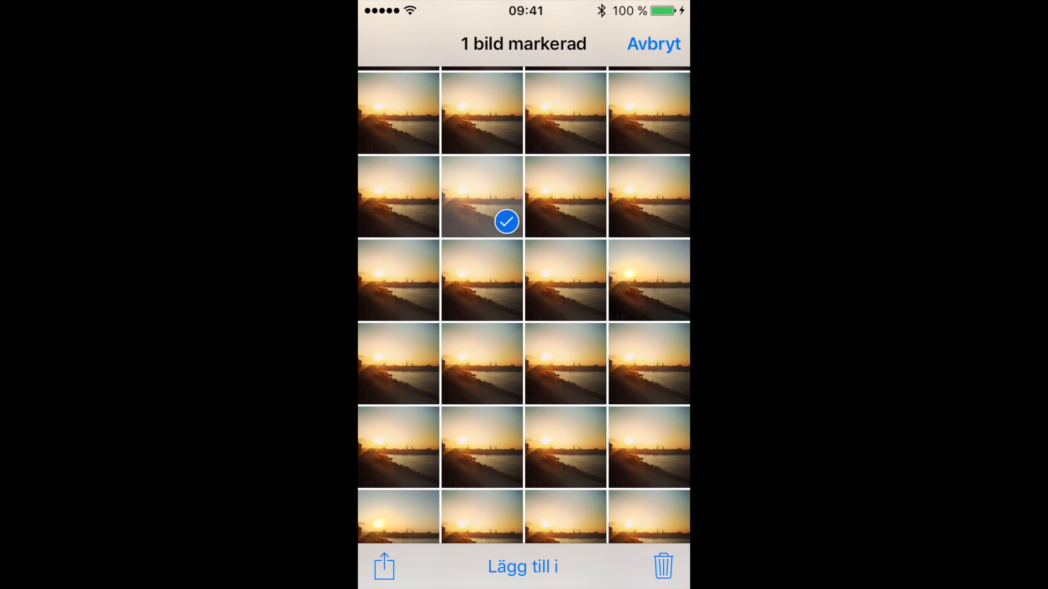
pyautogui.click(383, 566)
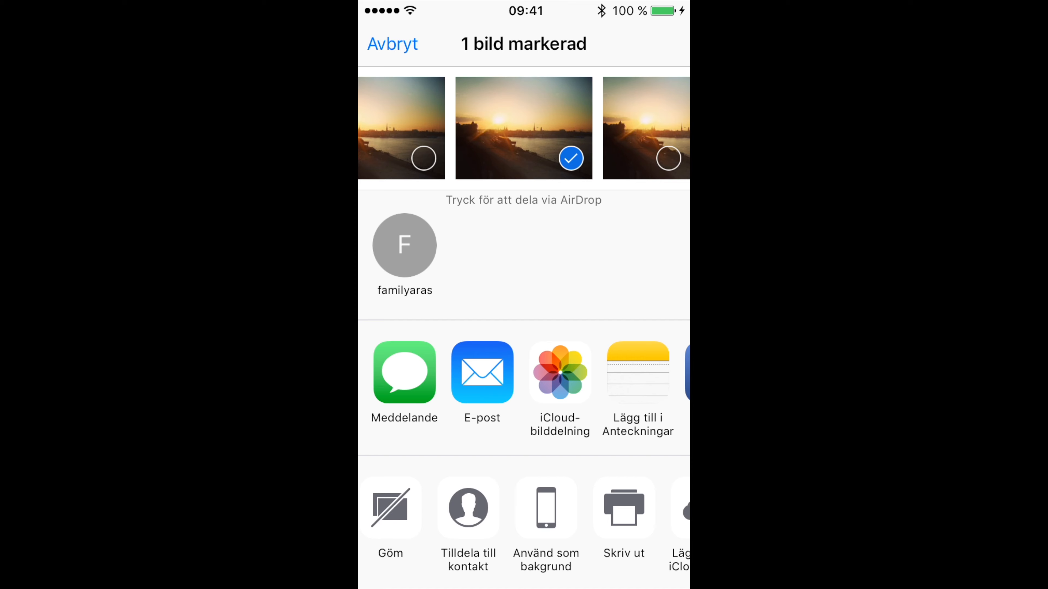
pyautogui.hscroll(-3)
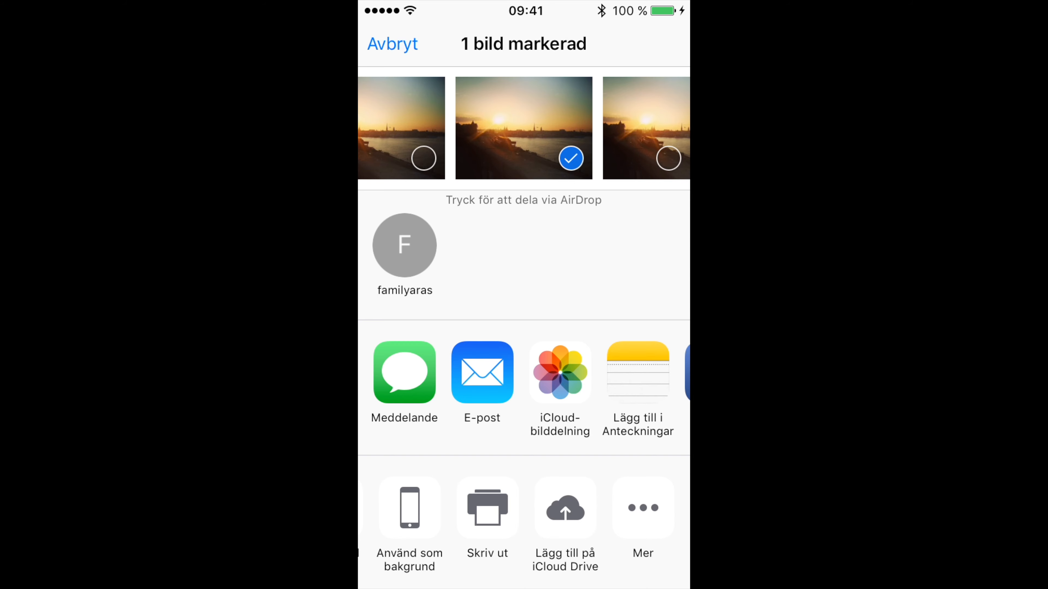
pyautogui.click(668, 158)
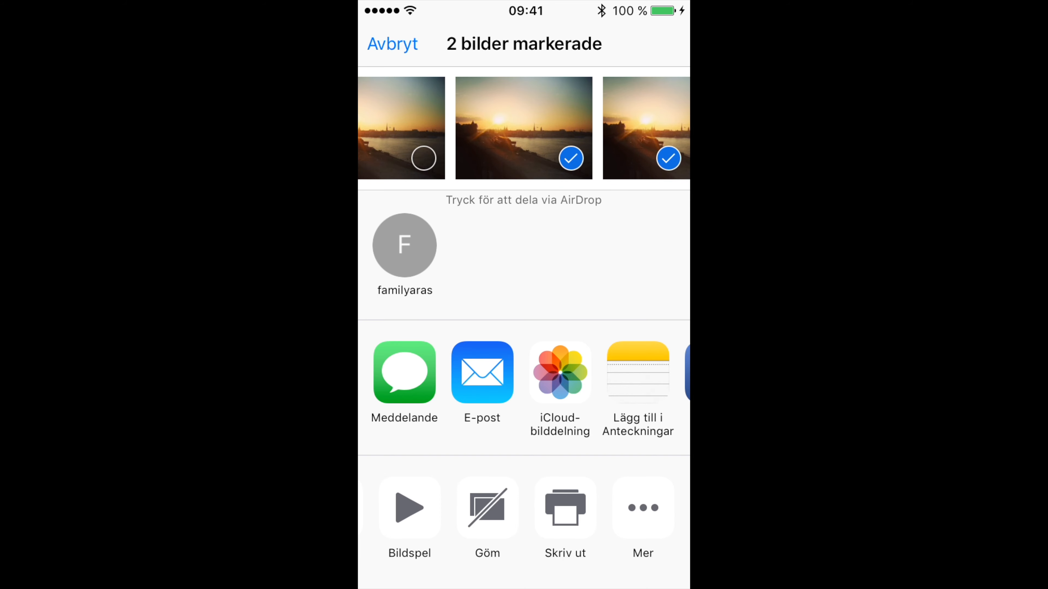
pyautogui.click(668, 159)
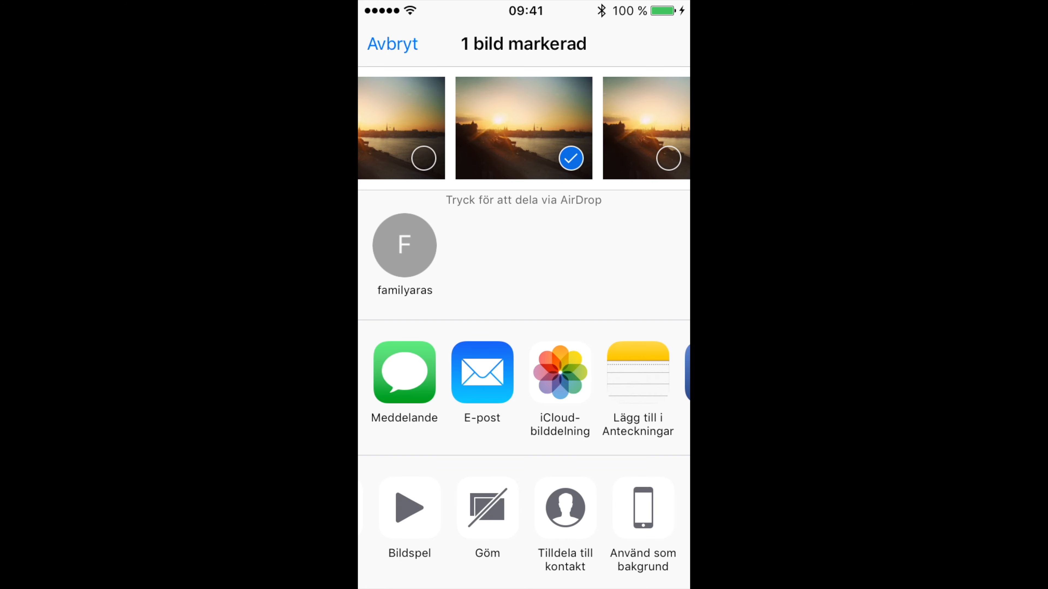
pyautogui.hscroll(-3)
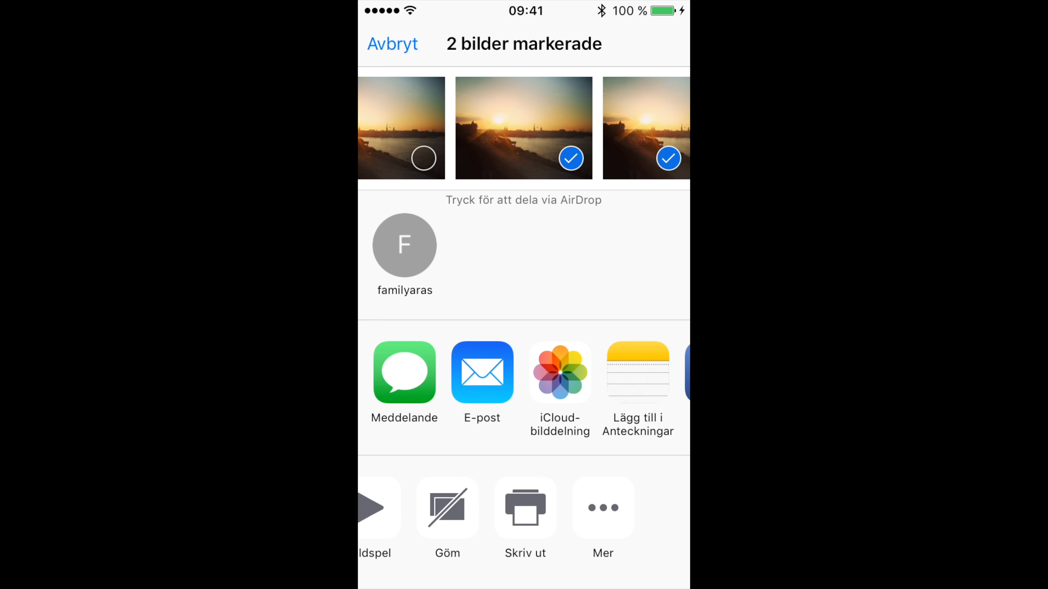
pyautogui.click(667, 158)
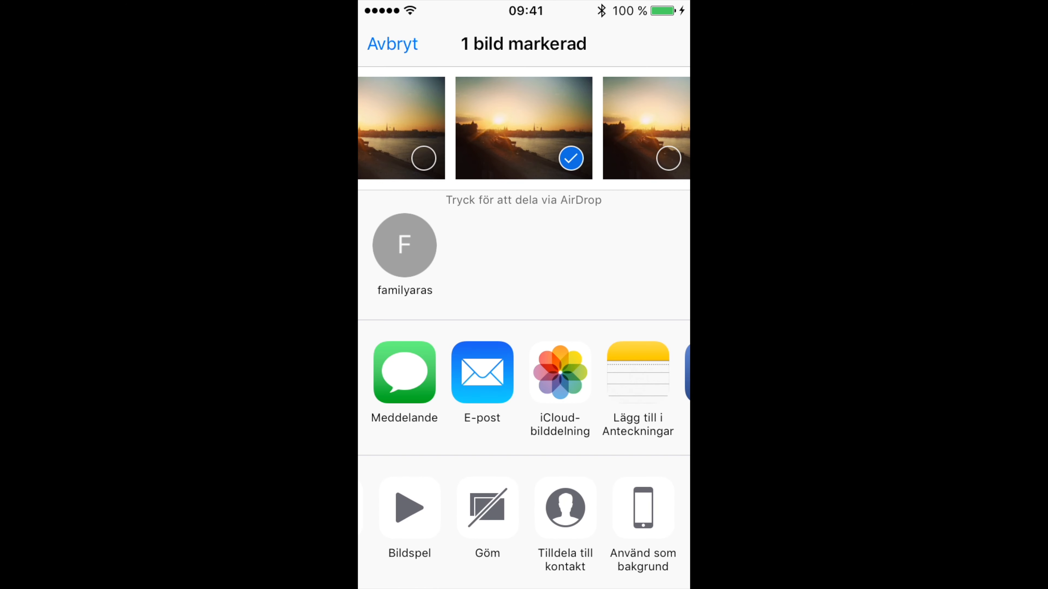
pyautogui.hscroll(-3)
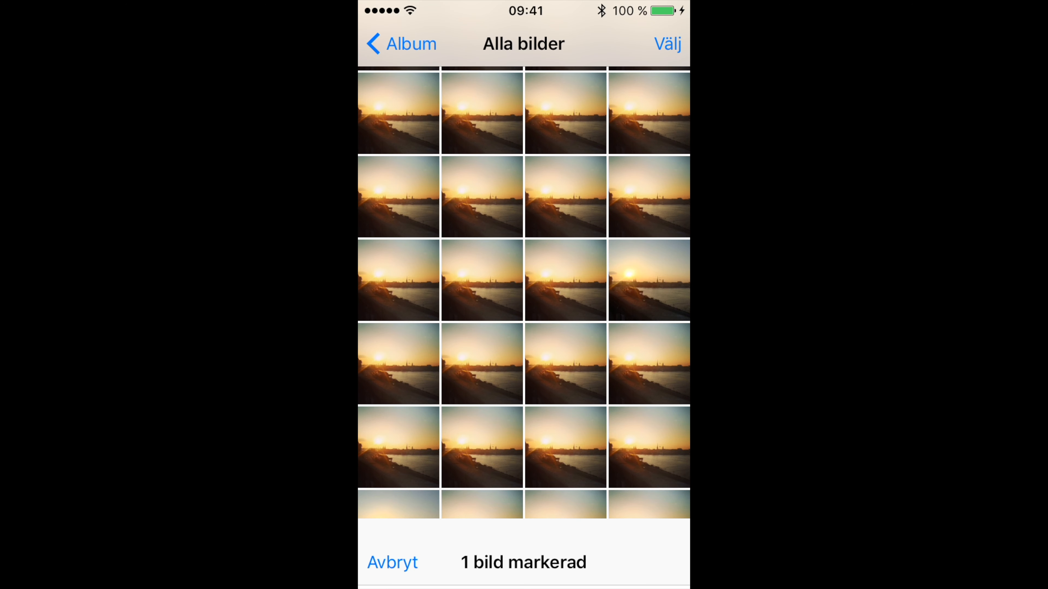
pyautogui.click(392, 562)
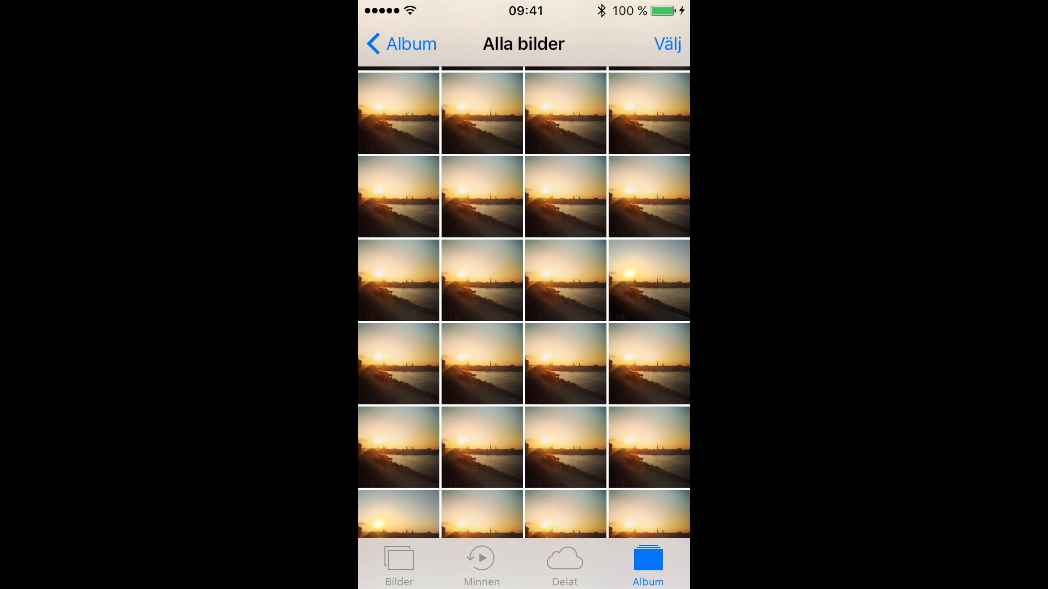